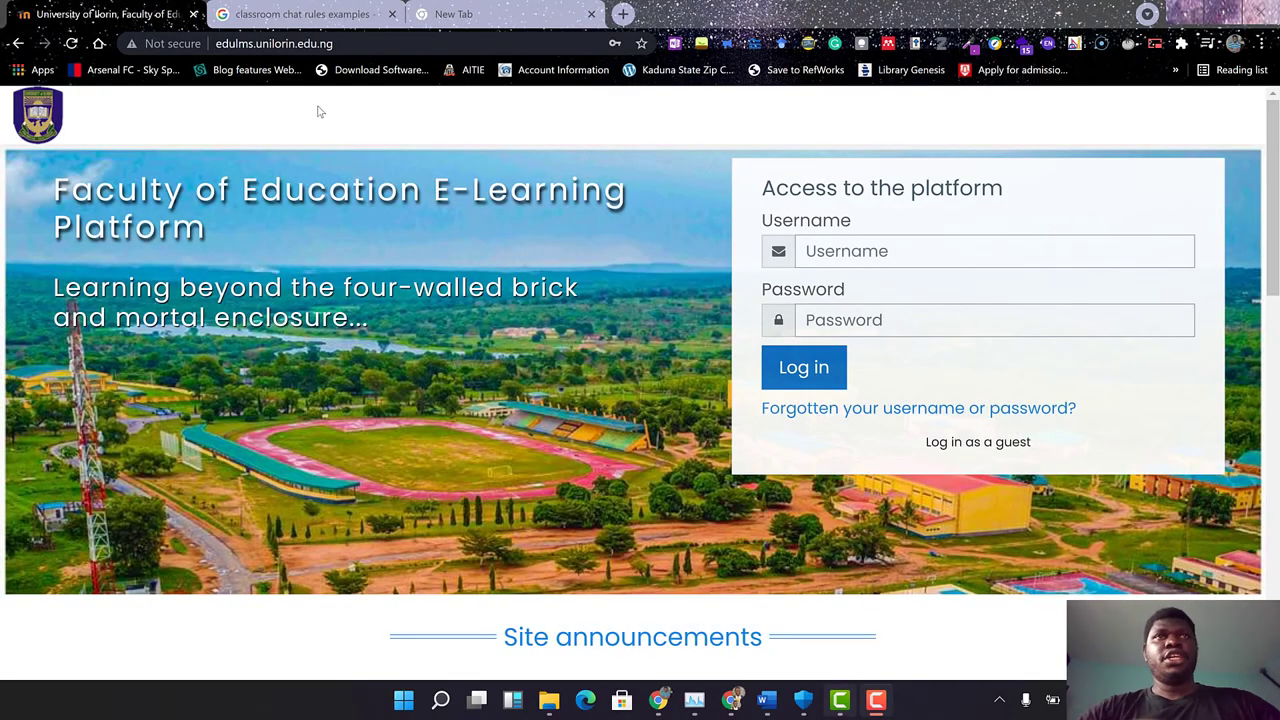
Log in as admin using the browser's saved username and password and reach the dashboard.
left_click(804, 368)
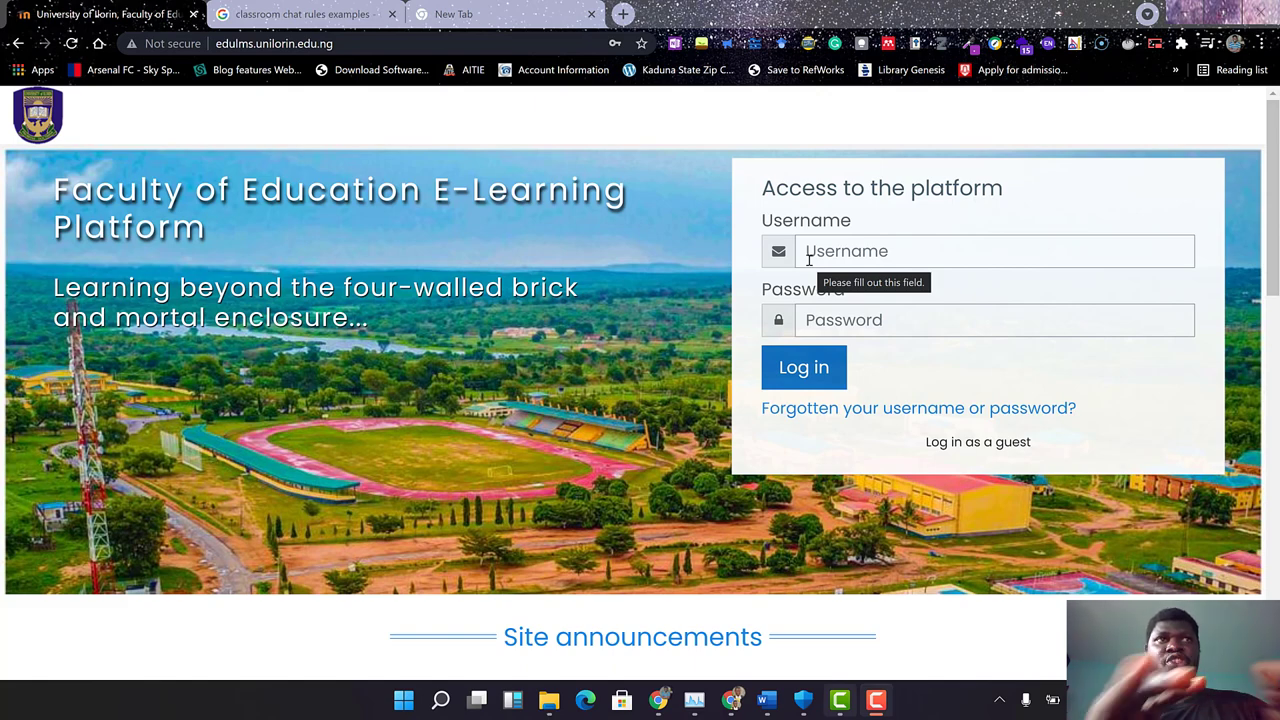
left_click(994, 252)
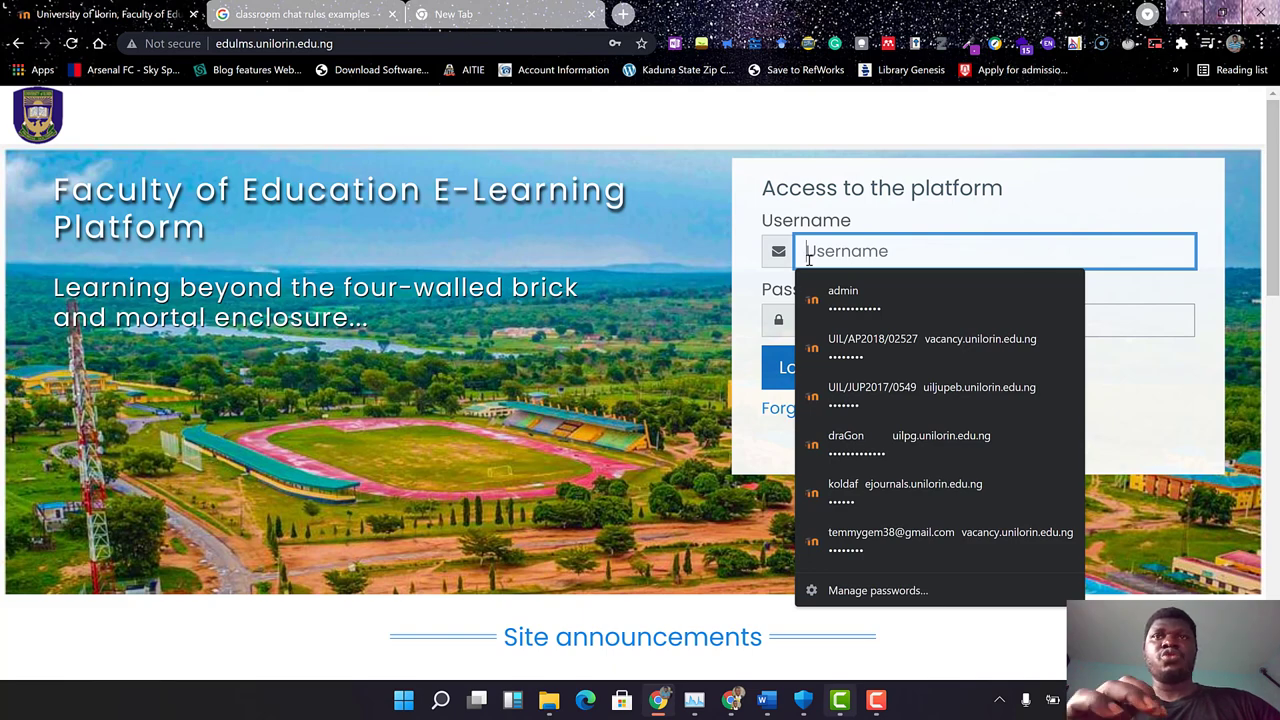
left_click(844, 296)
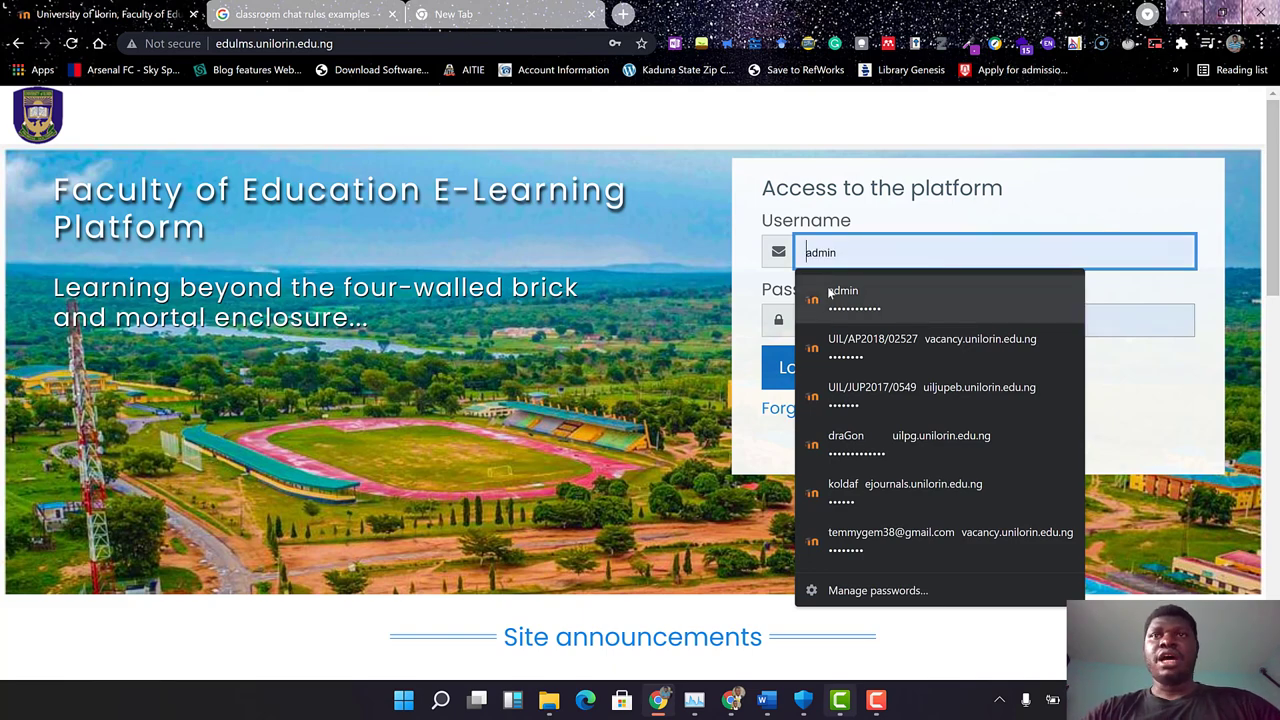
left_click(844, 290)
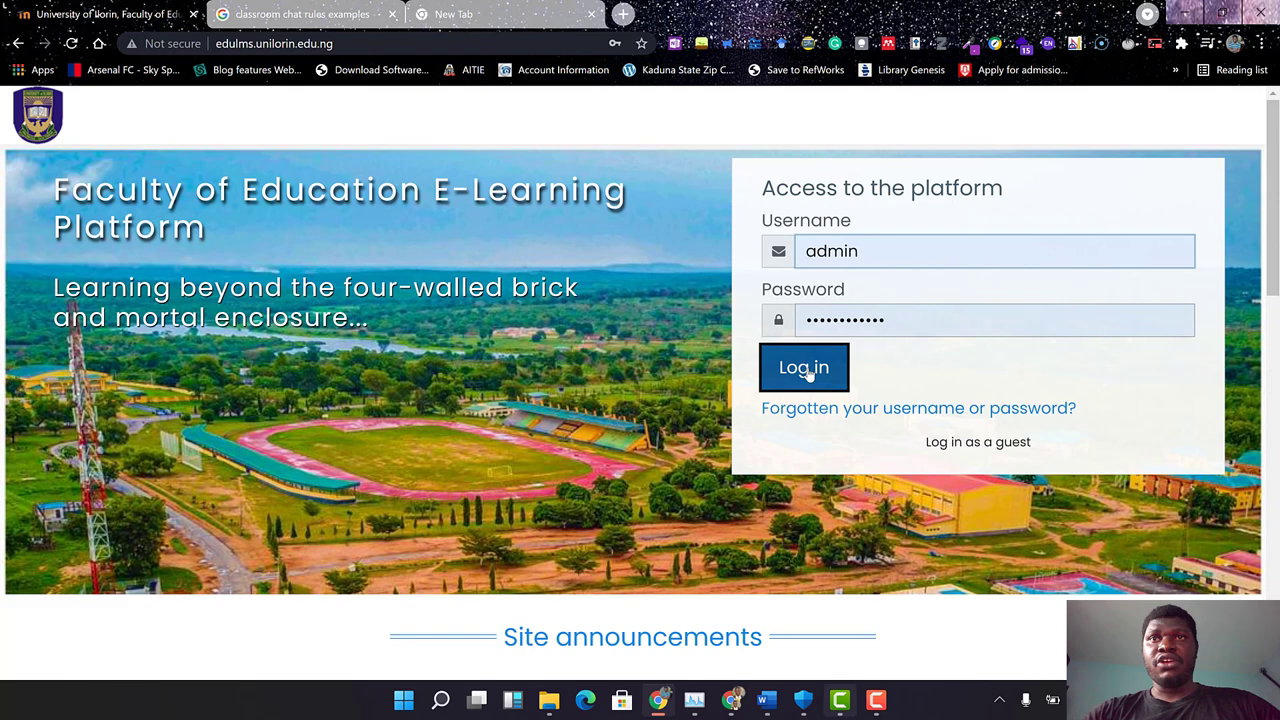
left_click(804, 368)
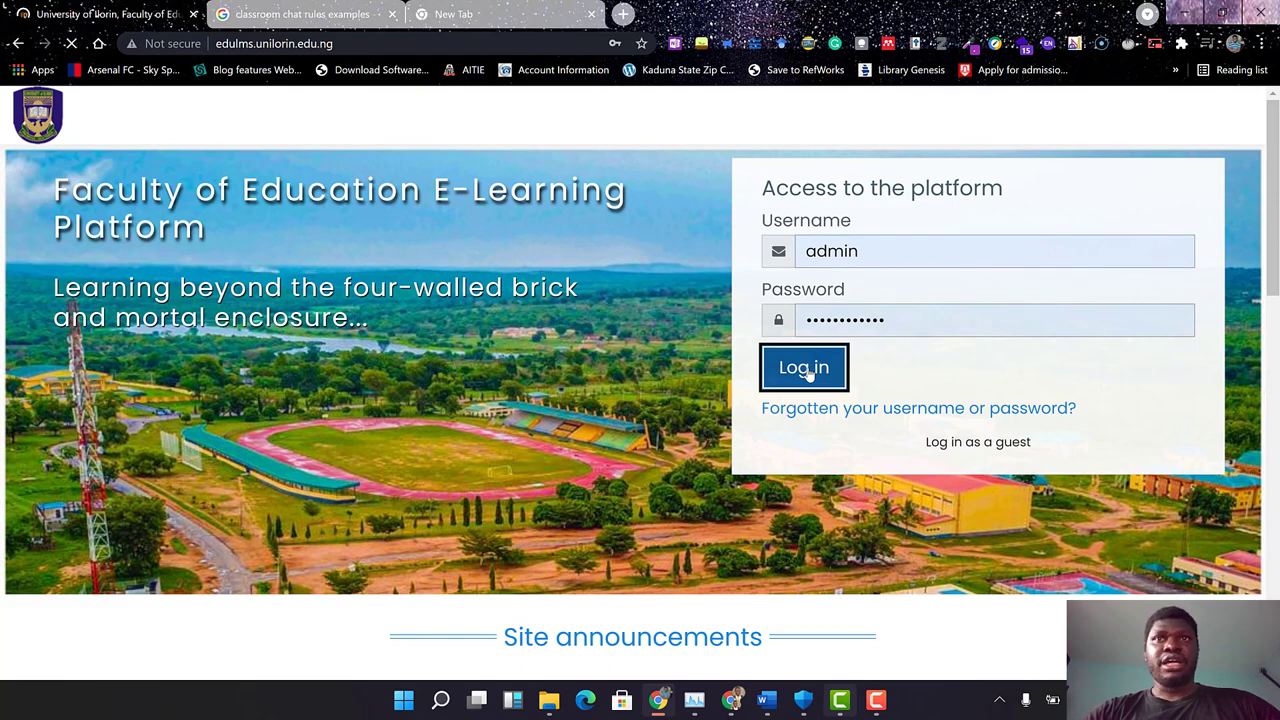
left_click(804, 368)
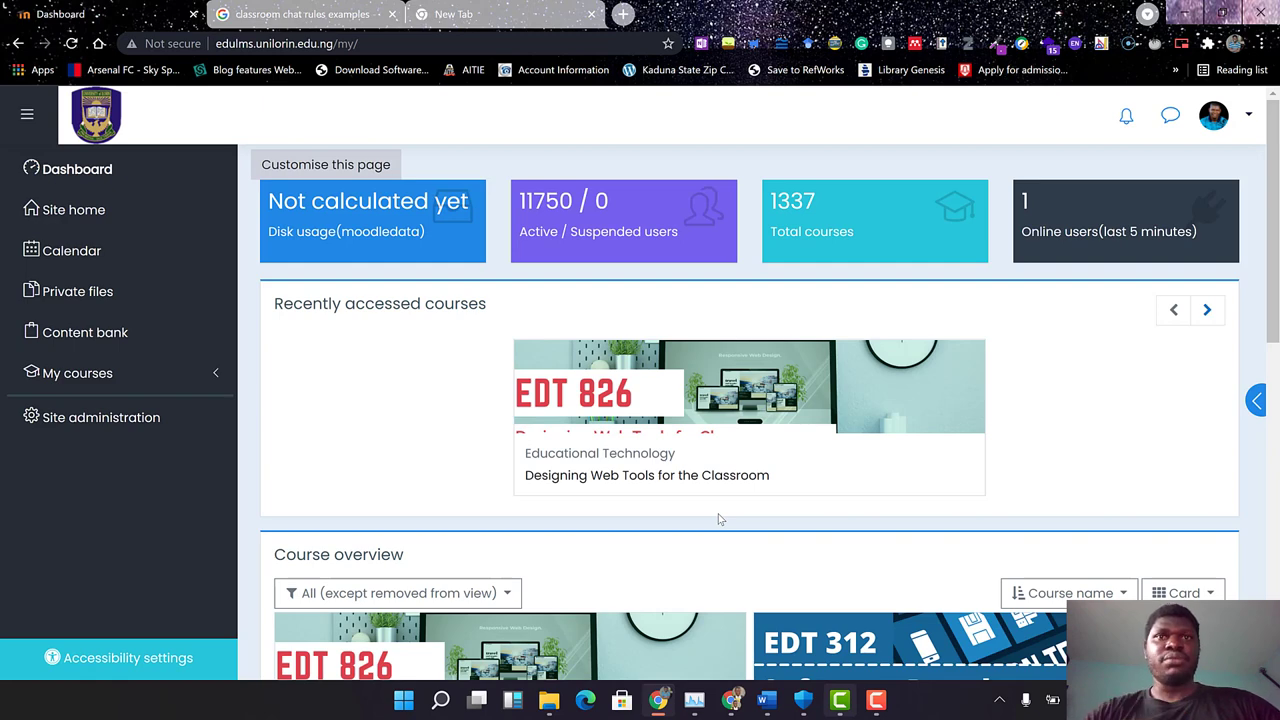
scroll("down", 3)
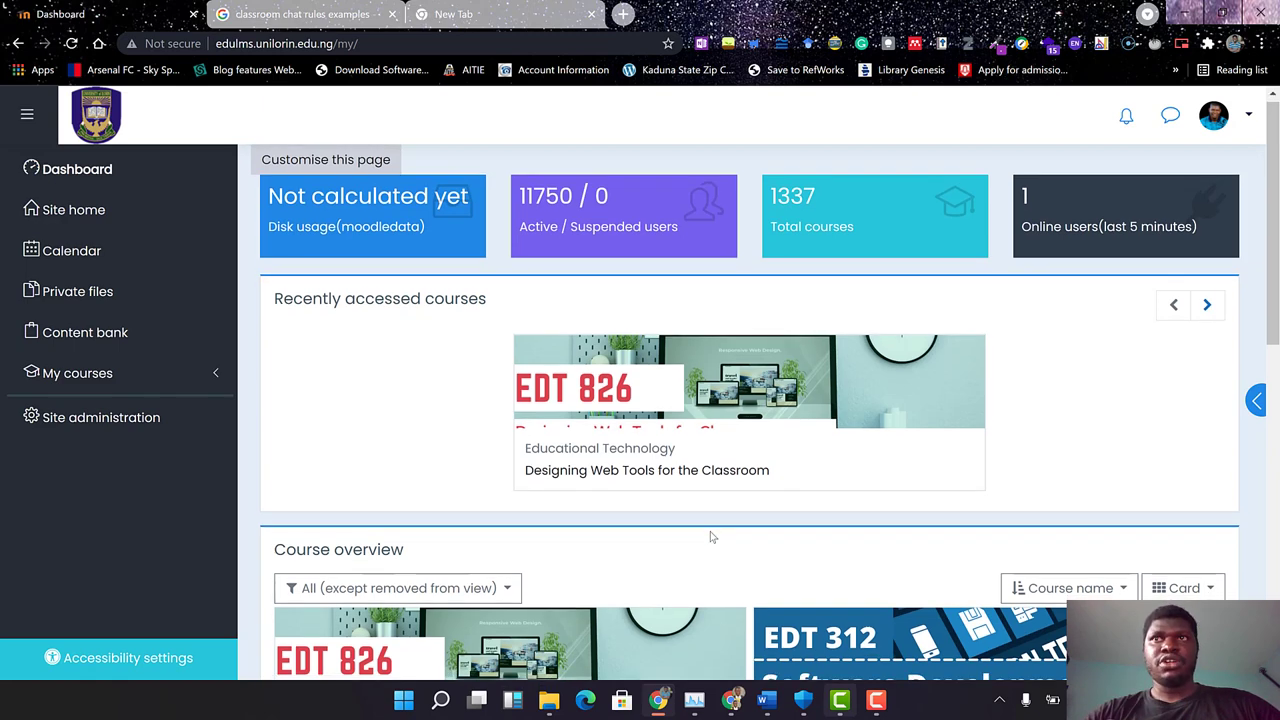
scroll("down", 3)
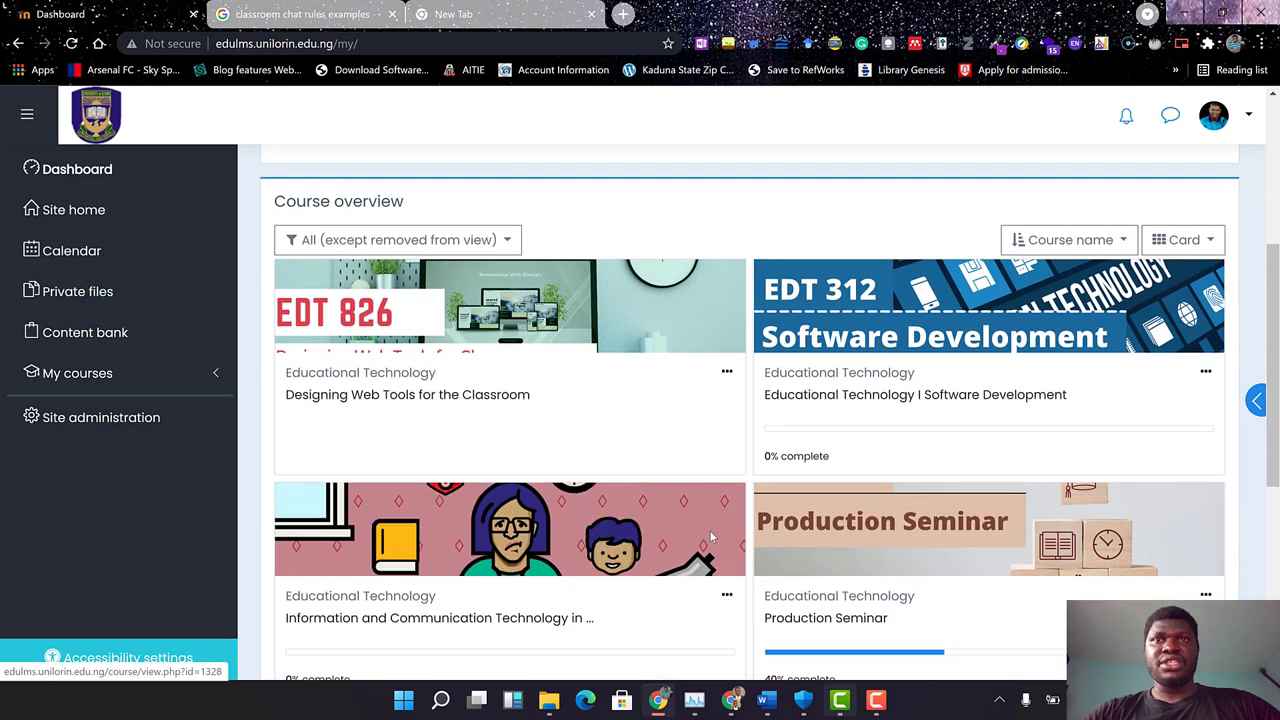
scroll("down", 3)
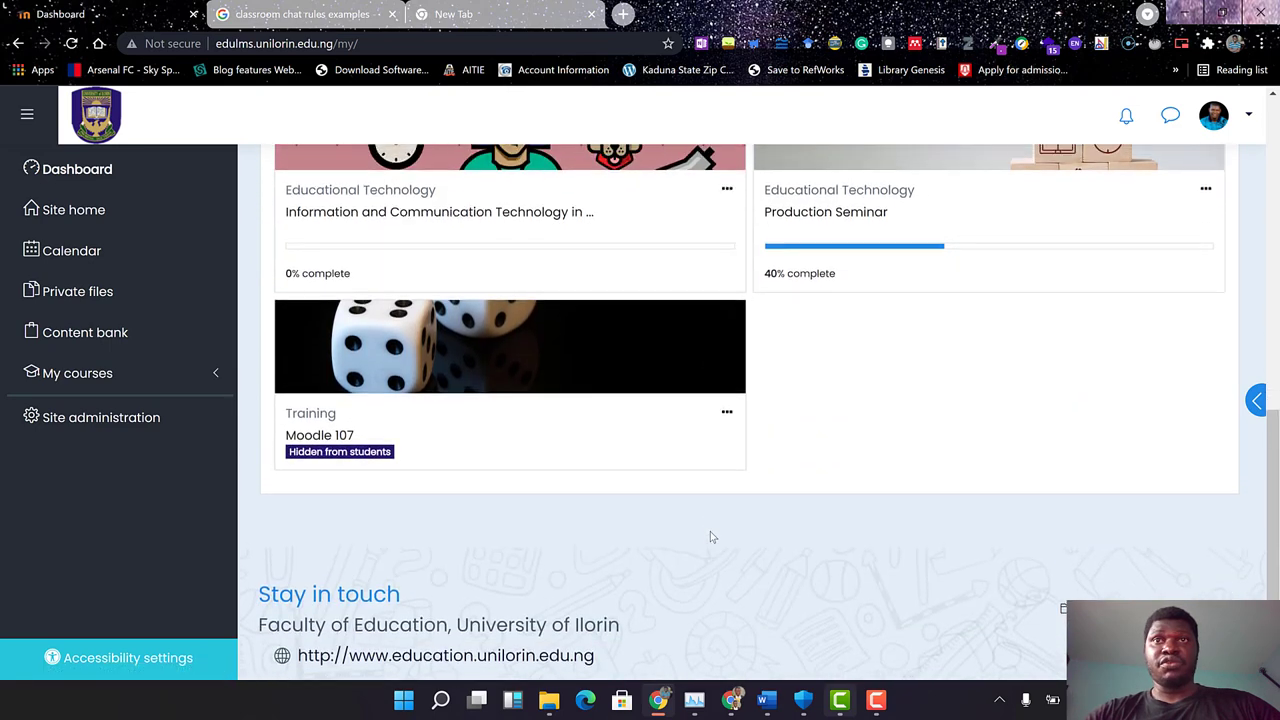
scroll("up", 3)
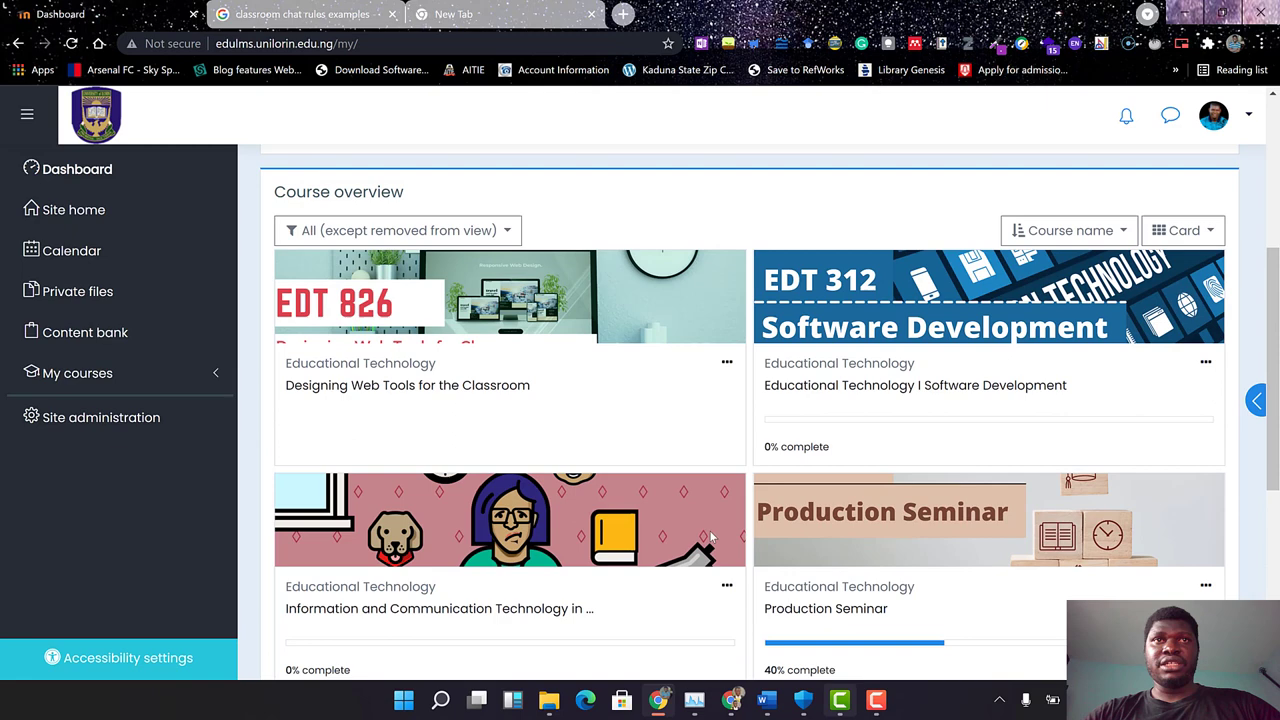
scroll("up", 3)
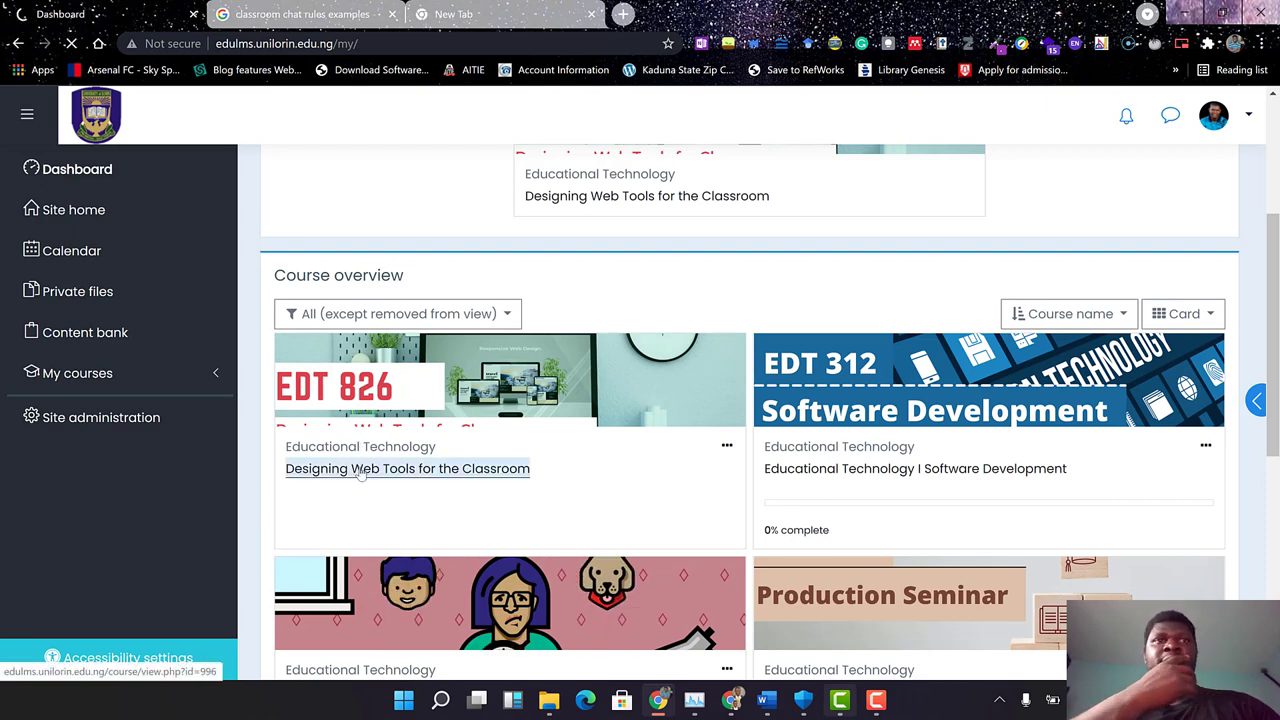
left_click(408, 468)
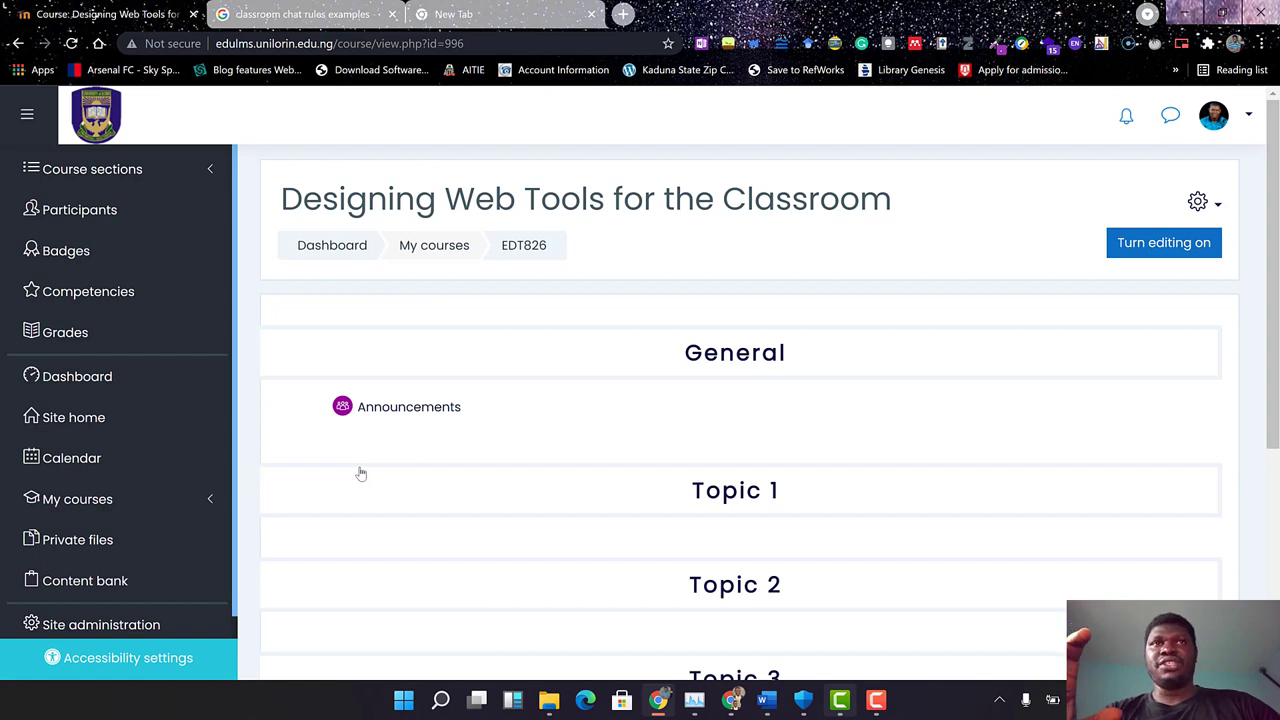
mouse_move(562, 242)
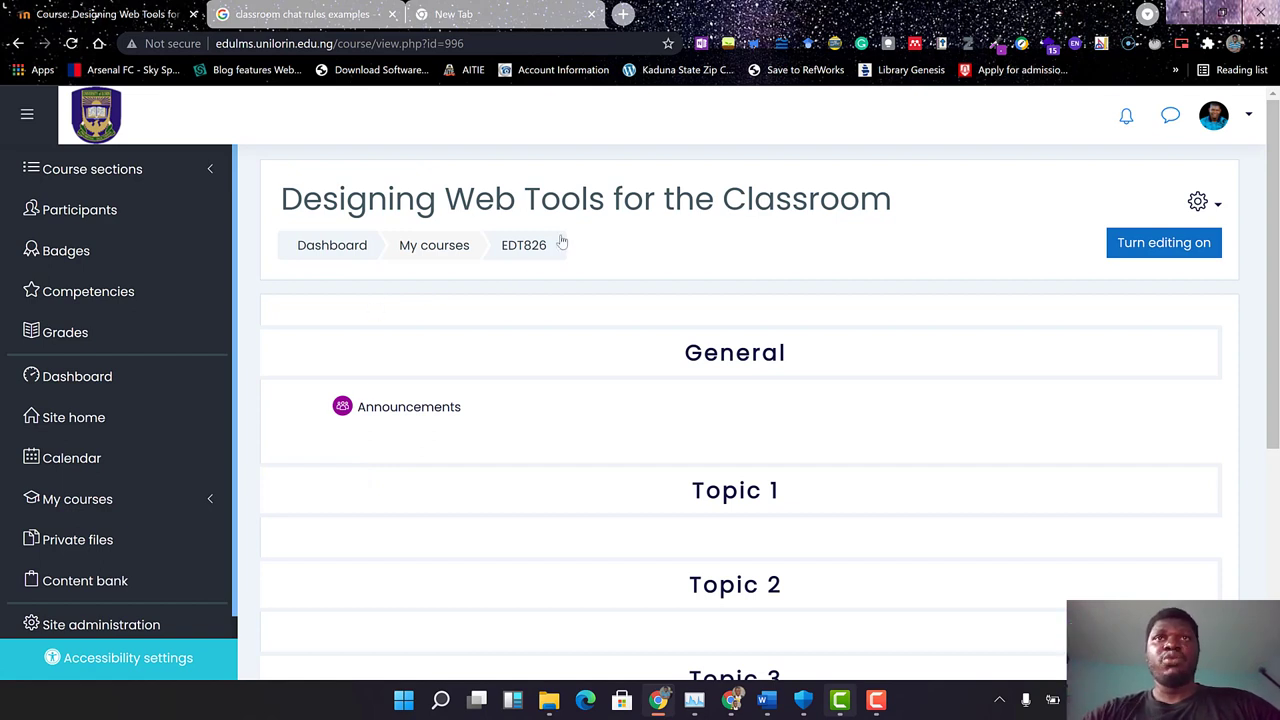
mouse_move(712, 400)
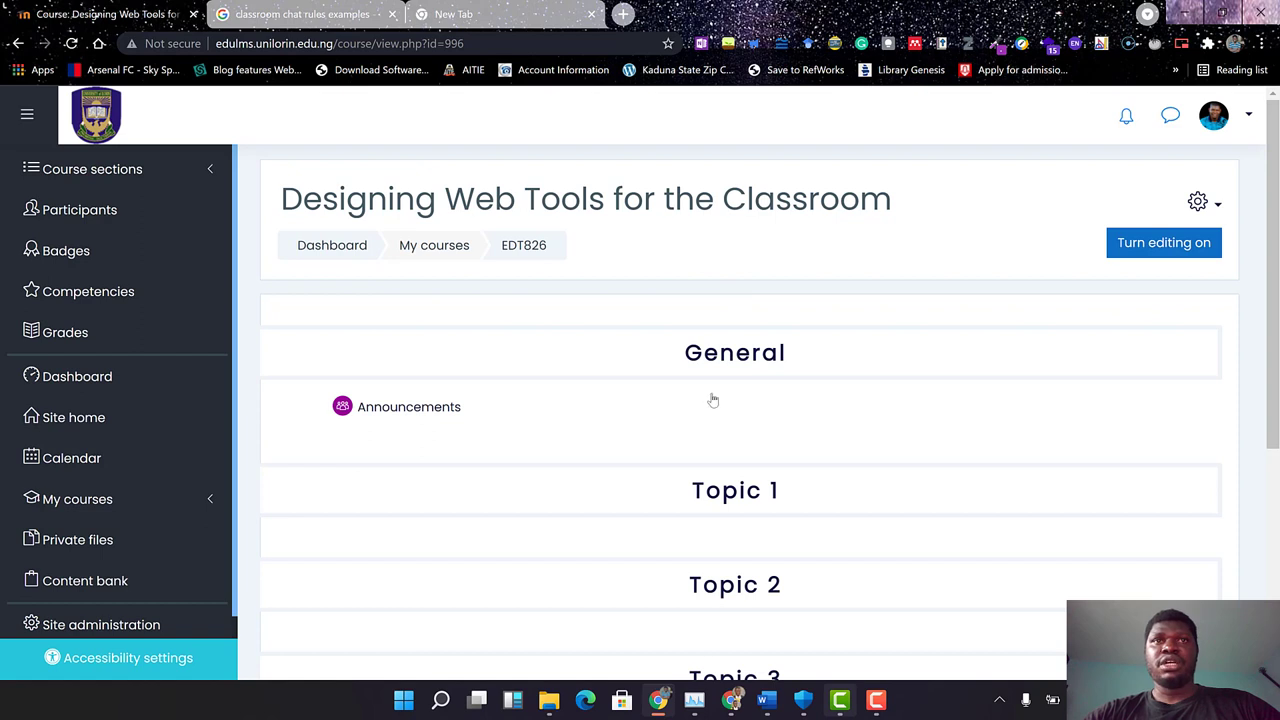
mouse_move(700, 448)
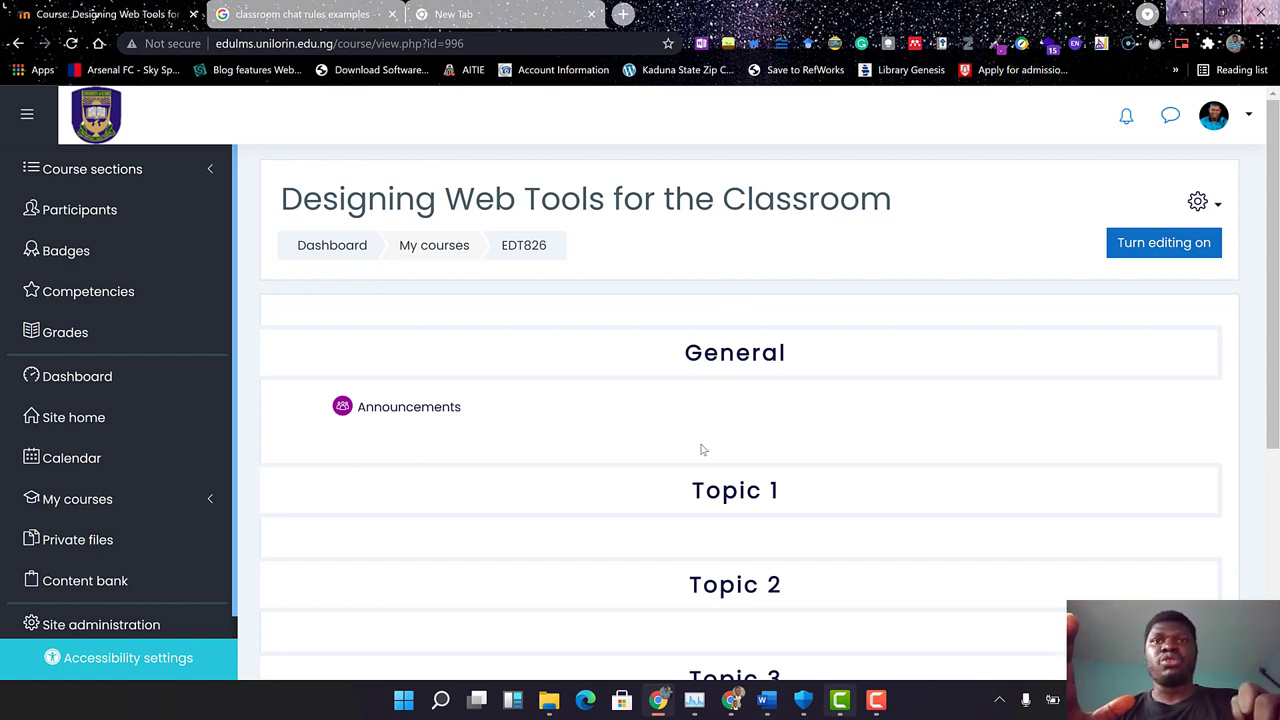
scroll("down", 3)
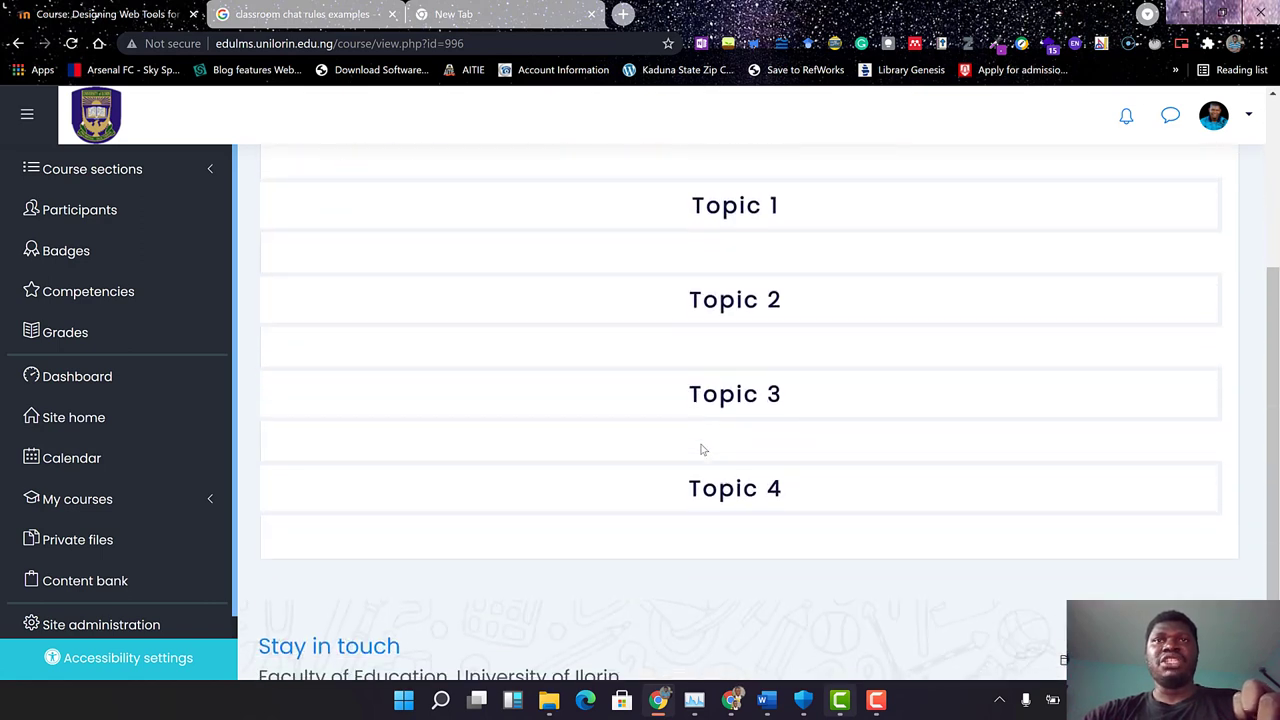
scroll("up", 3)
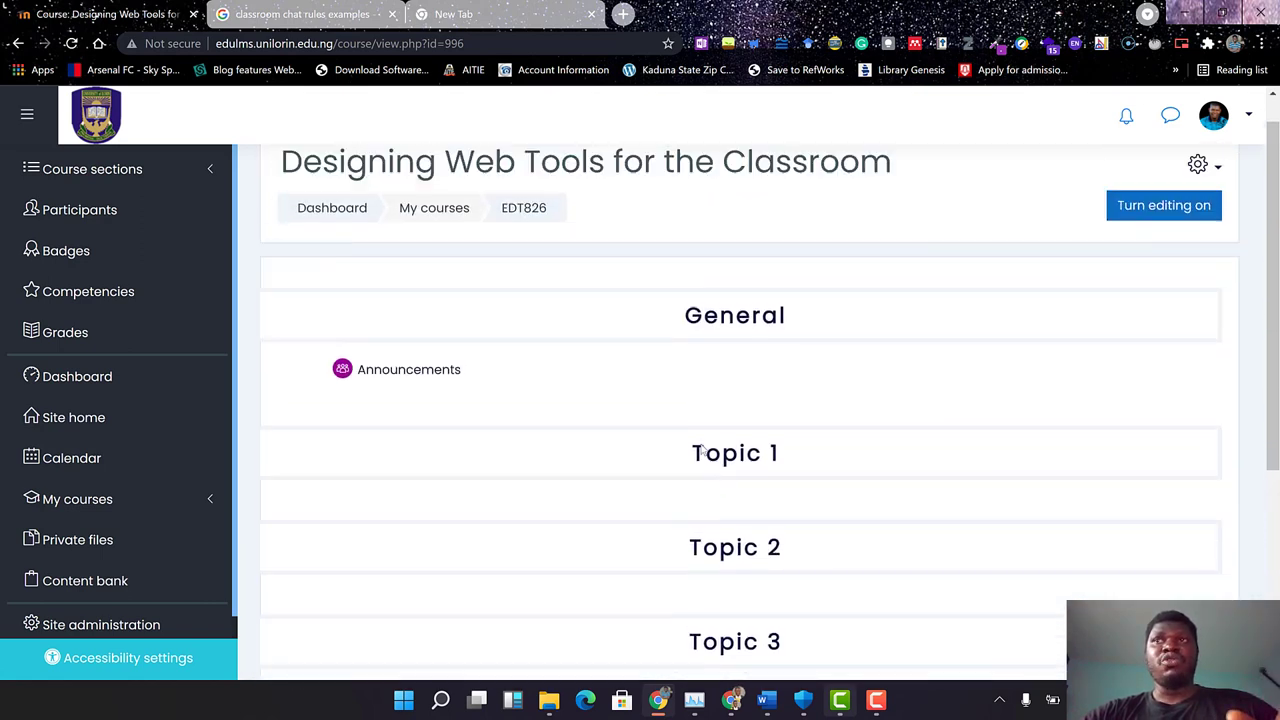
scroll("up", 3)
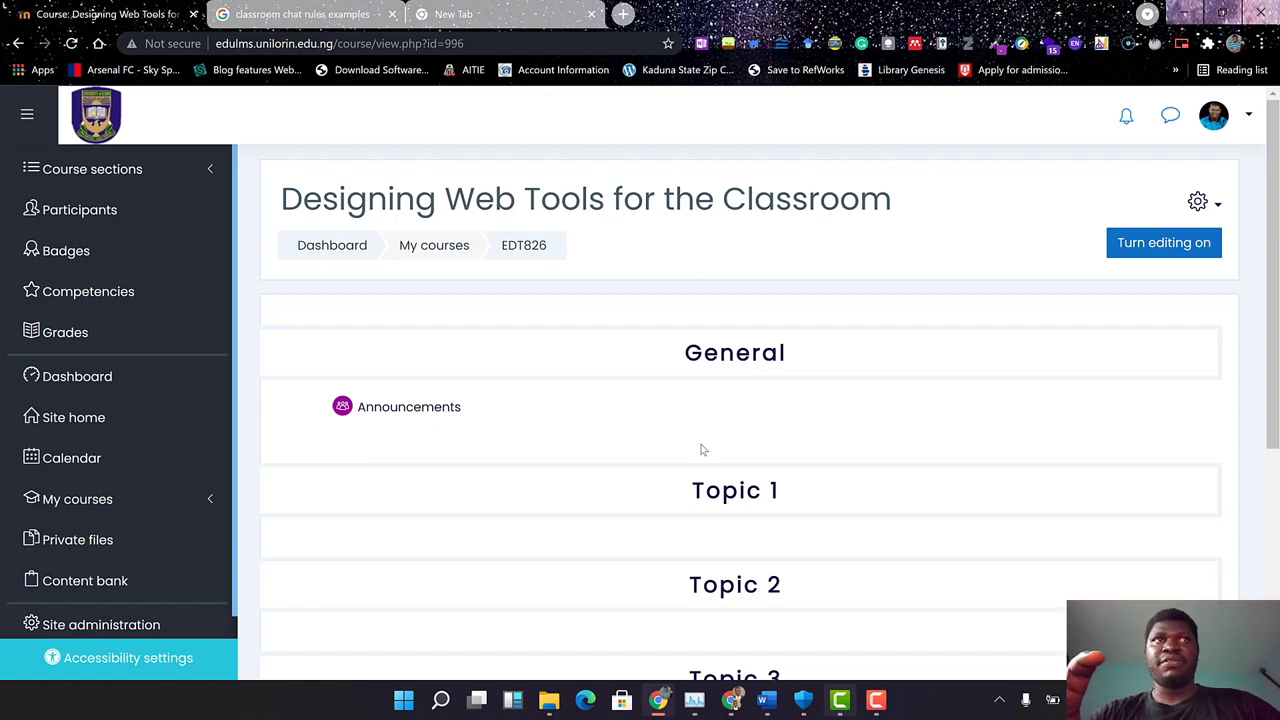
mouse_move(418, 440)
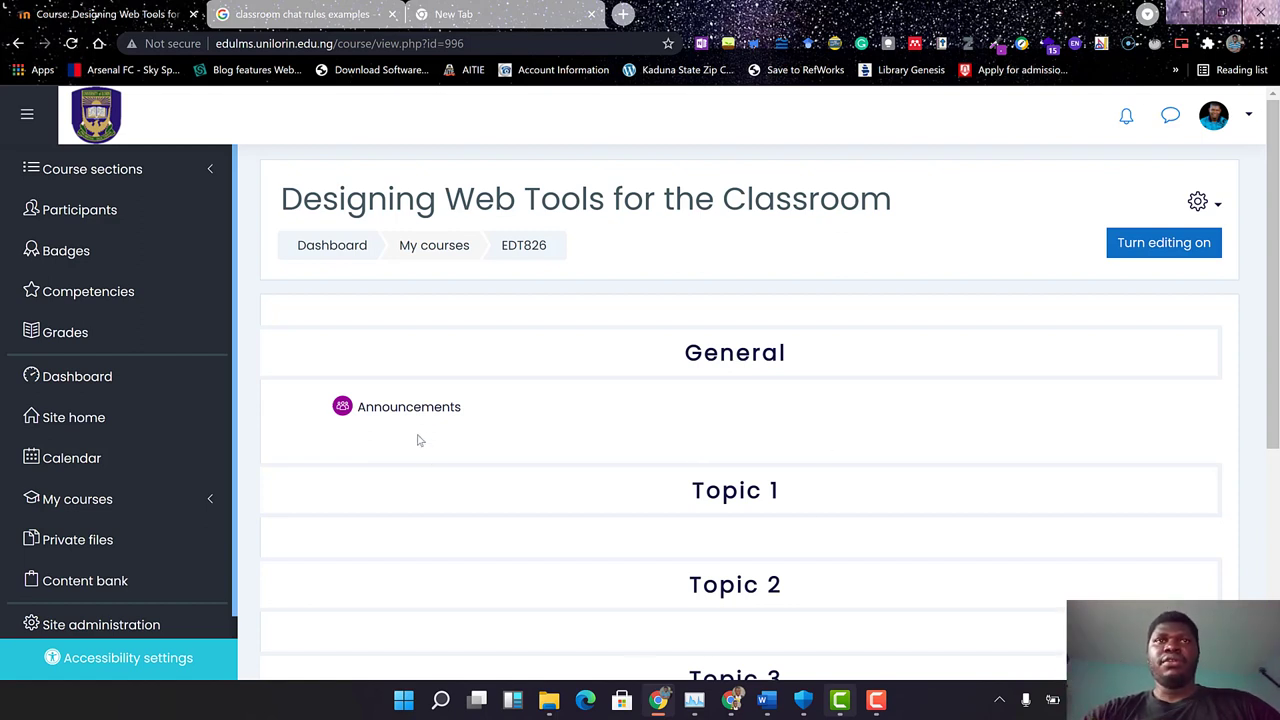
mouse_move(1088, 352)
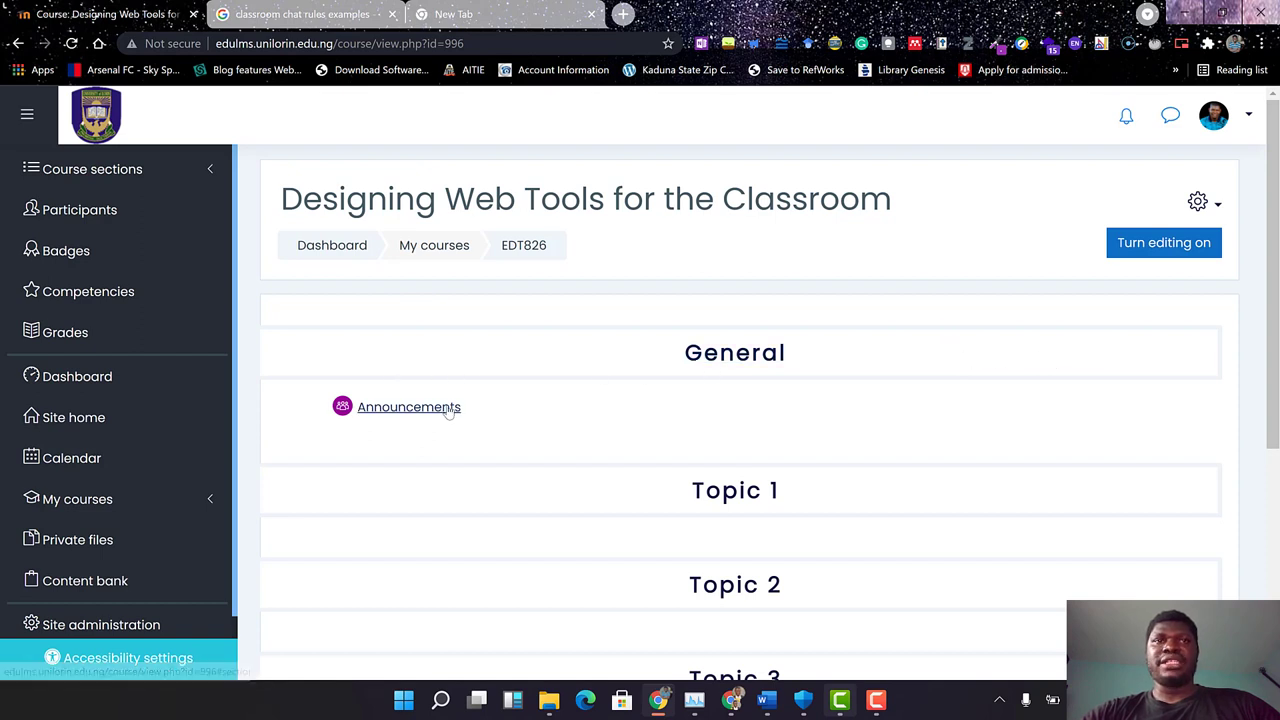
double_click(408, 406)
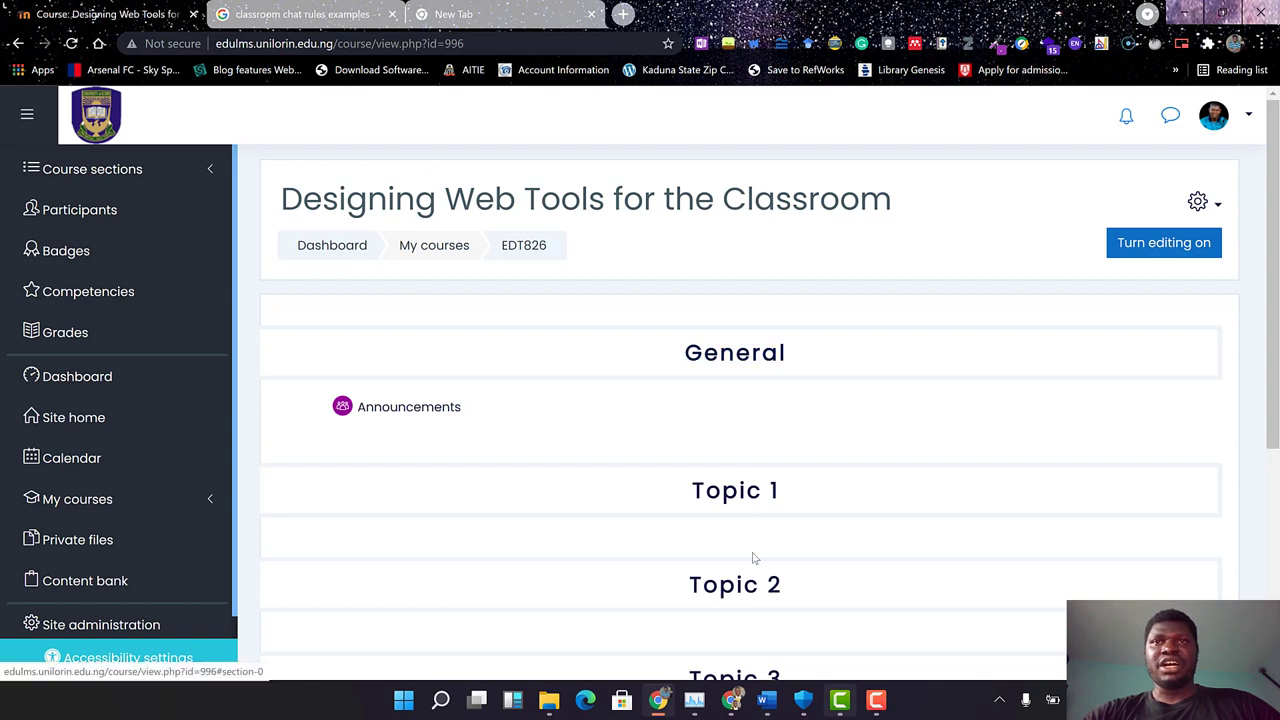
scroll("down", 3)
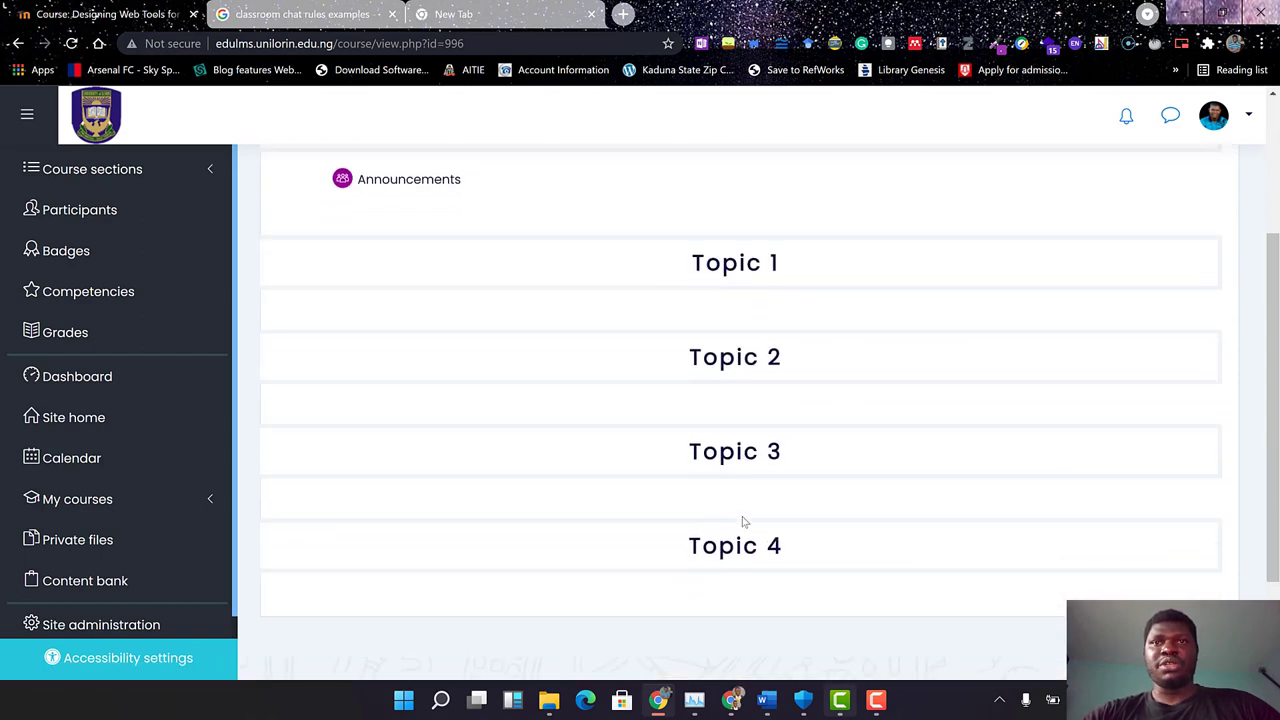
scroll("down", 3)
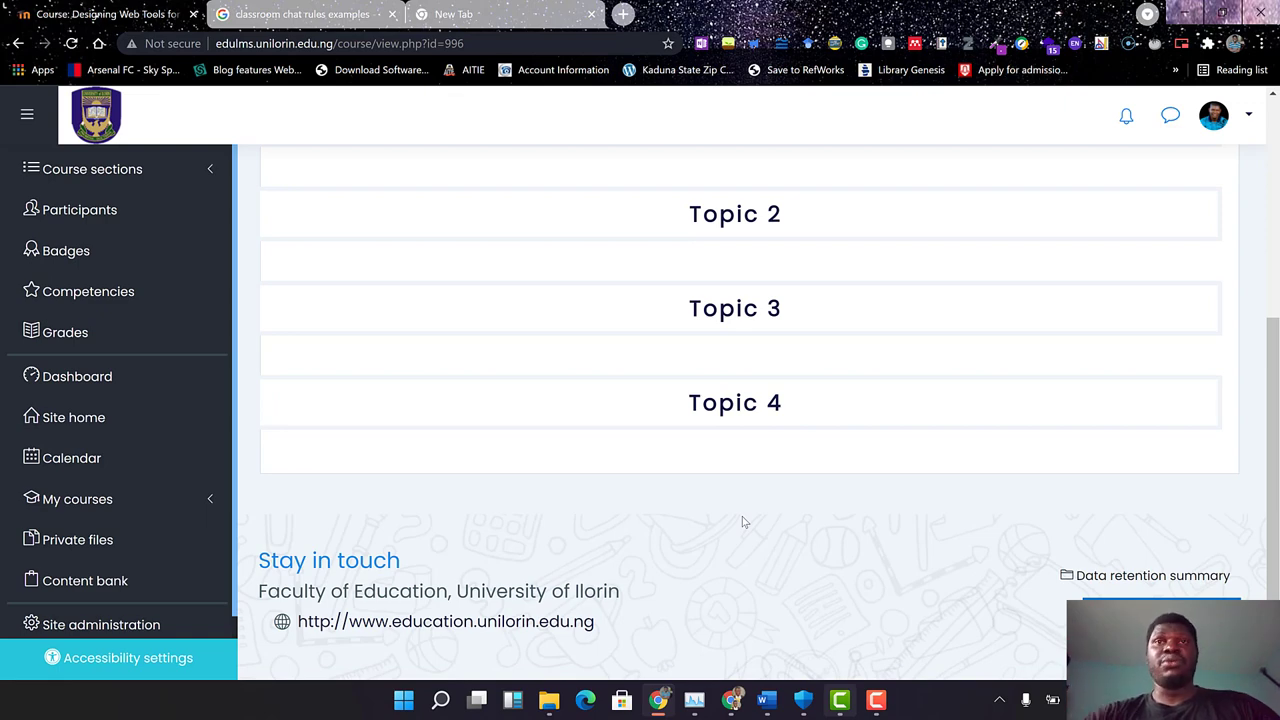
scroll("up", 3)
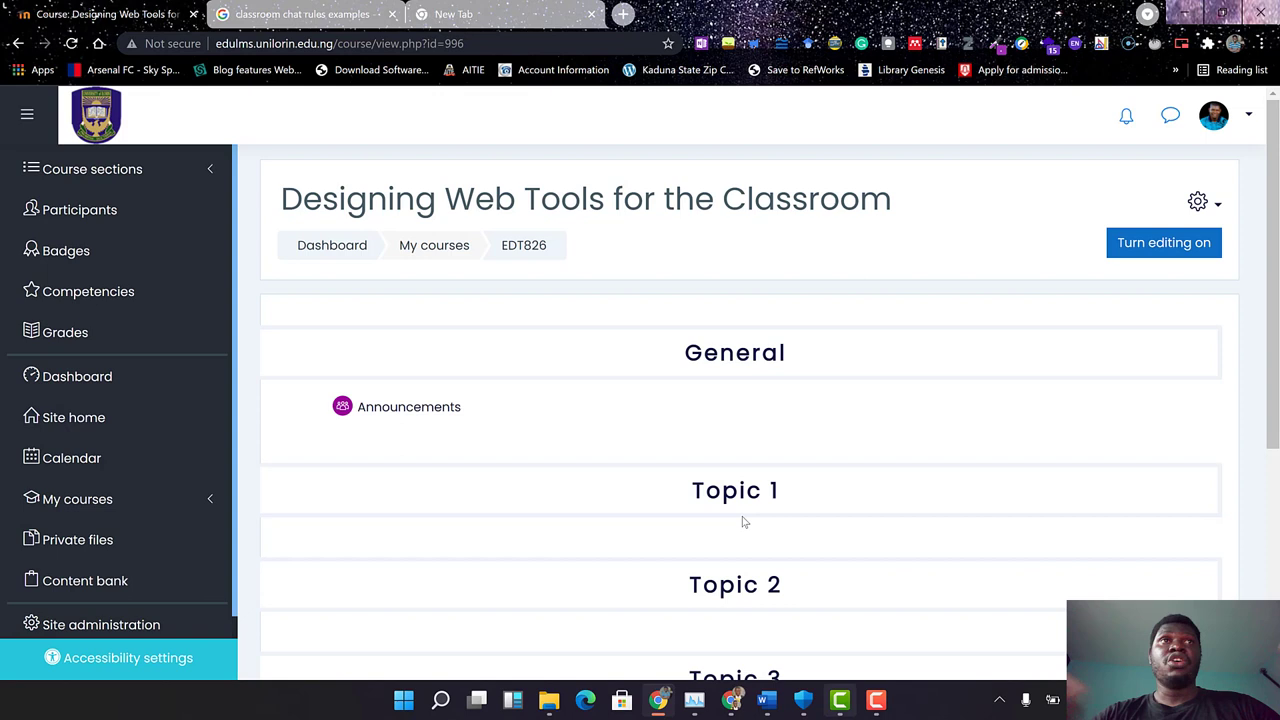
mouse_move(1070, 332)
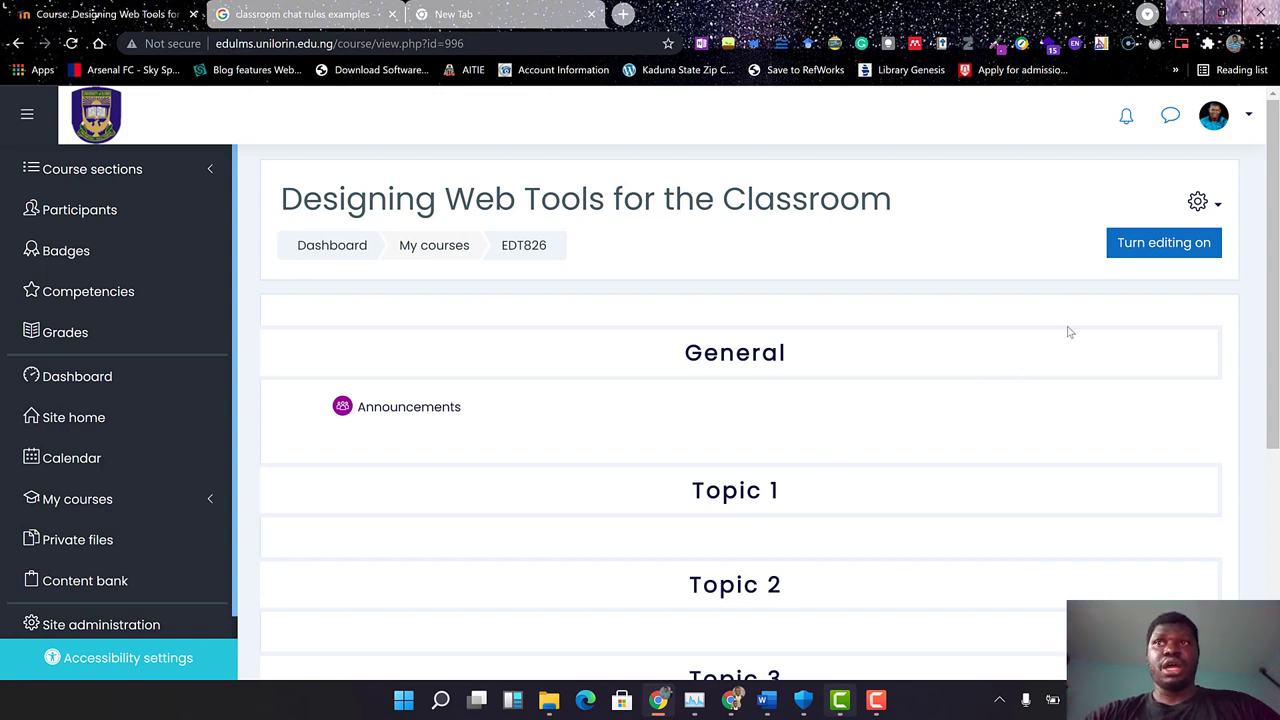
mouse_move(1164, 242)
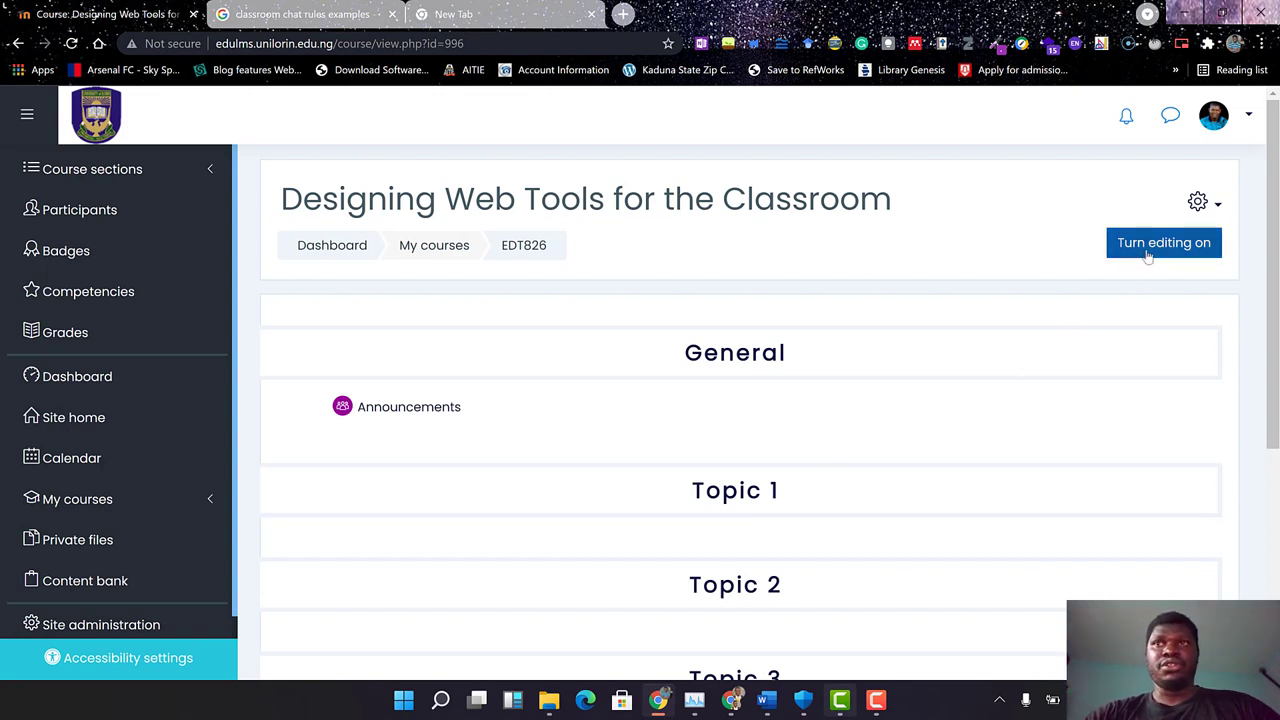
mouse_move(1016, 300)
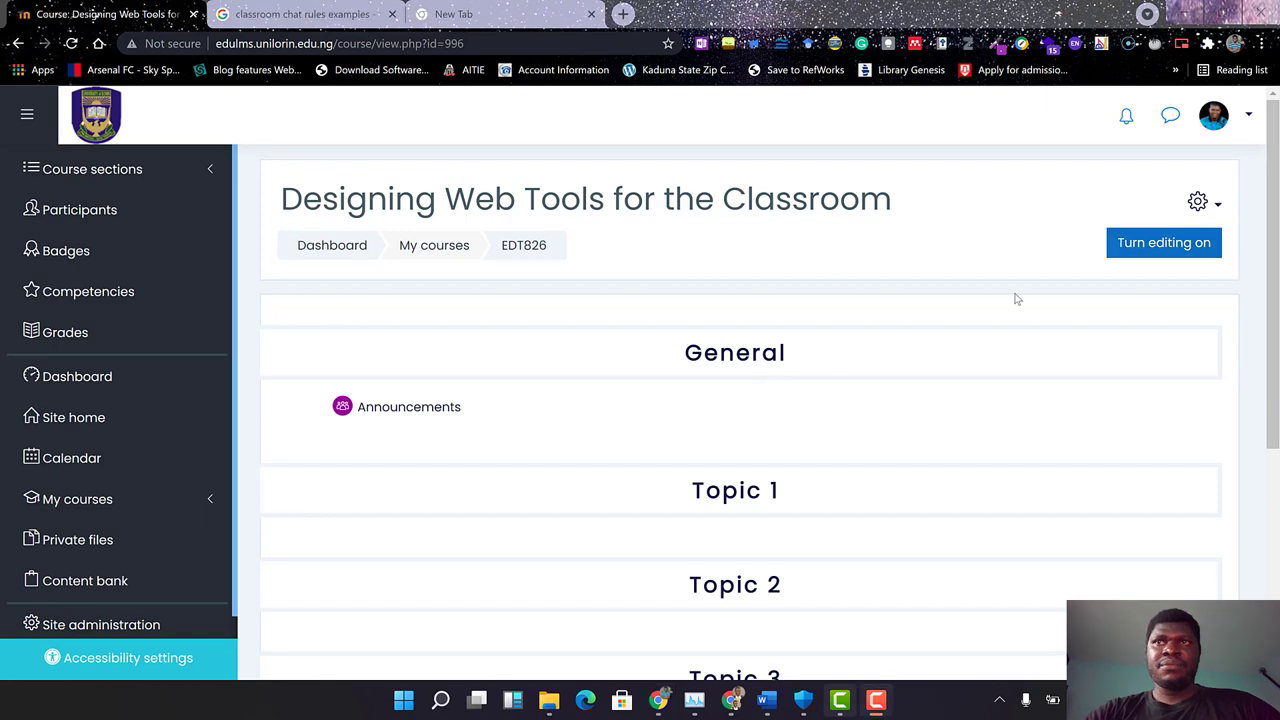
mouse_move(1044, 312)
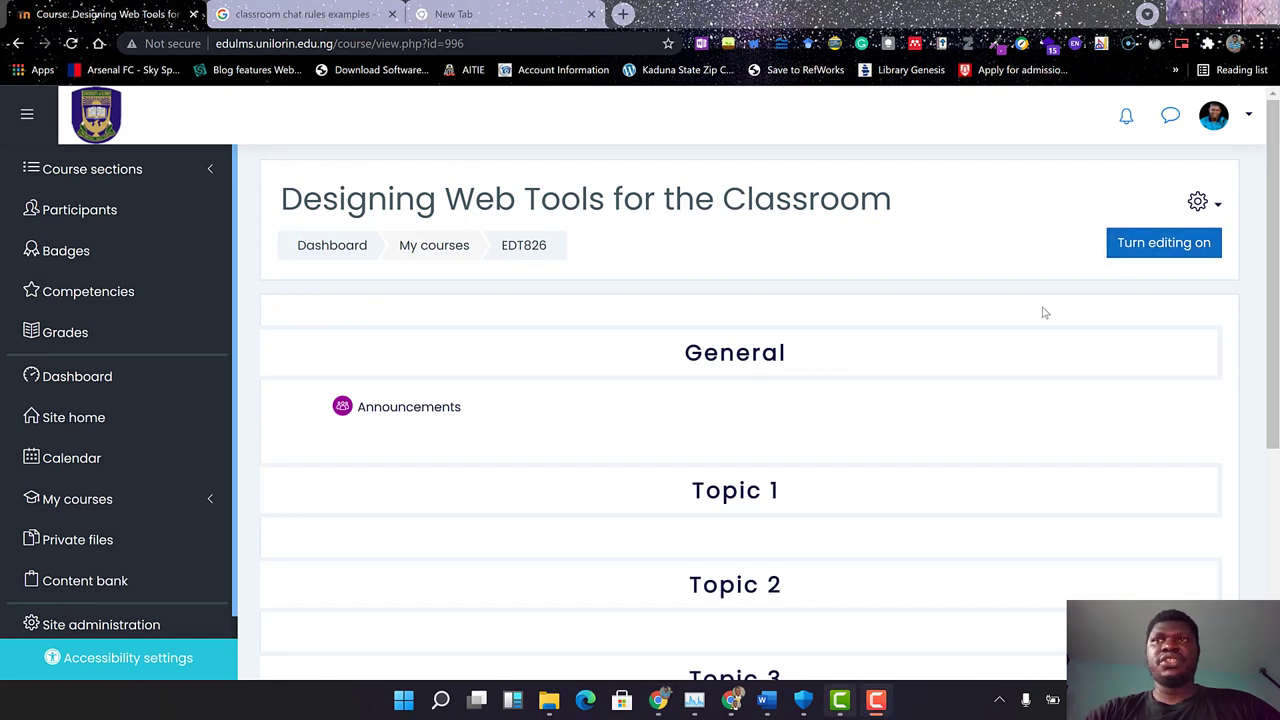
mouse_move(1164, 242)
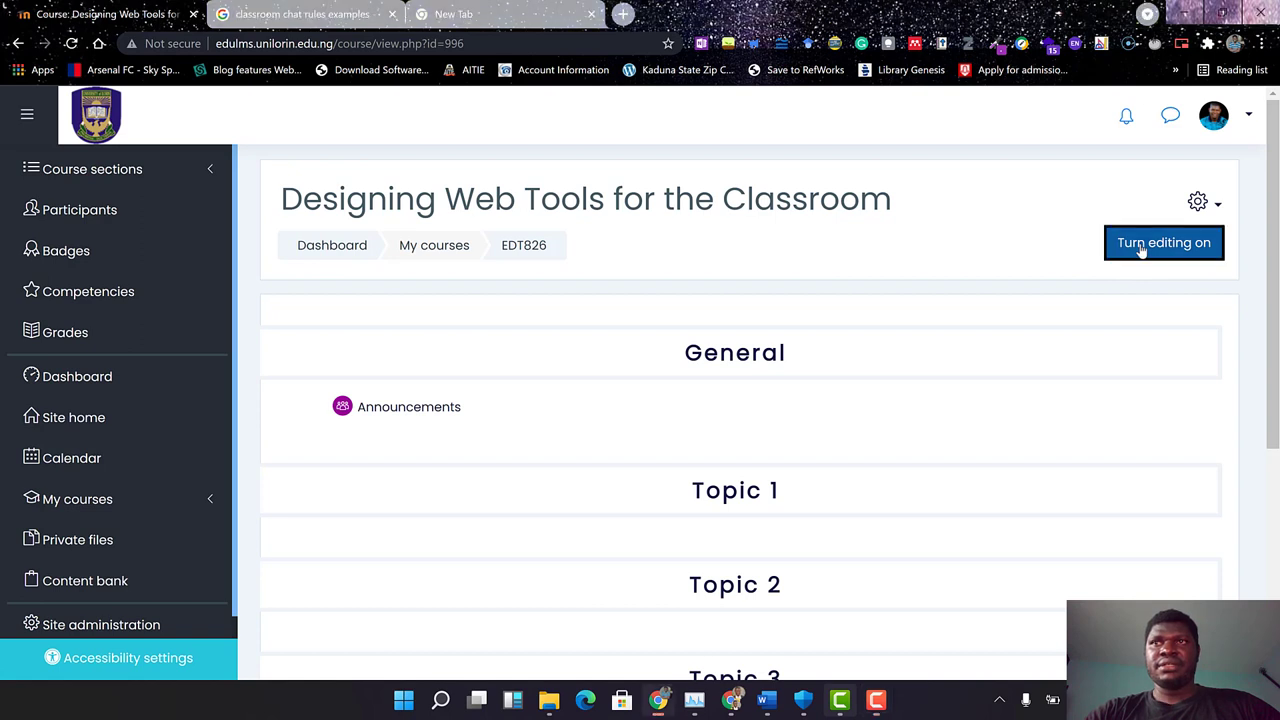
Turn editing on for the EDT 826 course and show the General section's Edit menu.
left_click(1164, 242)
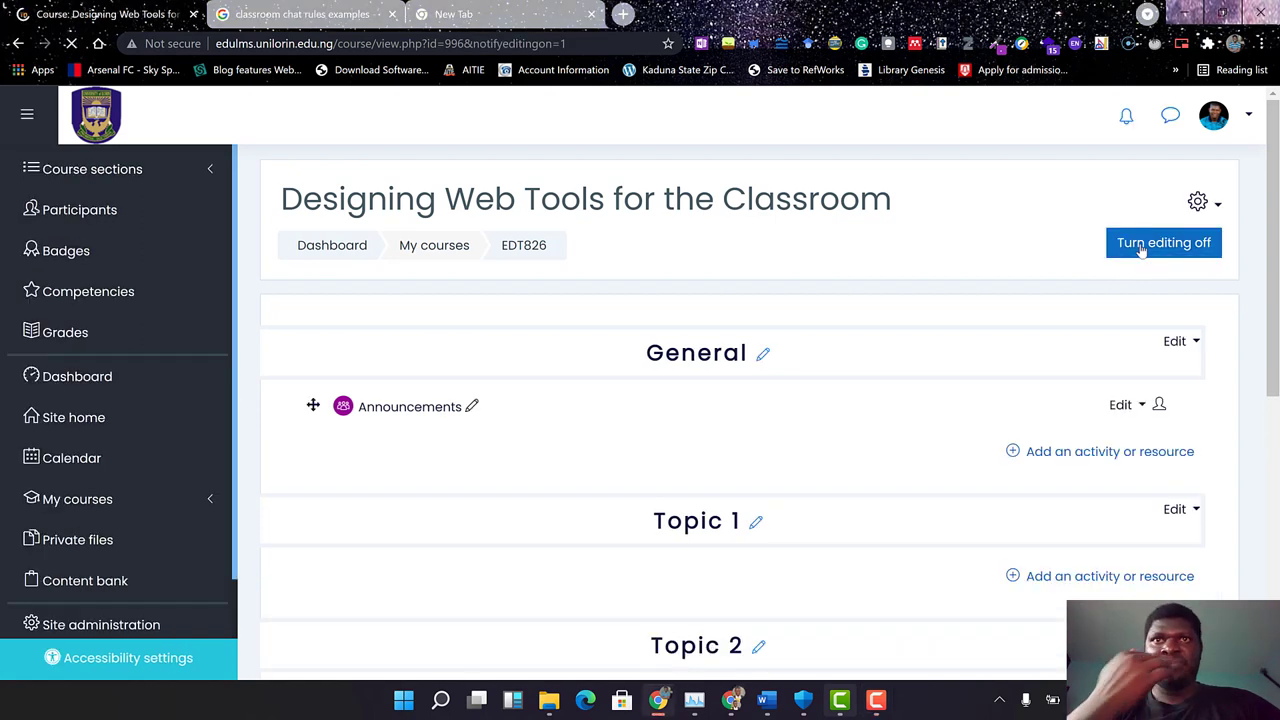
left_click(1164, 242)
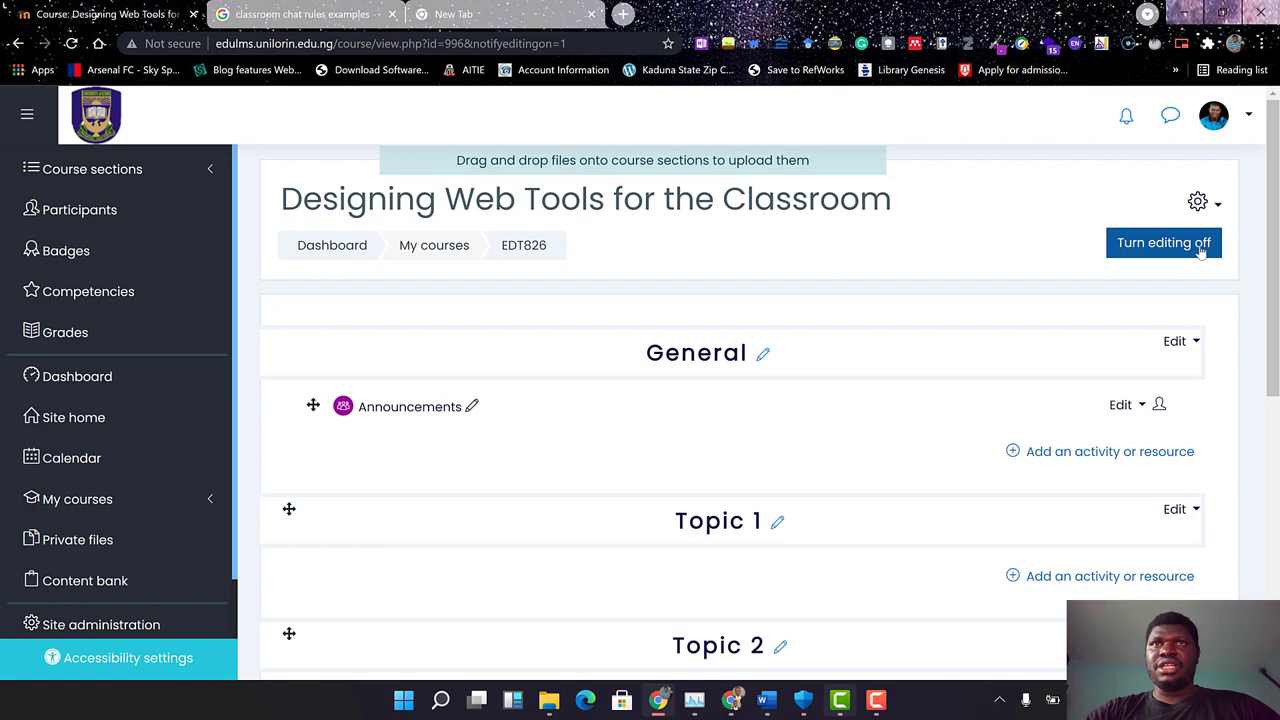
mouse_move(1084, 472)
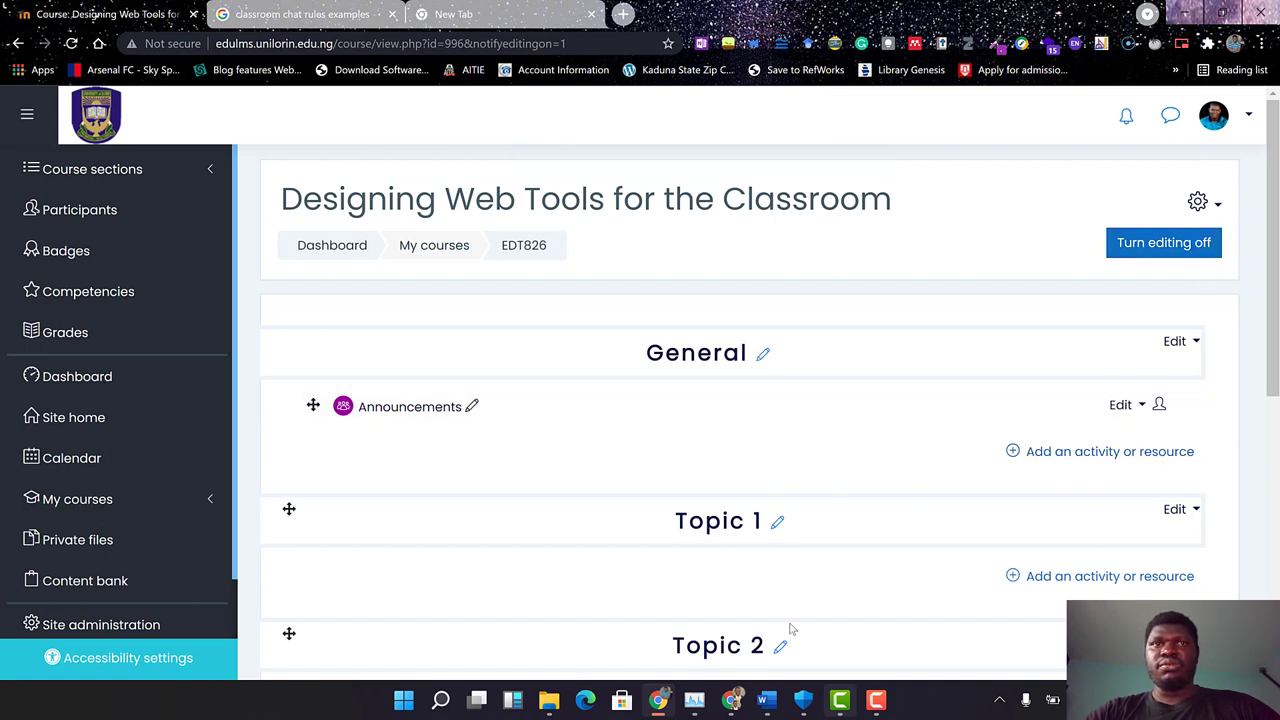
scroll("down", 3)
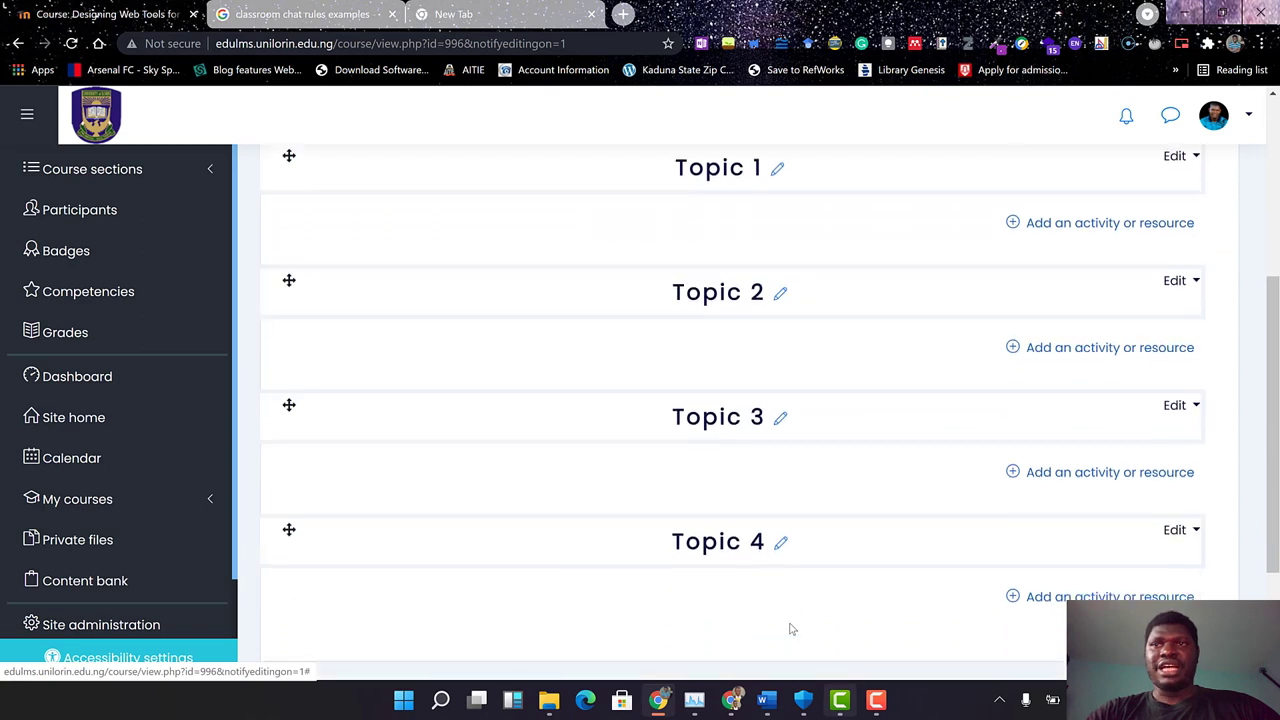
scroll("down", 3)
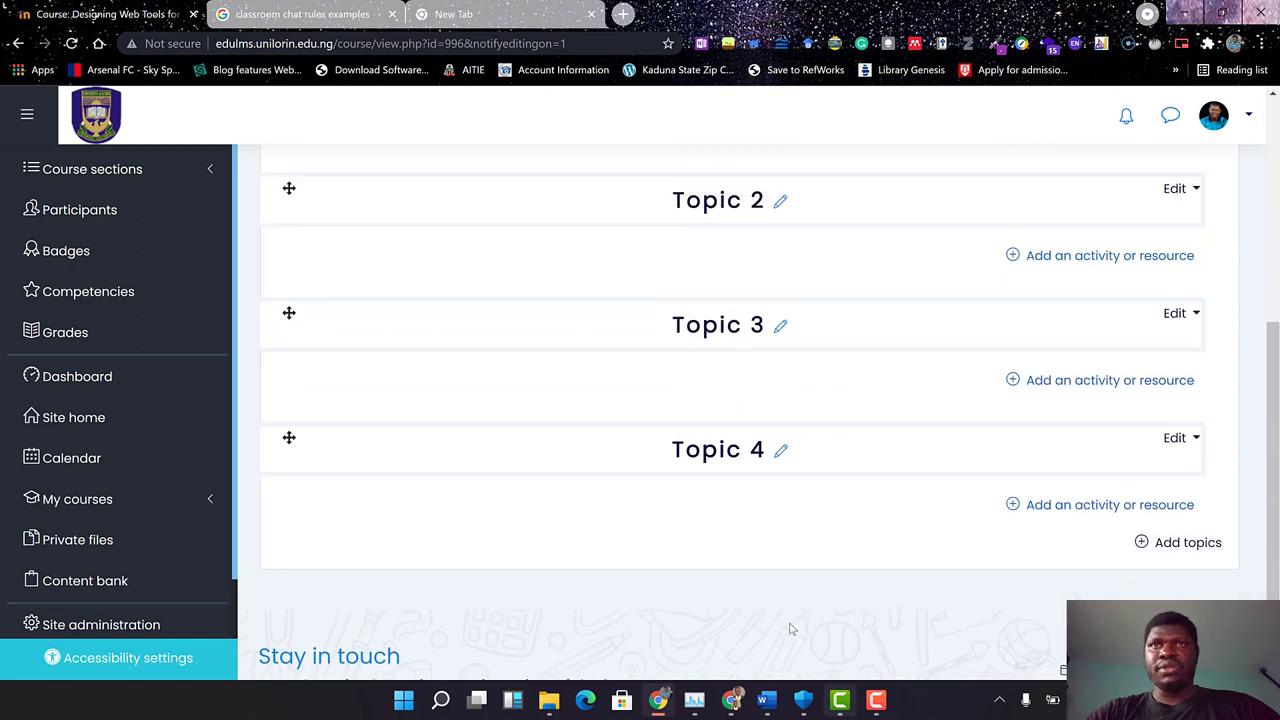
scroll("up", 3)
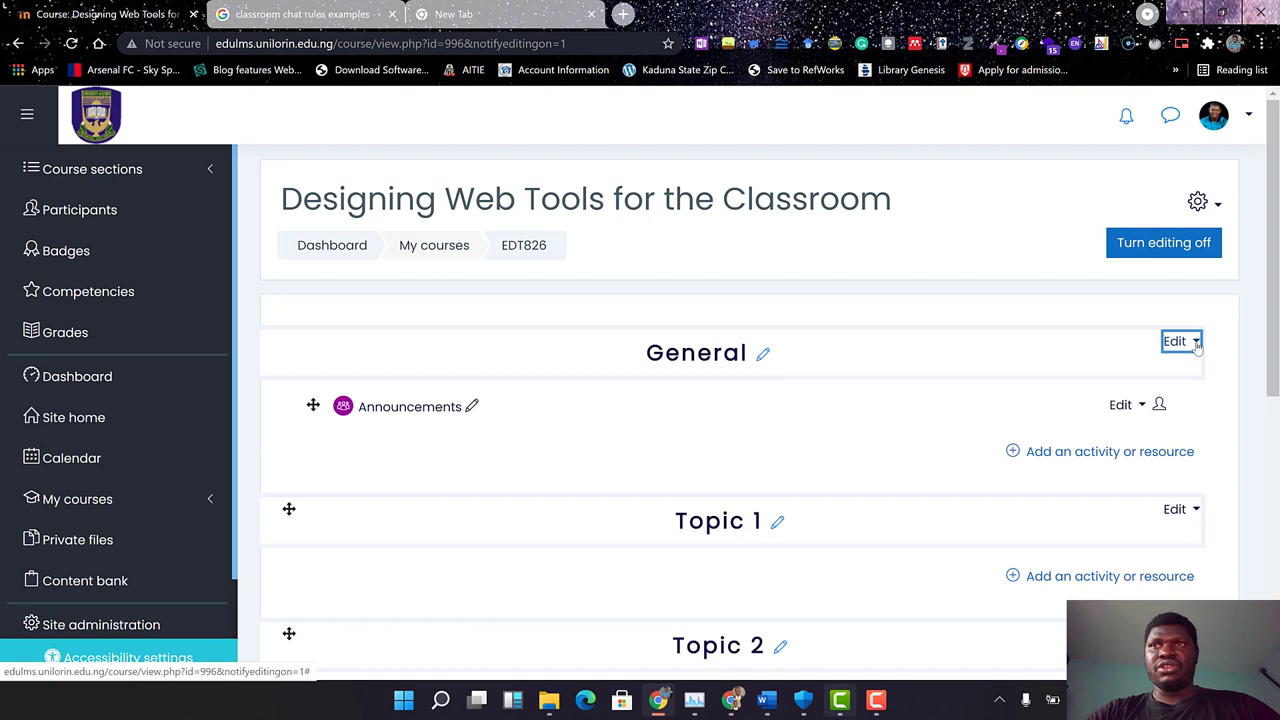
left_click(1180, 340)
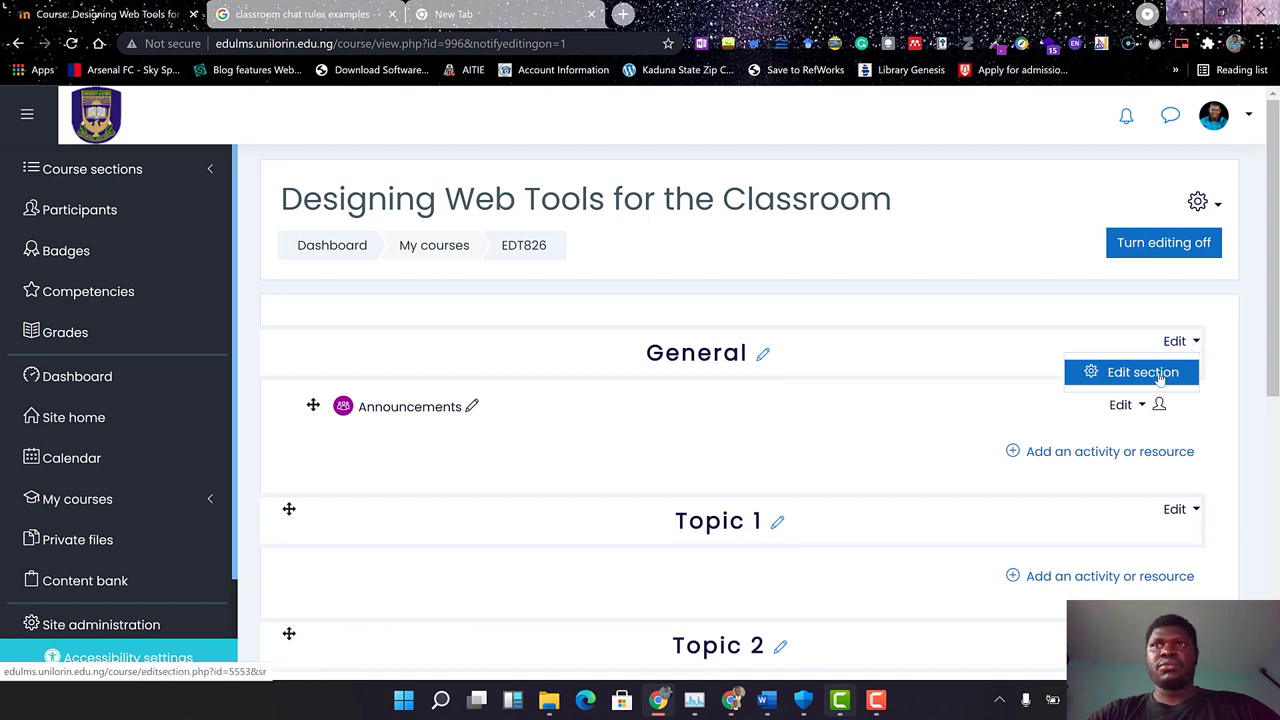
In Edit section, enable a custom name and set it to 'Course Guide'.
left_click(1144, 372)
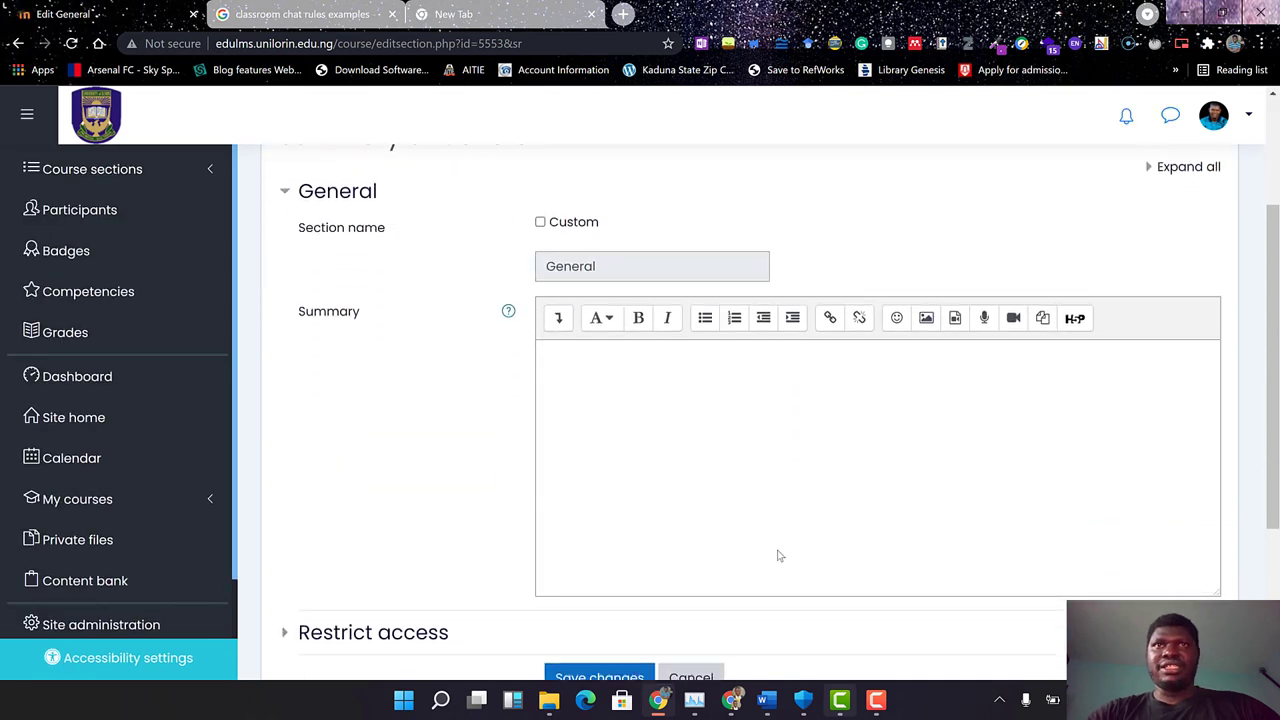
scroll("up", 3)
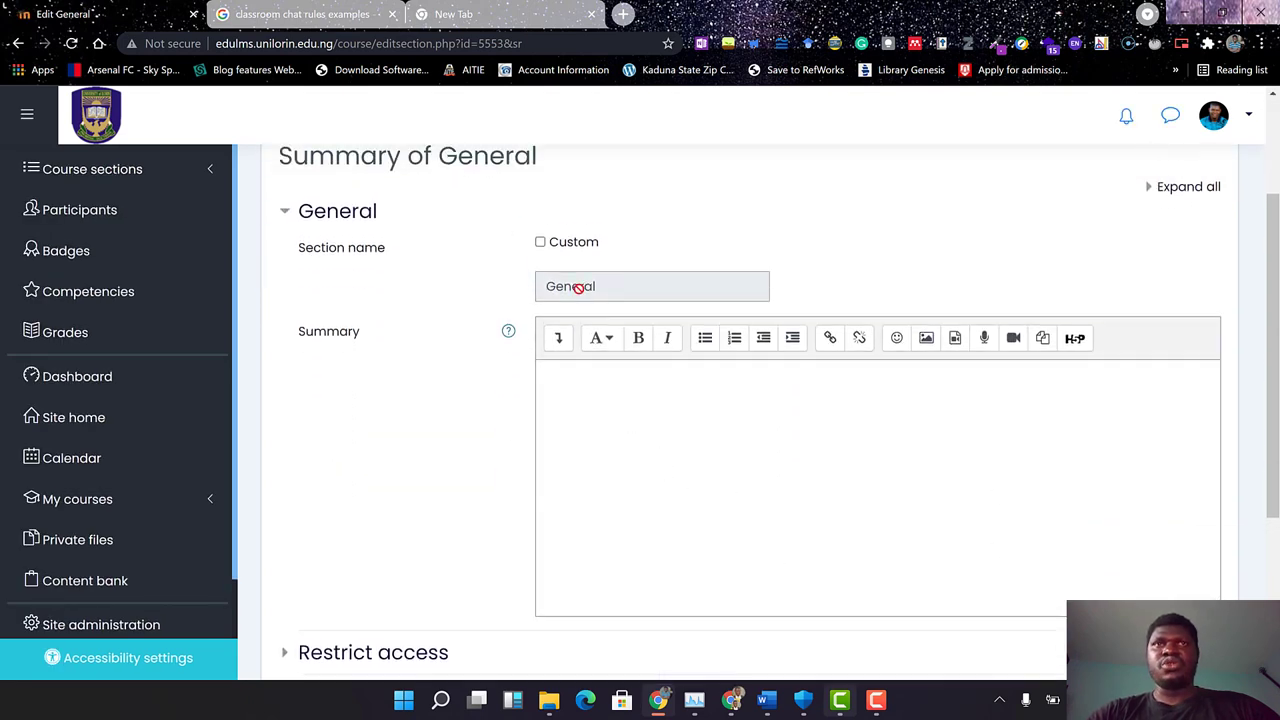
left_click(540, 242)
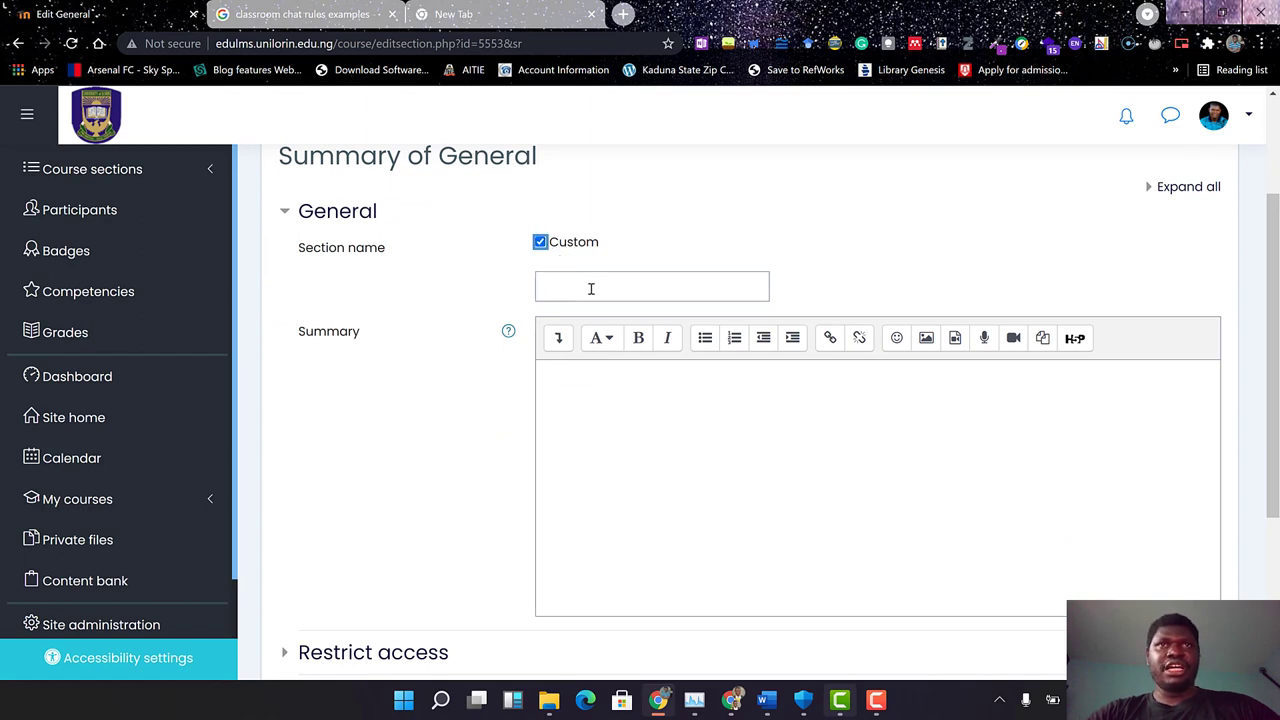
type("c")
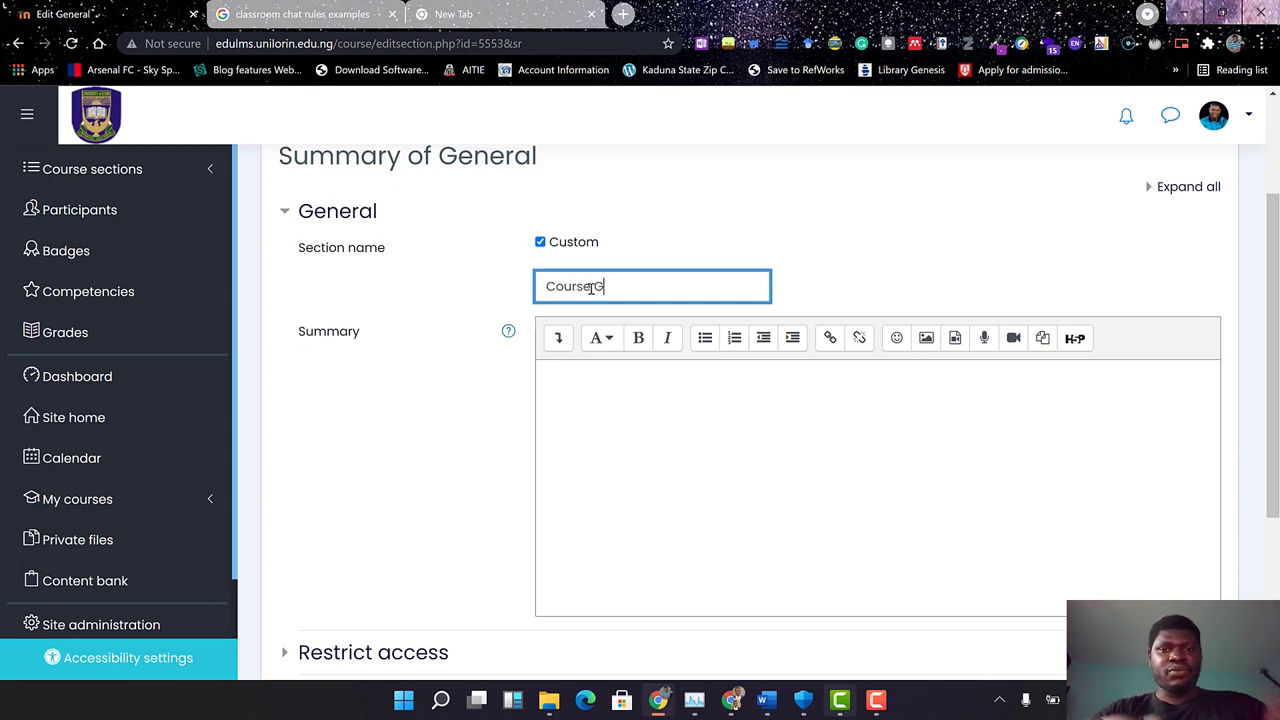
type("ui")
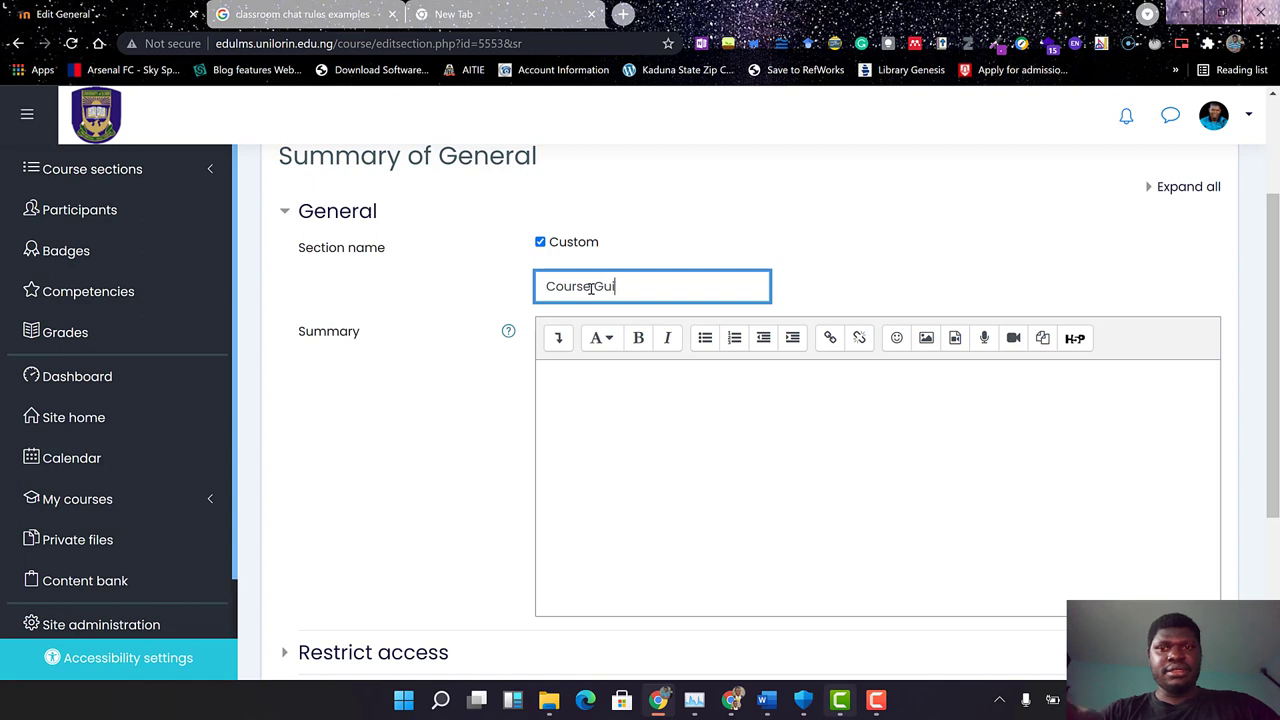
type("lde")
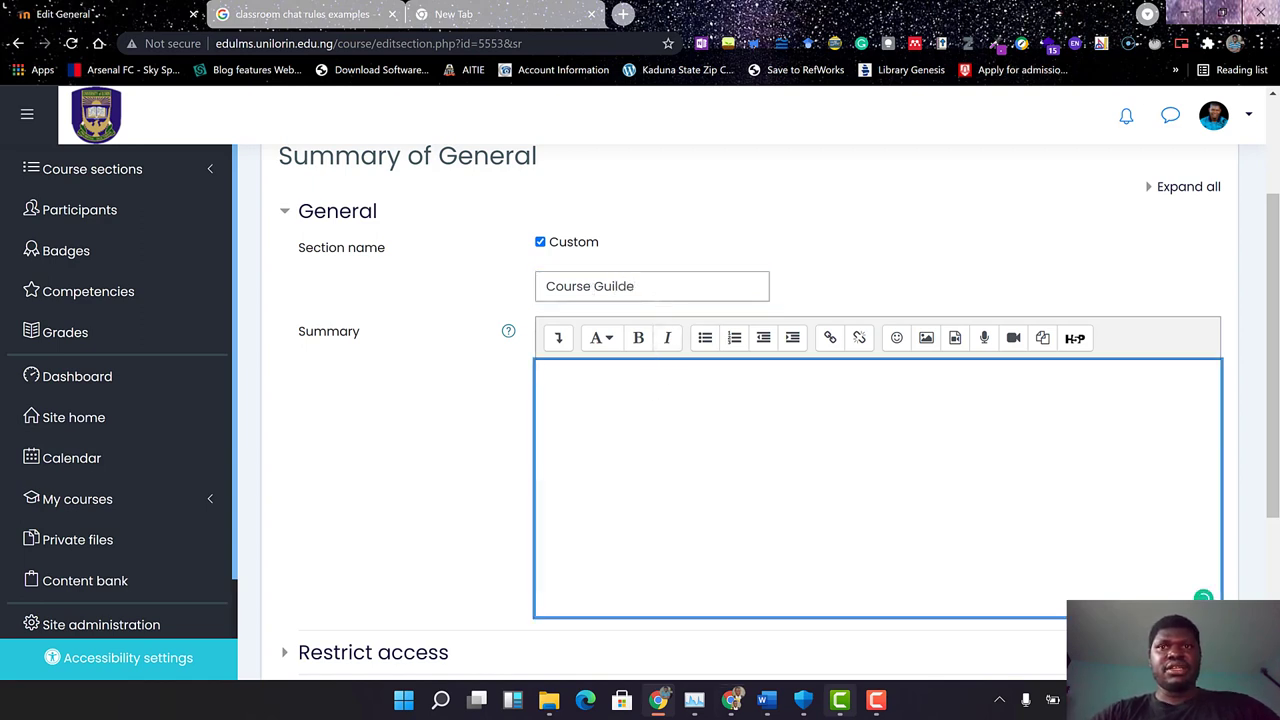
Paste the Introduction paragraph copied from the Word syllabus into the section Summary.
left_click(704, 396)
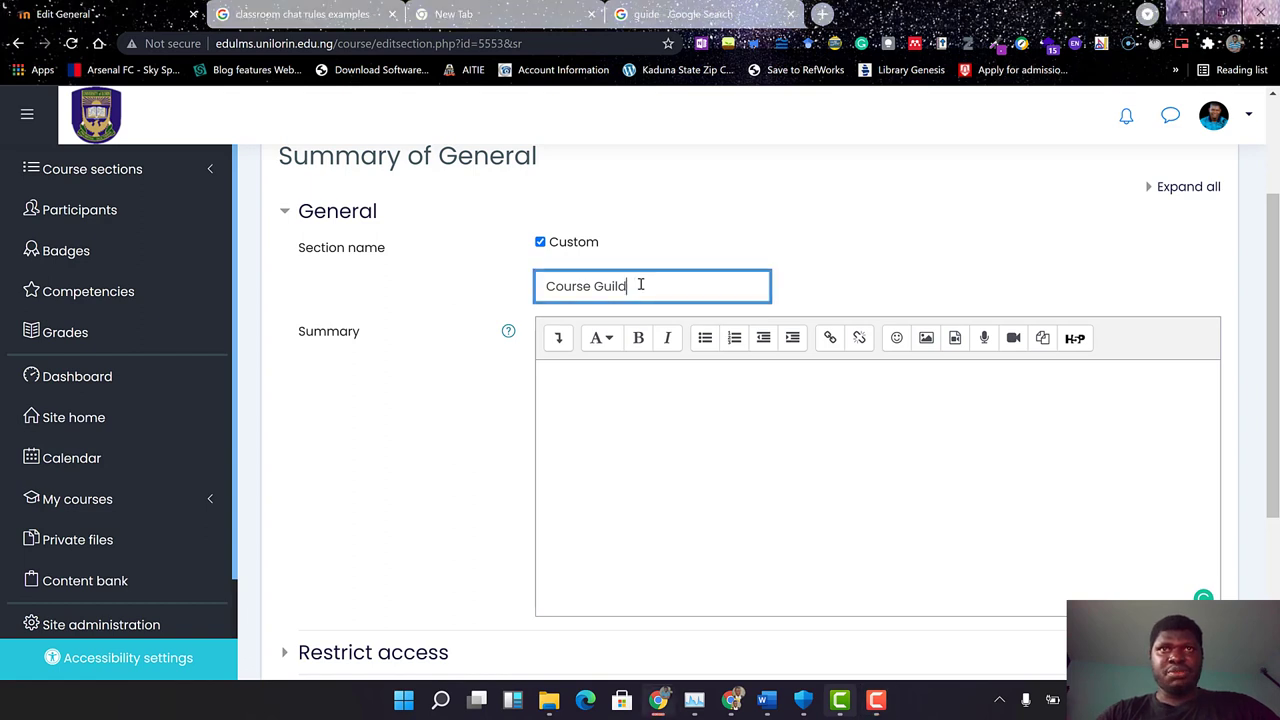
type("e")
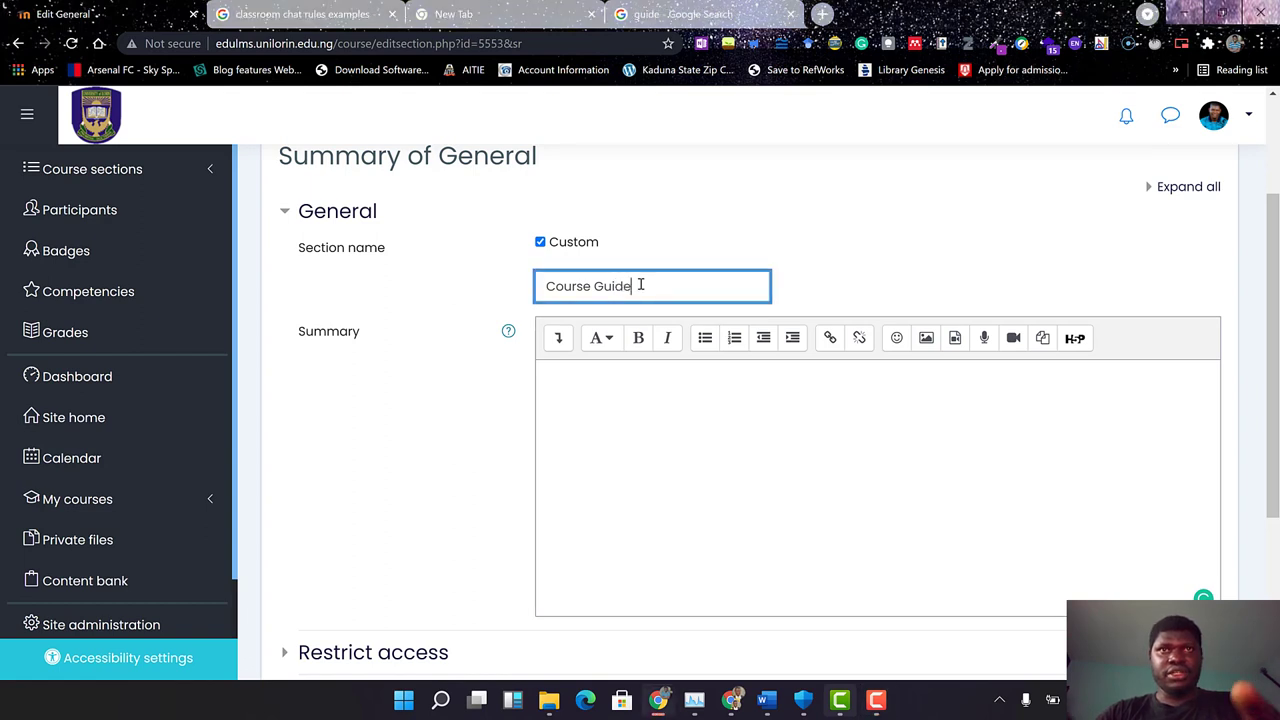
left_click(598, 412)
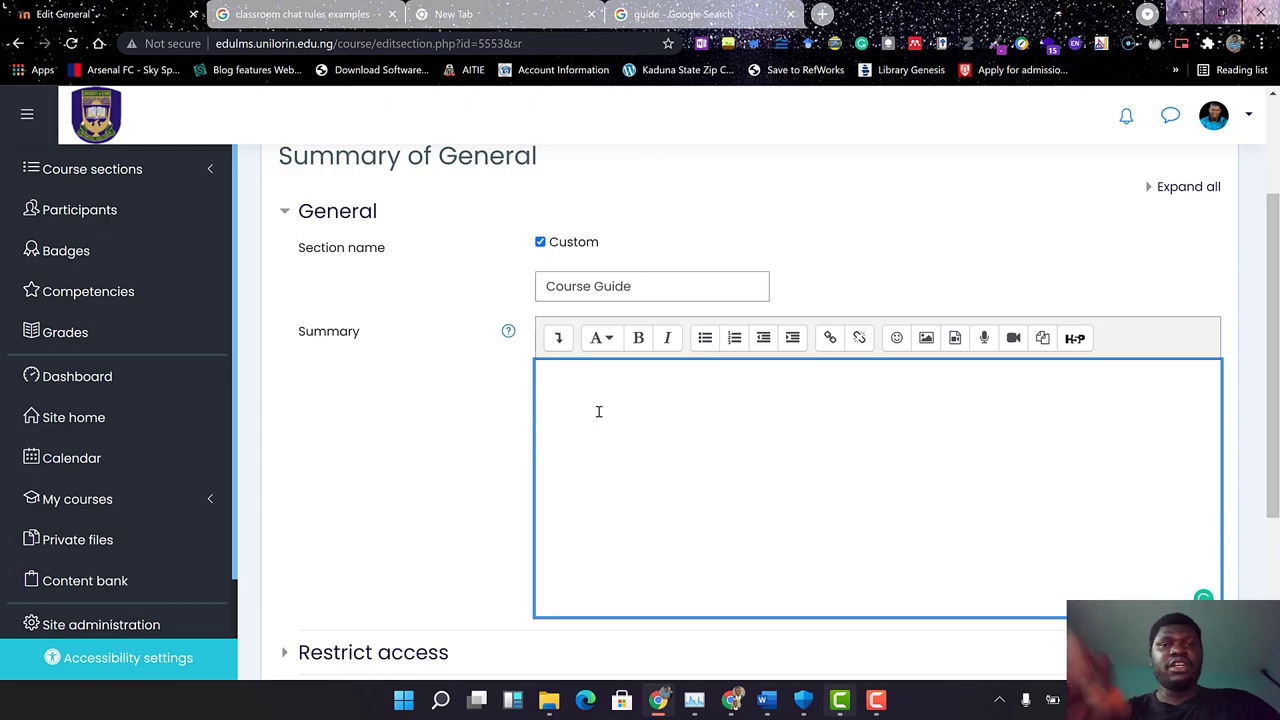
mouse_move(768, 700)
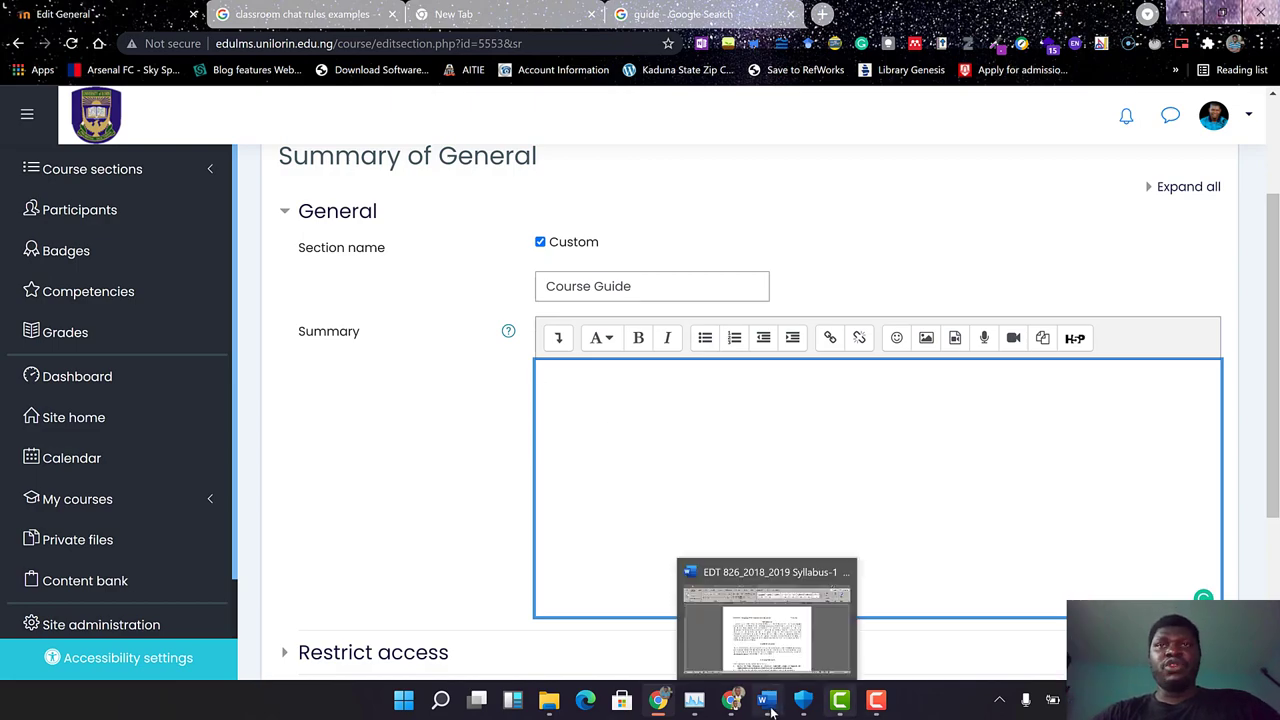
left_click(766, 620)
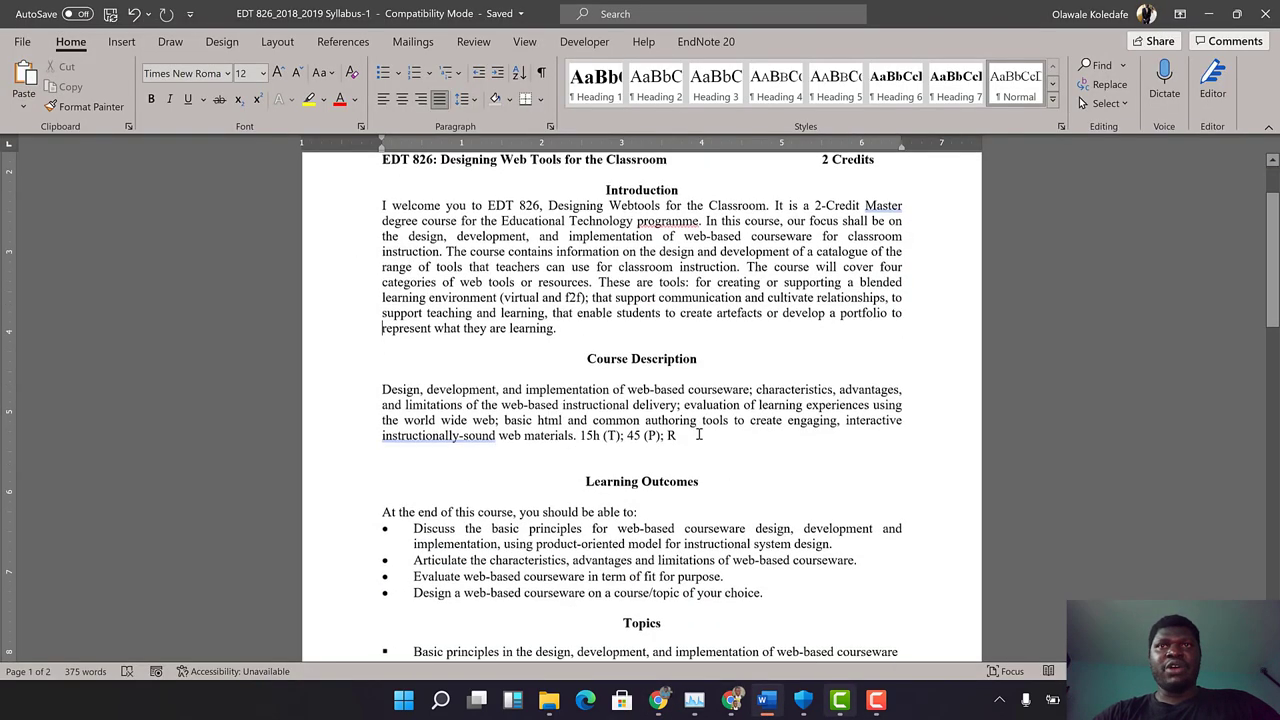
scroll("up", 3)
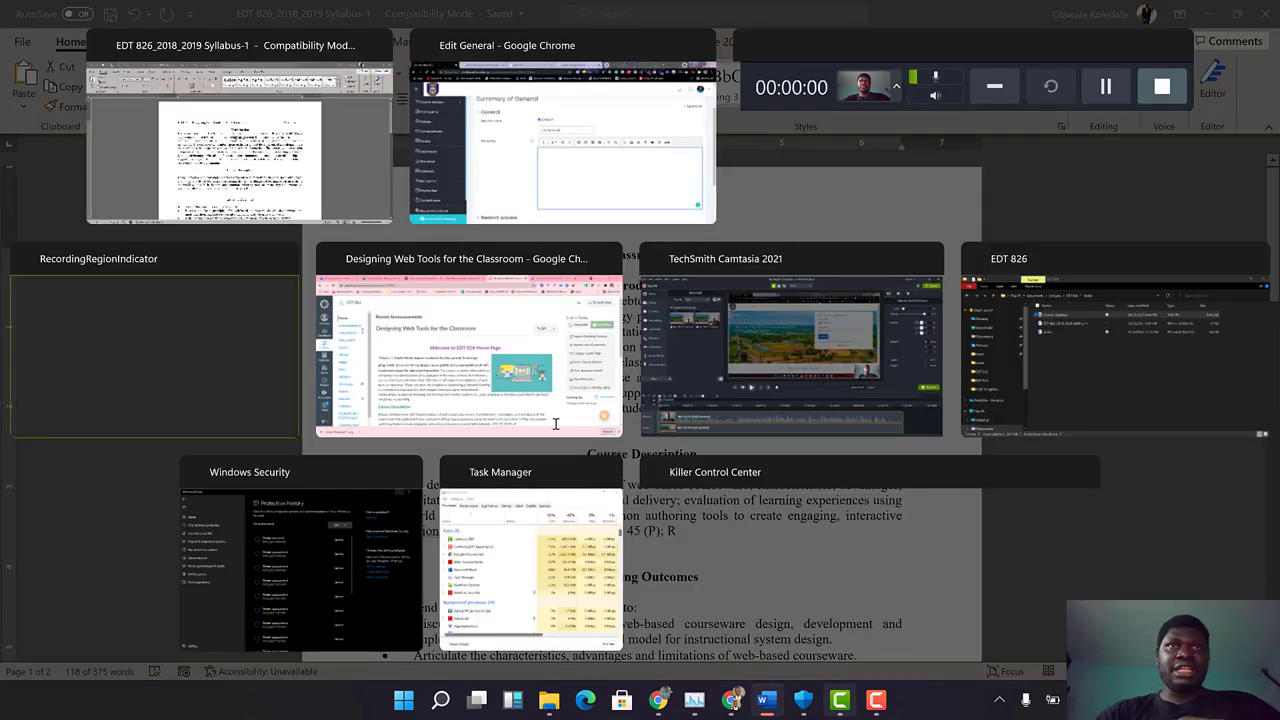
left_click(562, 130)
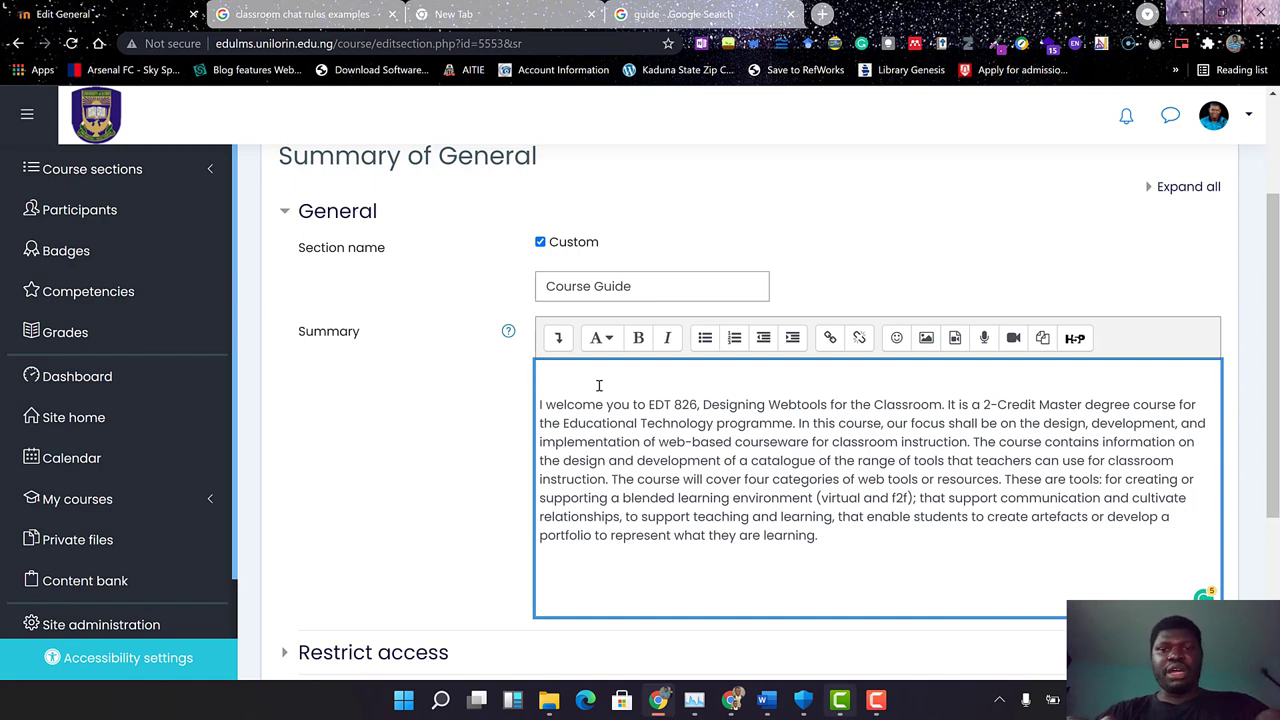
Add 'Course Introduction' as a medium heading above the paragraph and start a new line below it.
type("Course")
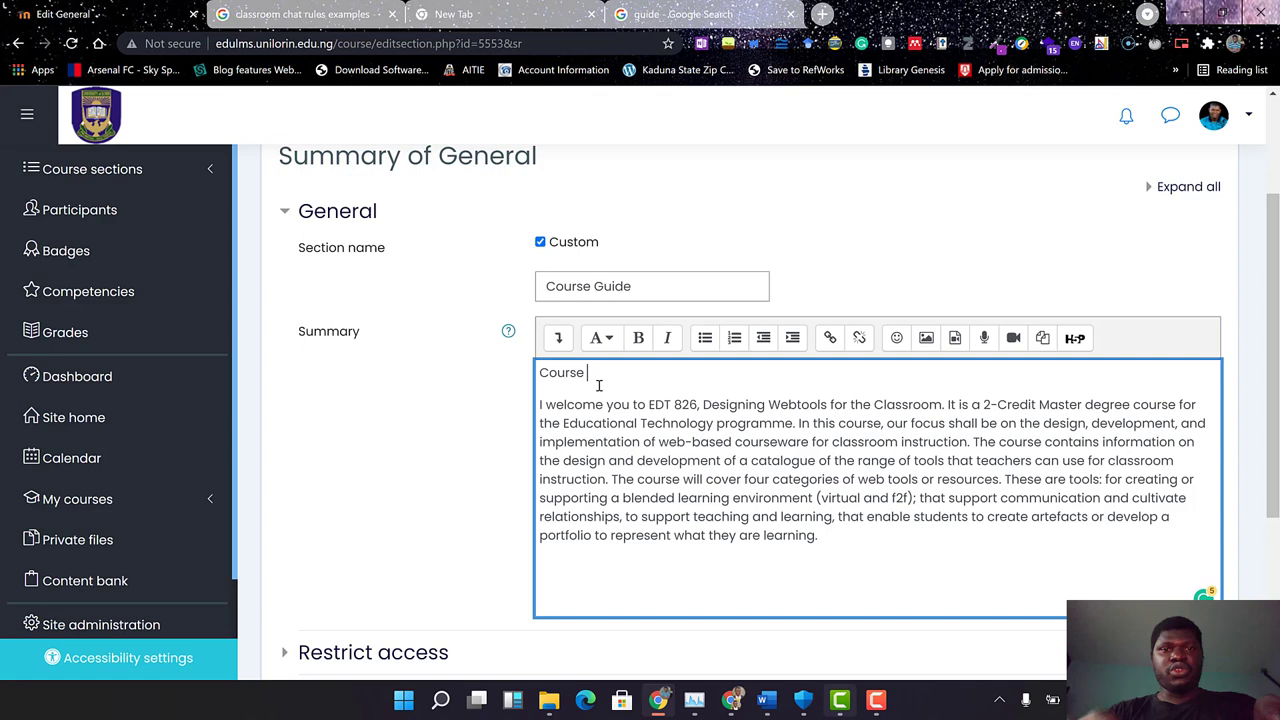
type("Int")
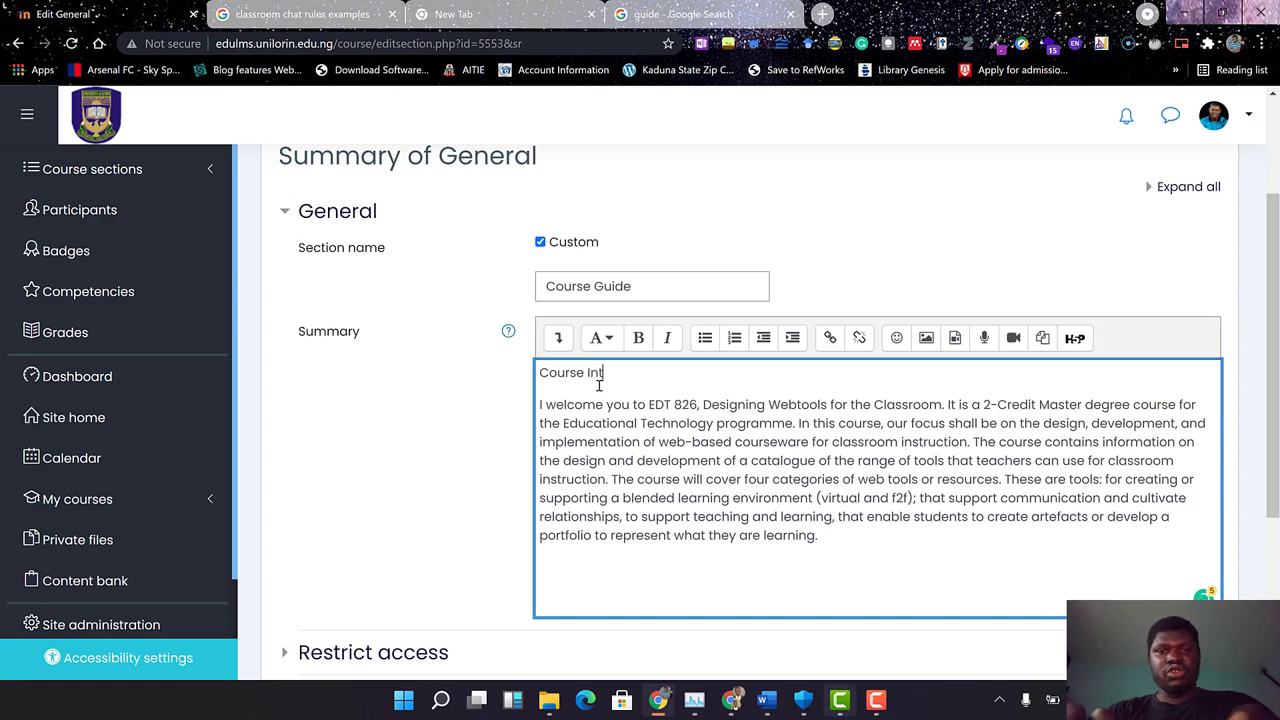
type("roduction")
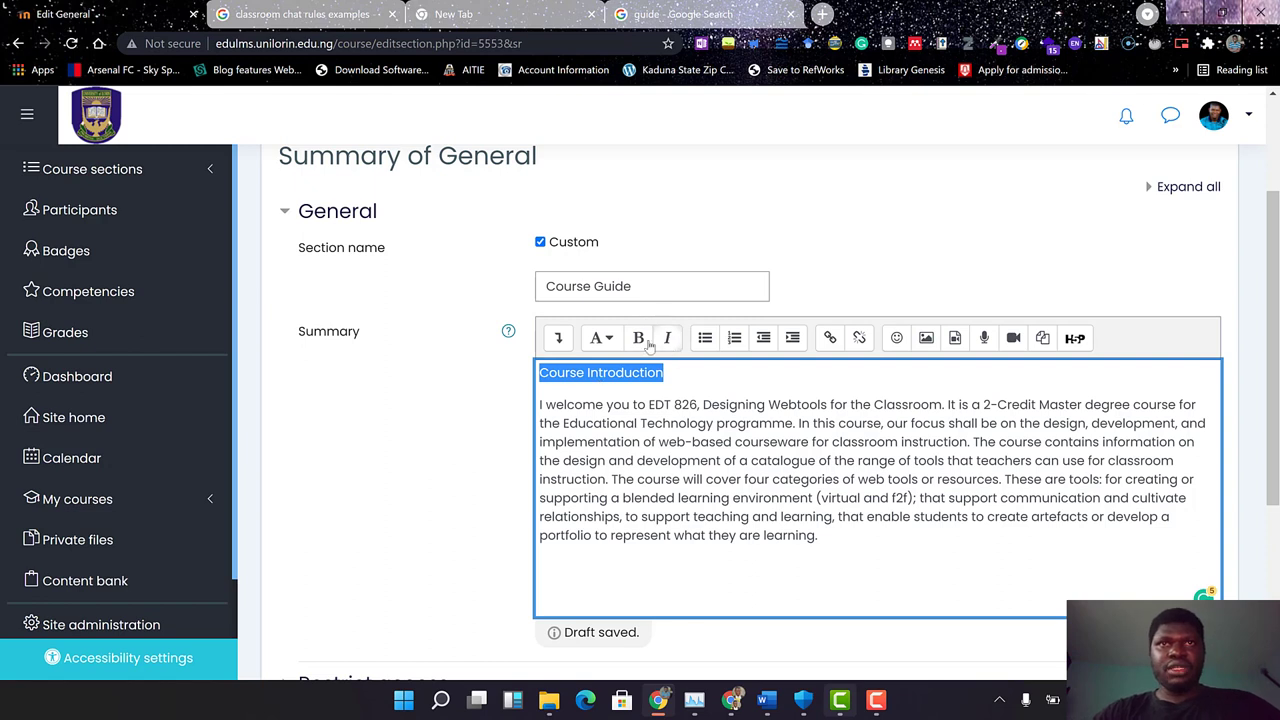
left_click(600, 336)
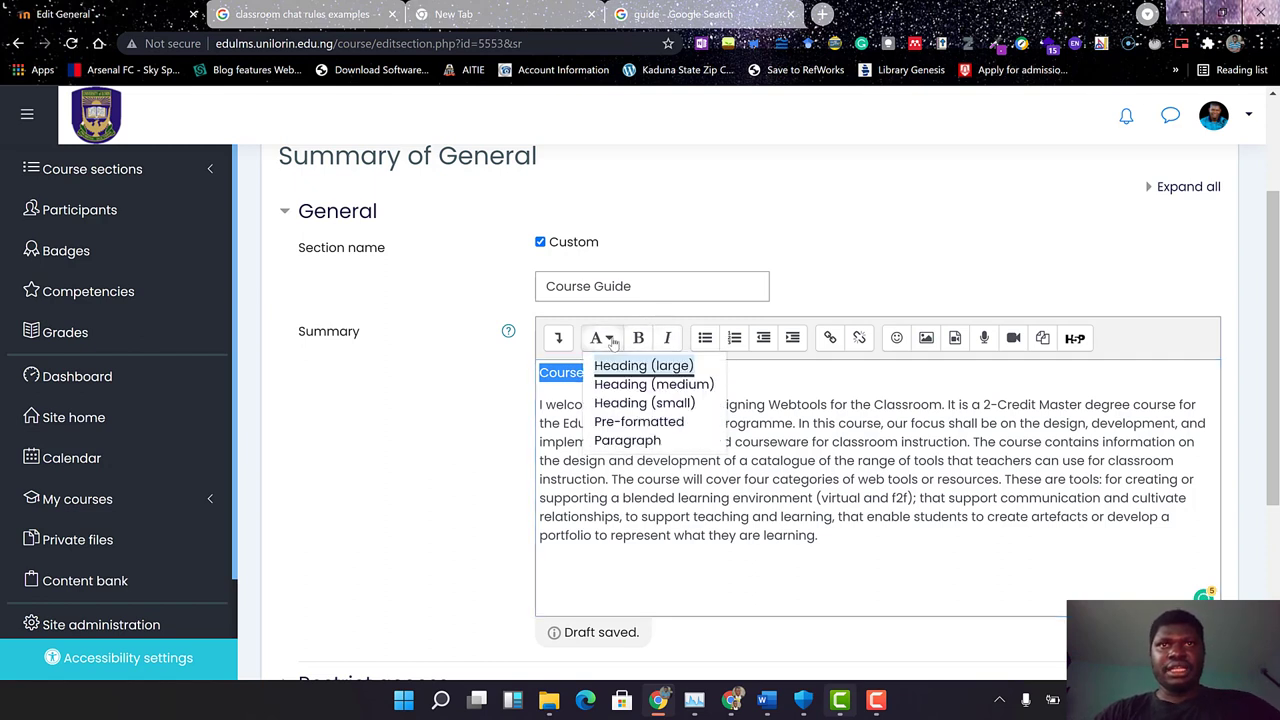
mouse_move(654, 384)
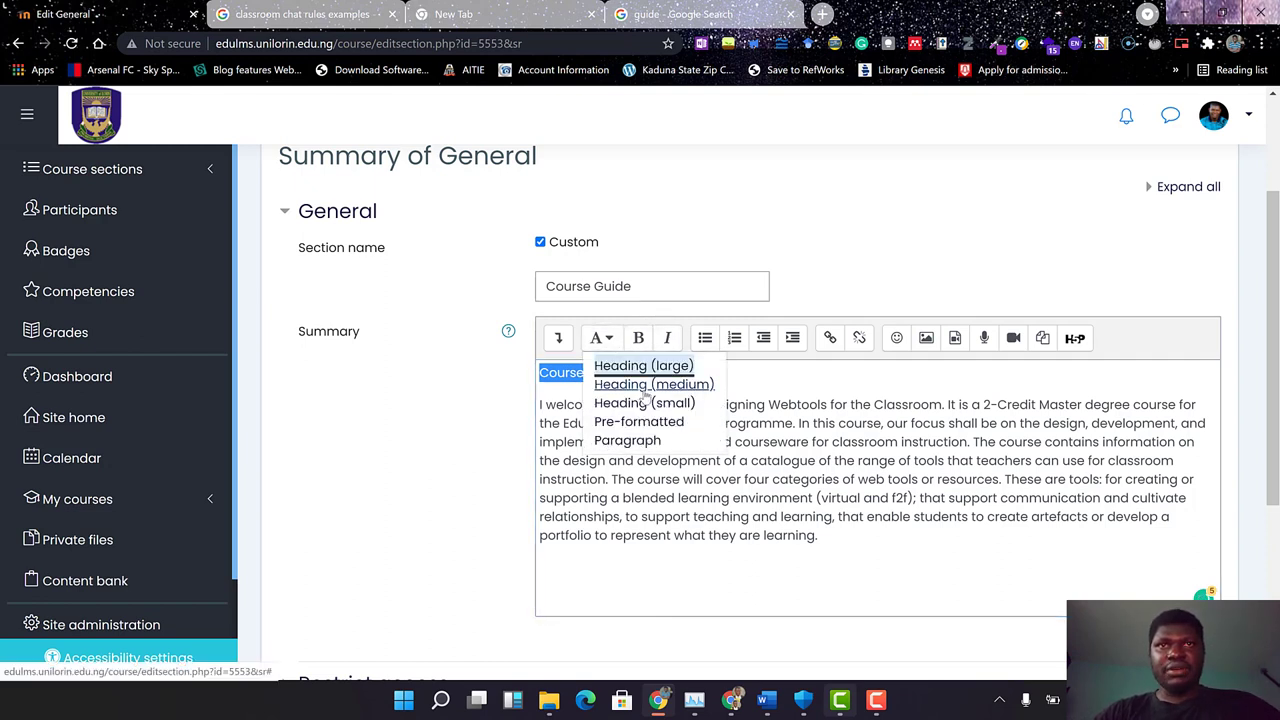
mouse_move(654, 384)
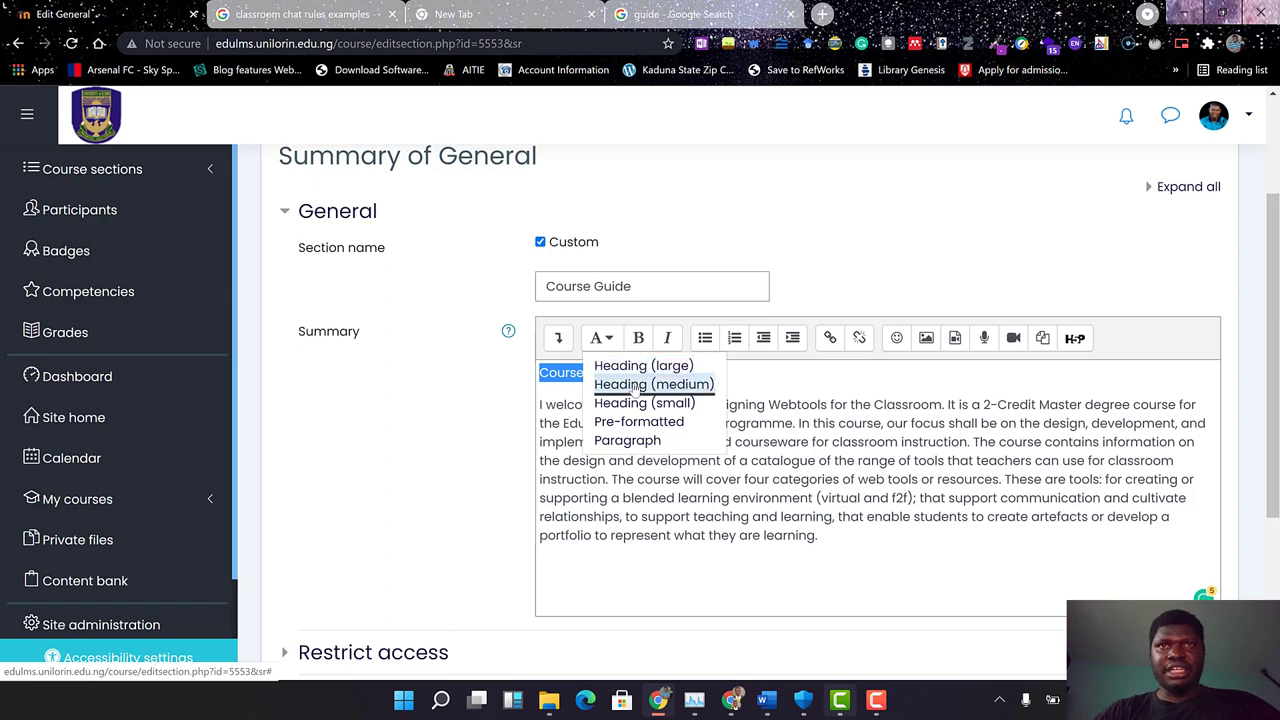
left_click(644, 364)
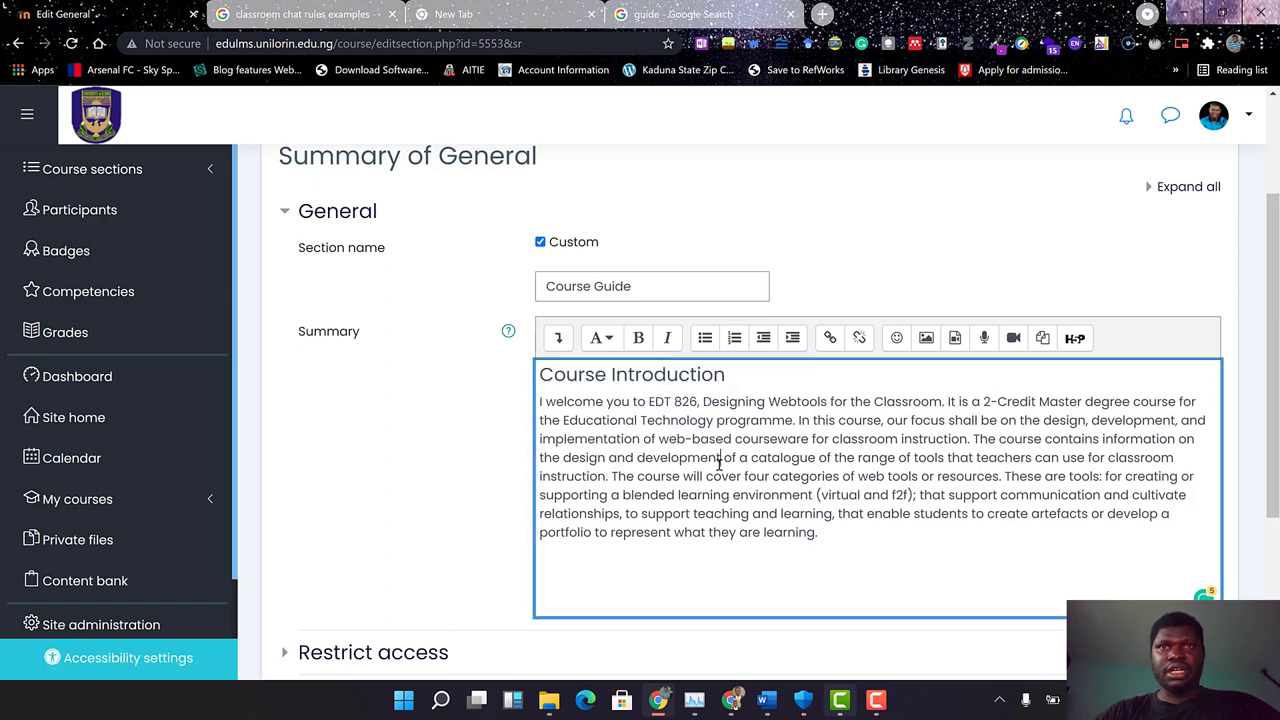
left_click(816, 532)
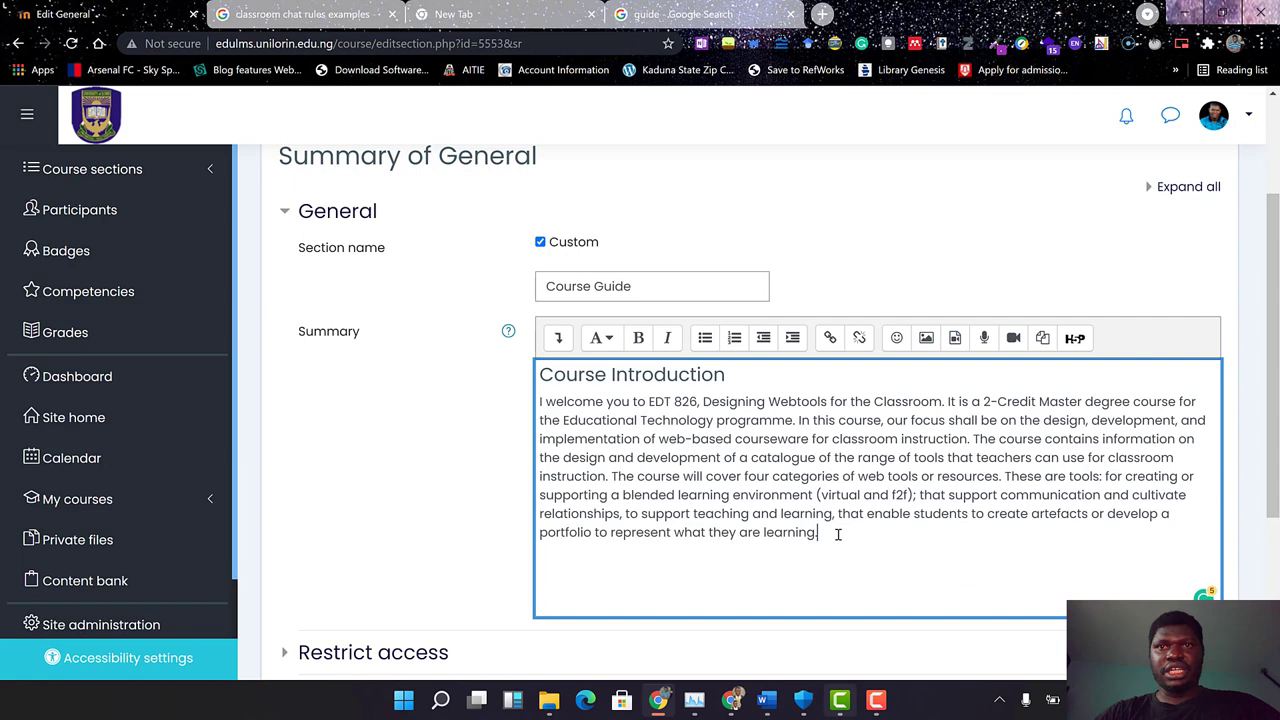
mouse_move(1110, 440)
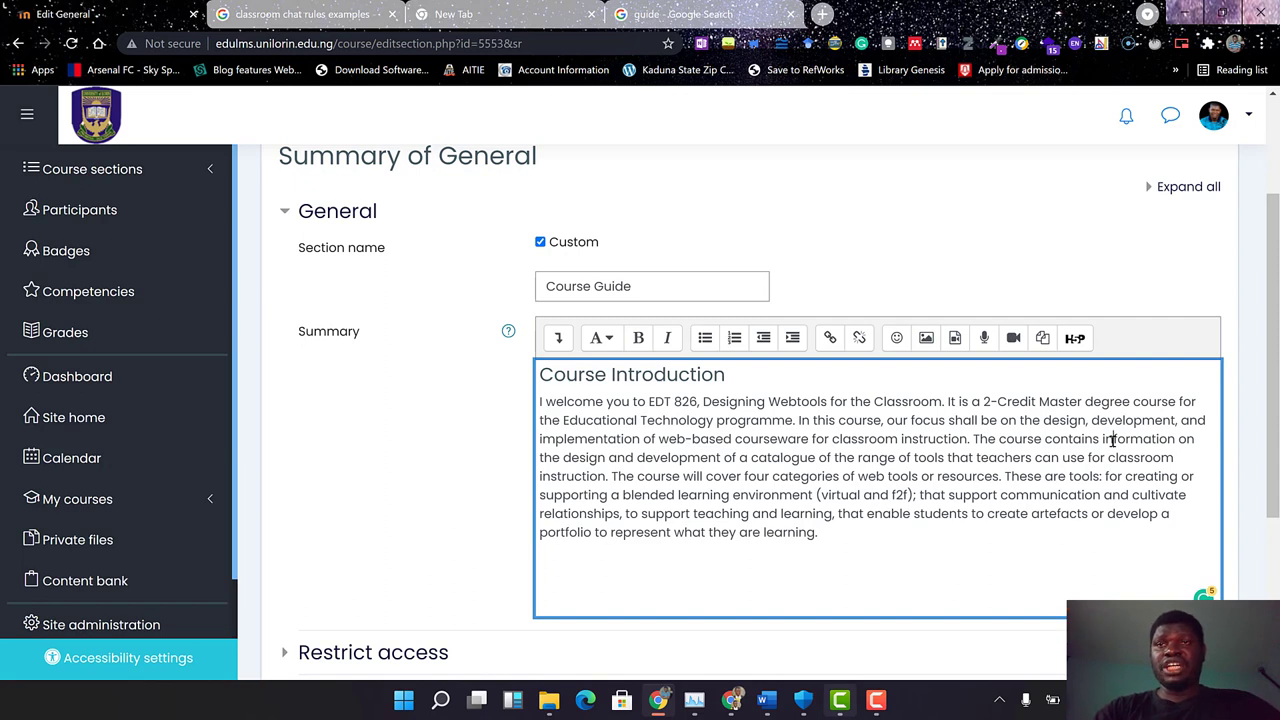
mouse_move(1076, 452)
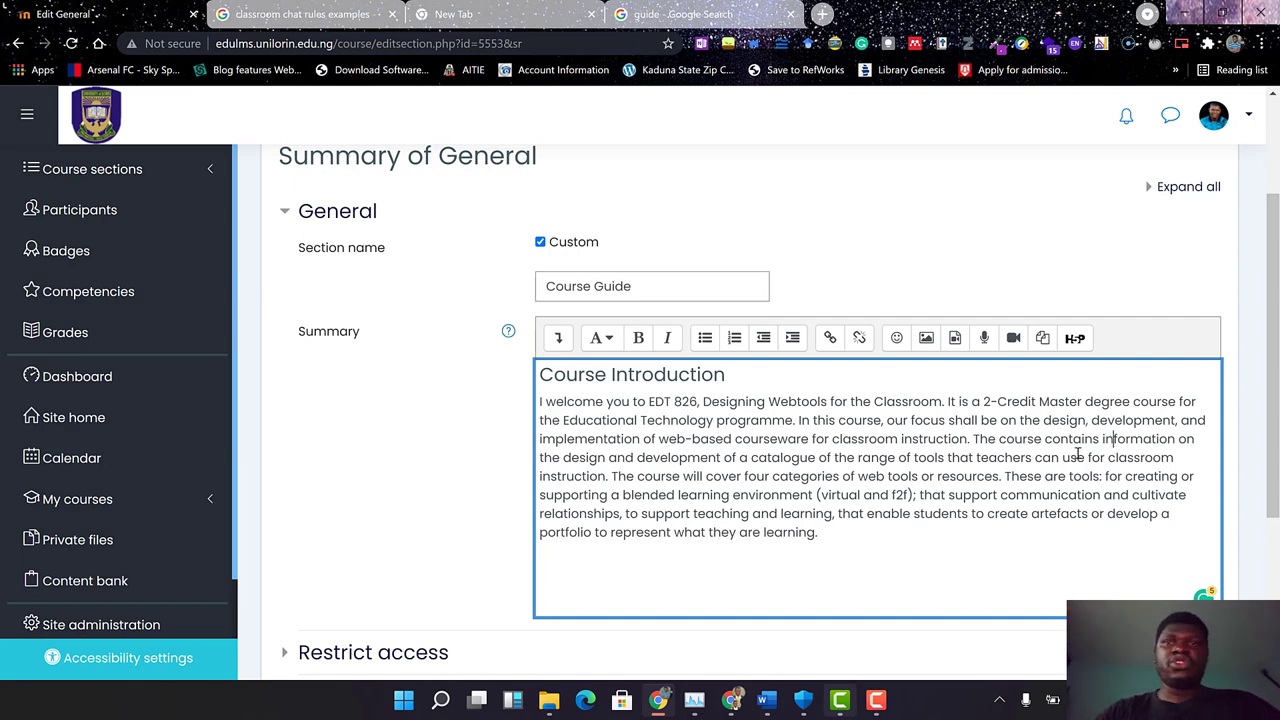
left_click(744, 560)
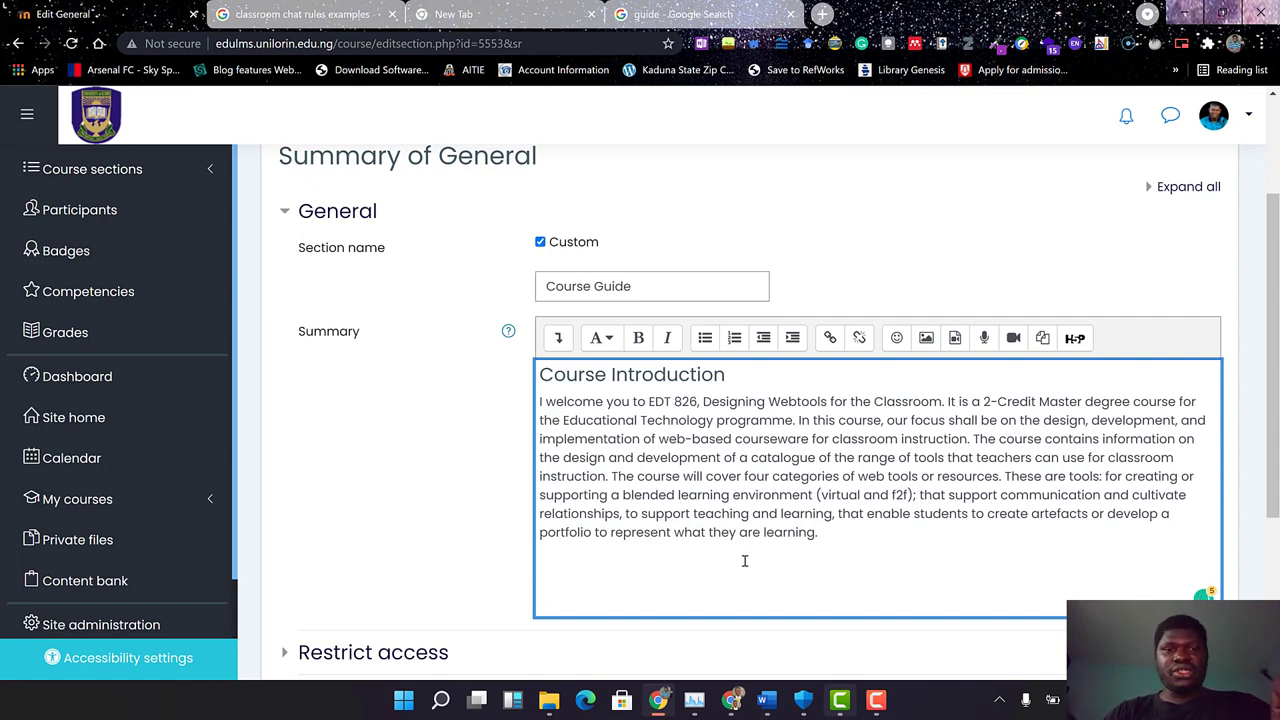
Add a 'Course Description' title followed by the pasted web-based courseware description paragraph.
type("Cours")
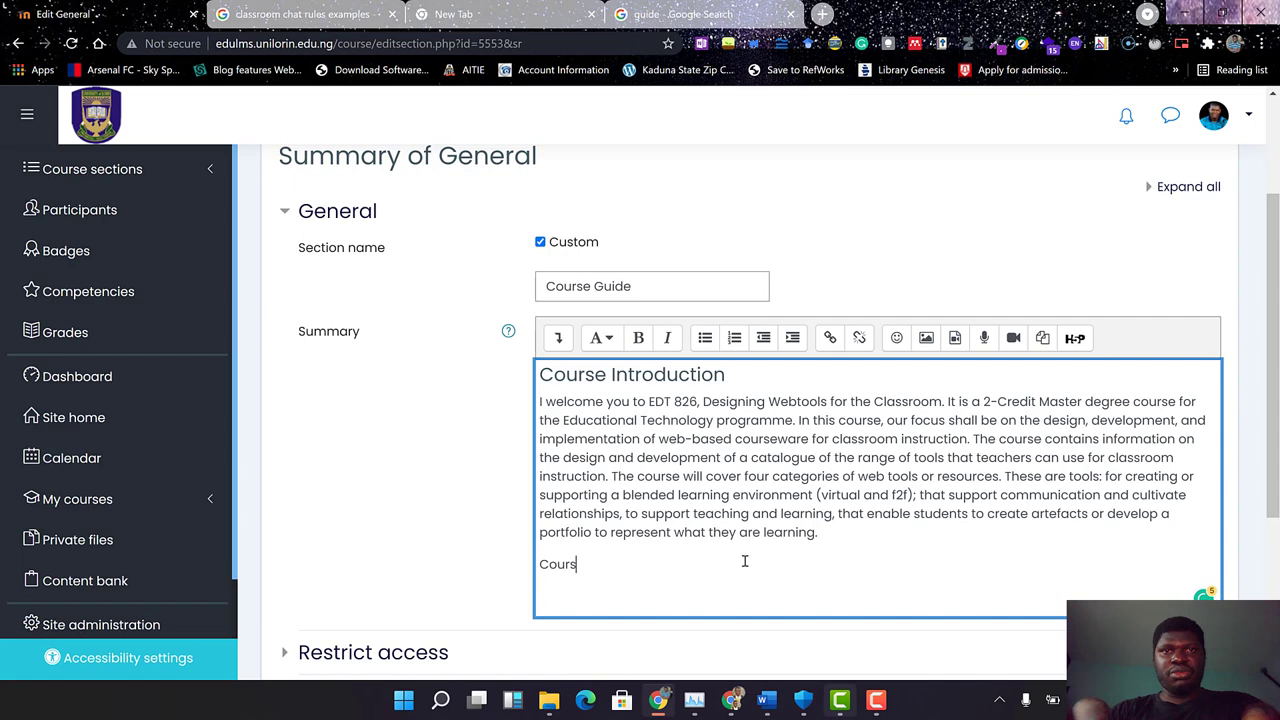
type("e C")
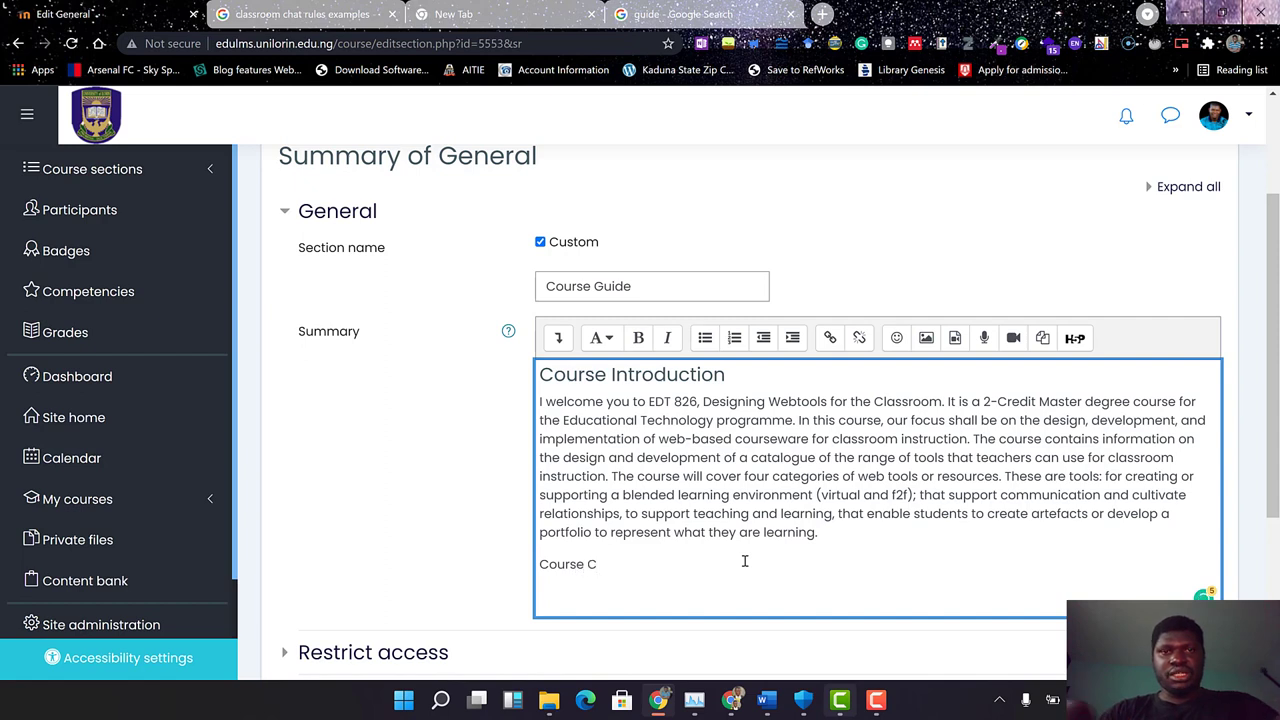
type("escr")
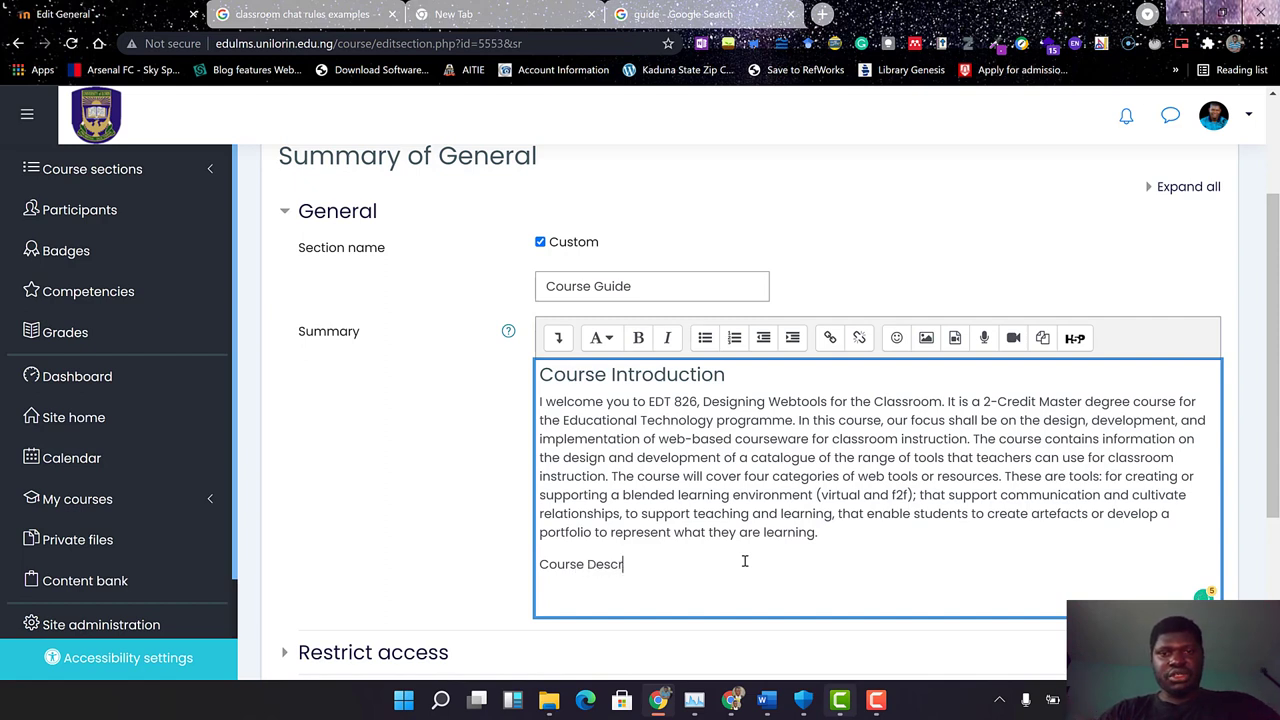
type("iption")
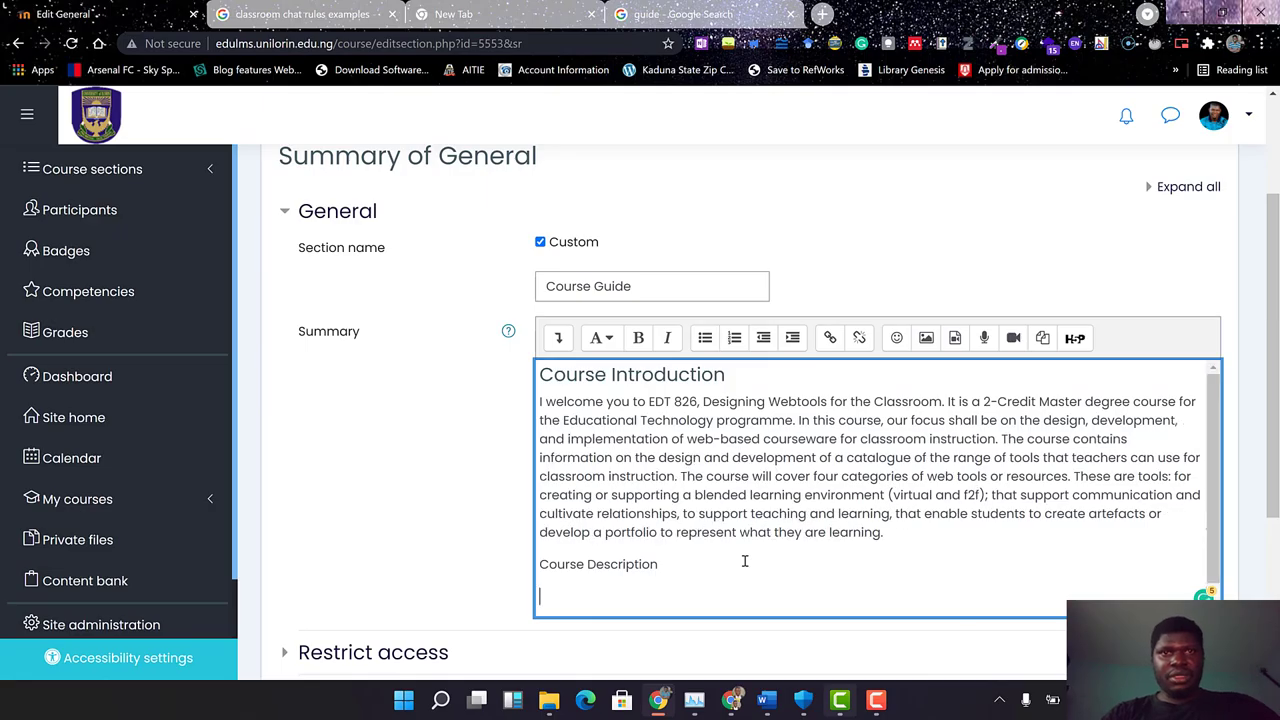
left_click(766, 700)
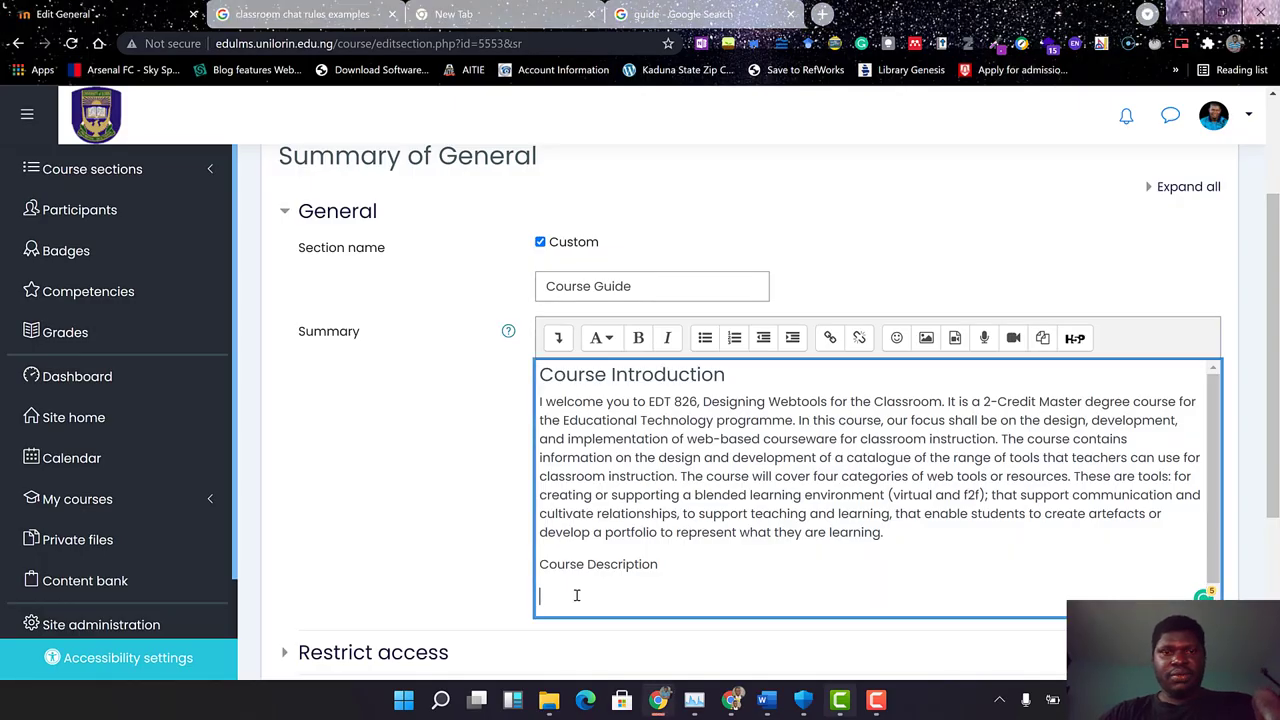
type("Design, development, and implementation of web-based courseware; characteristics, advantages, and limitations of the web-based instructional delivery; evaluation of learning experiences")
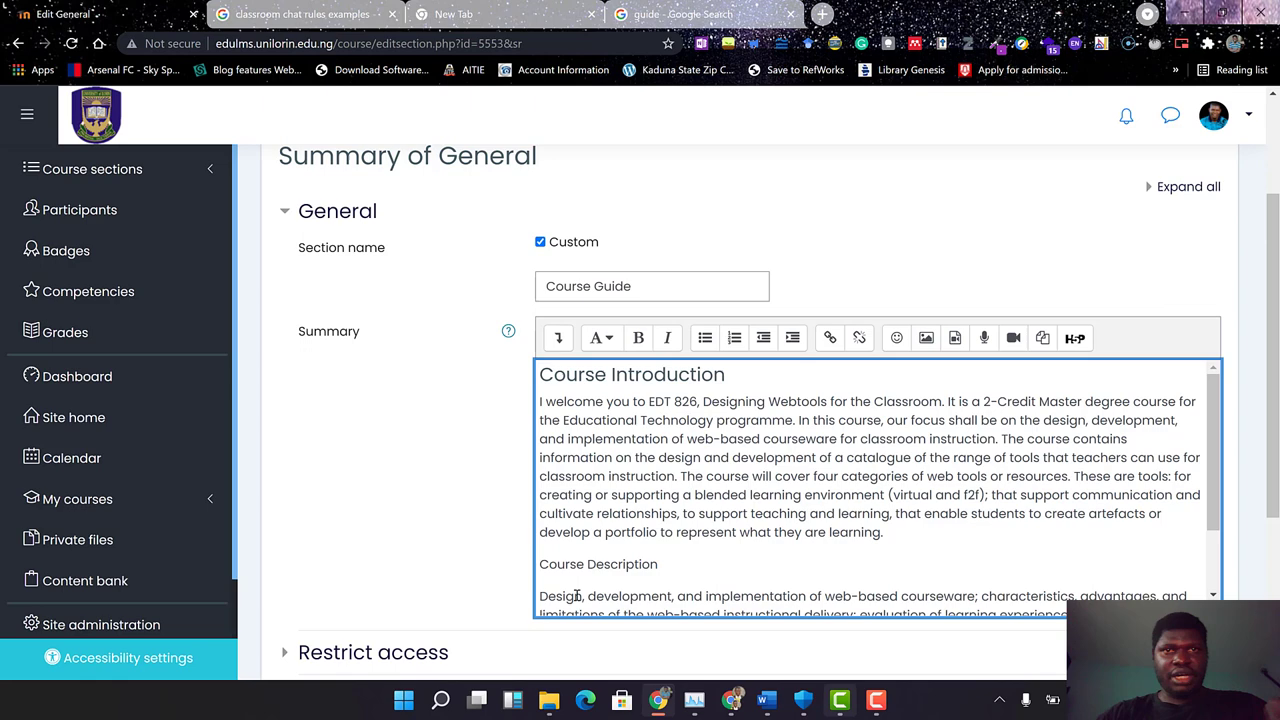
scroll("down", 3)
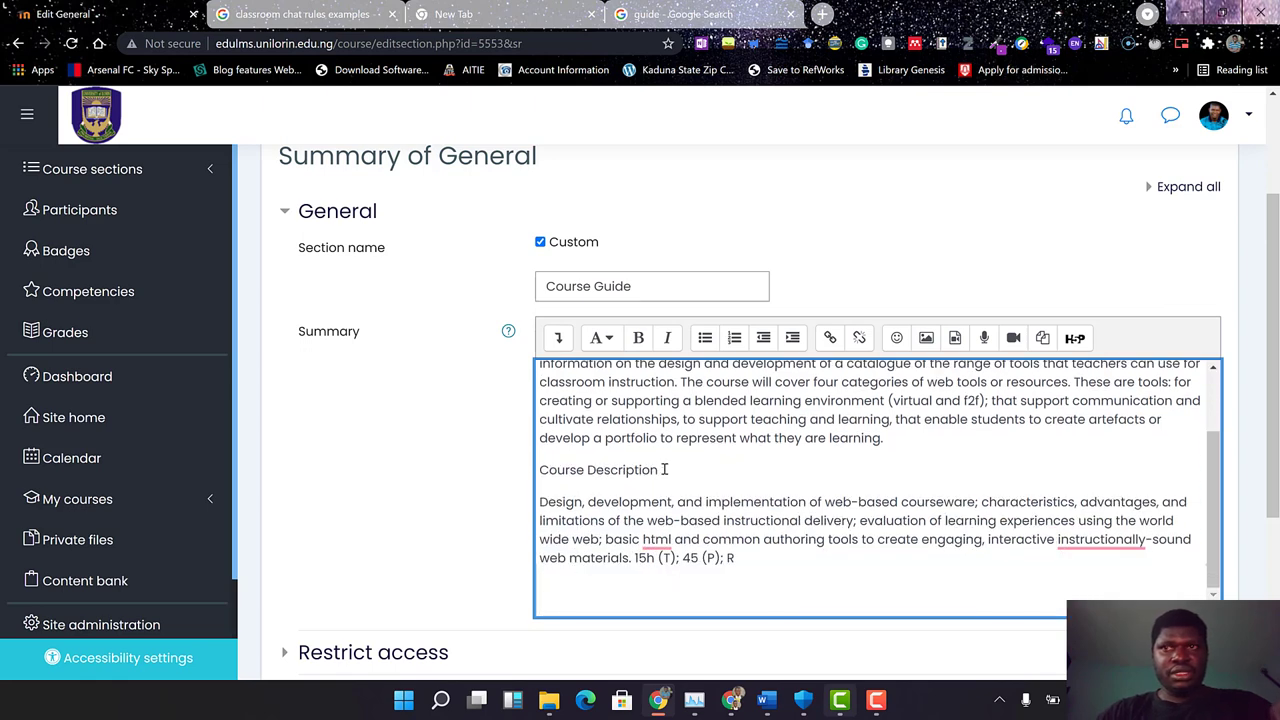
Make Course Description a medium heading and accept Grammarly's correction of html to HTML.
double_click(596, 468)
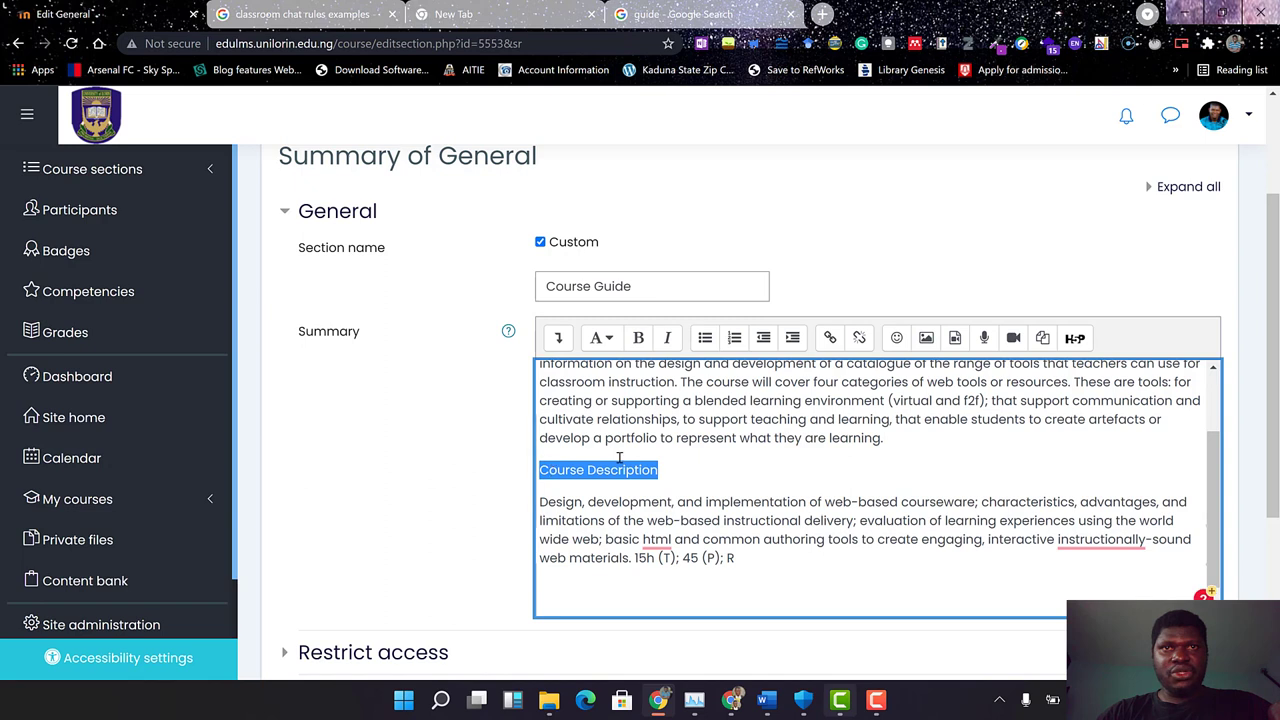
left_click(596, 336)
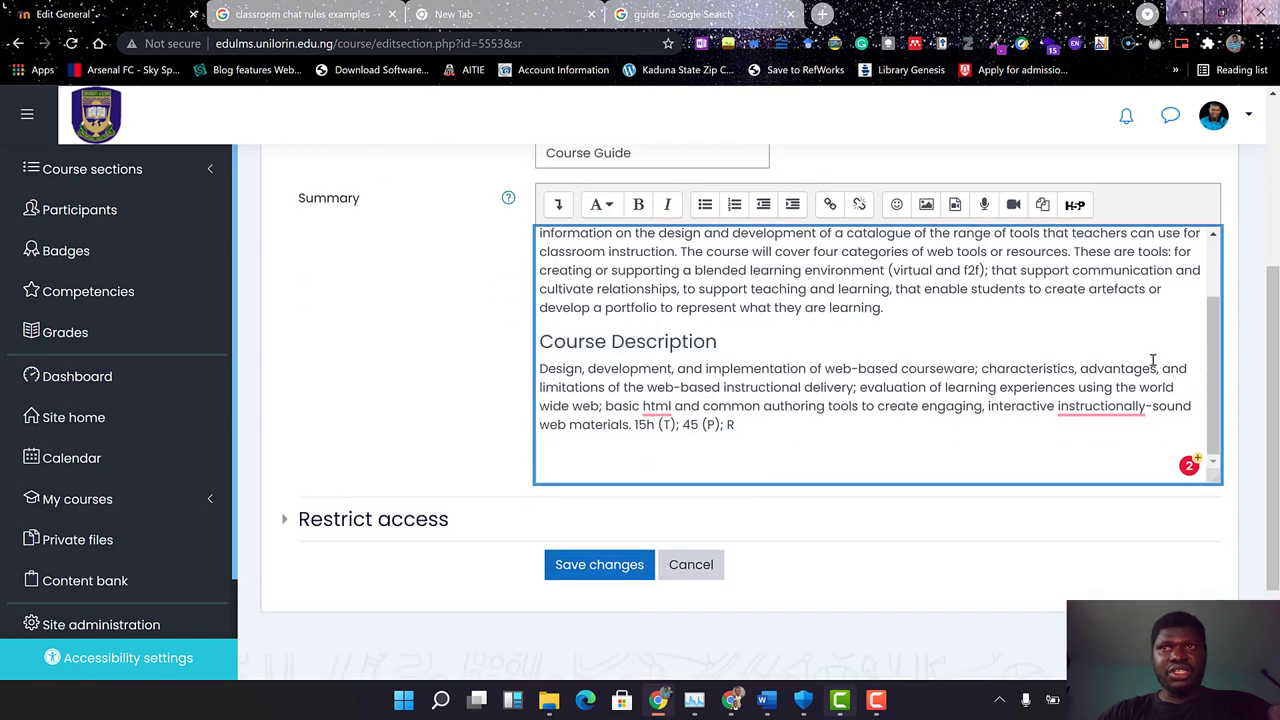
left_click(1100, 406)
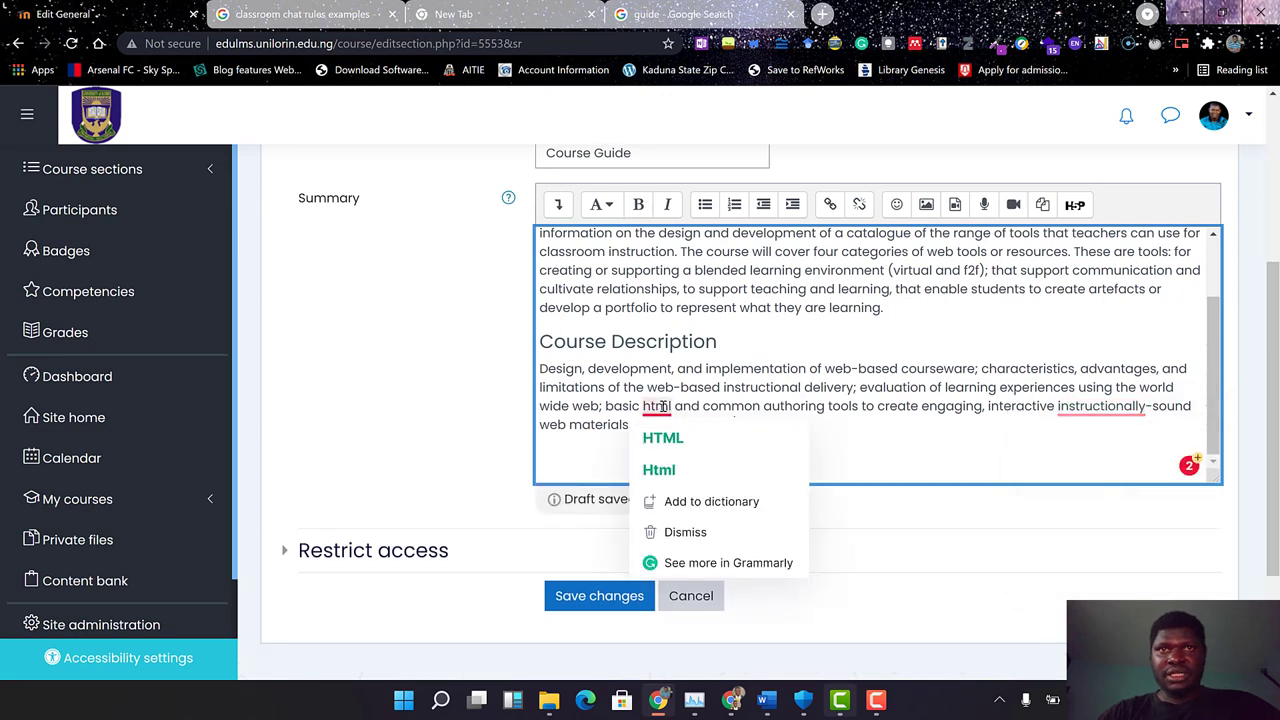
left_click(662, 438)
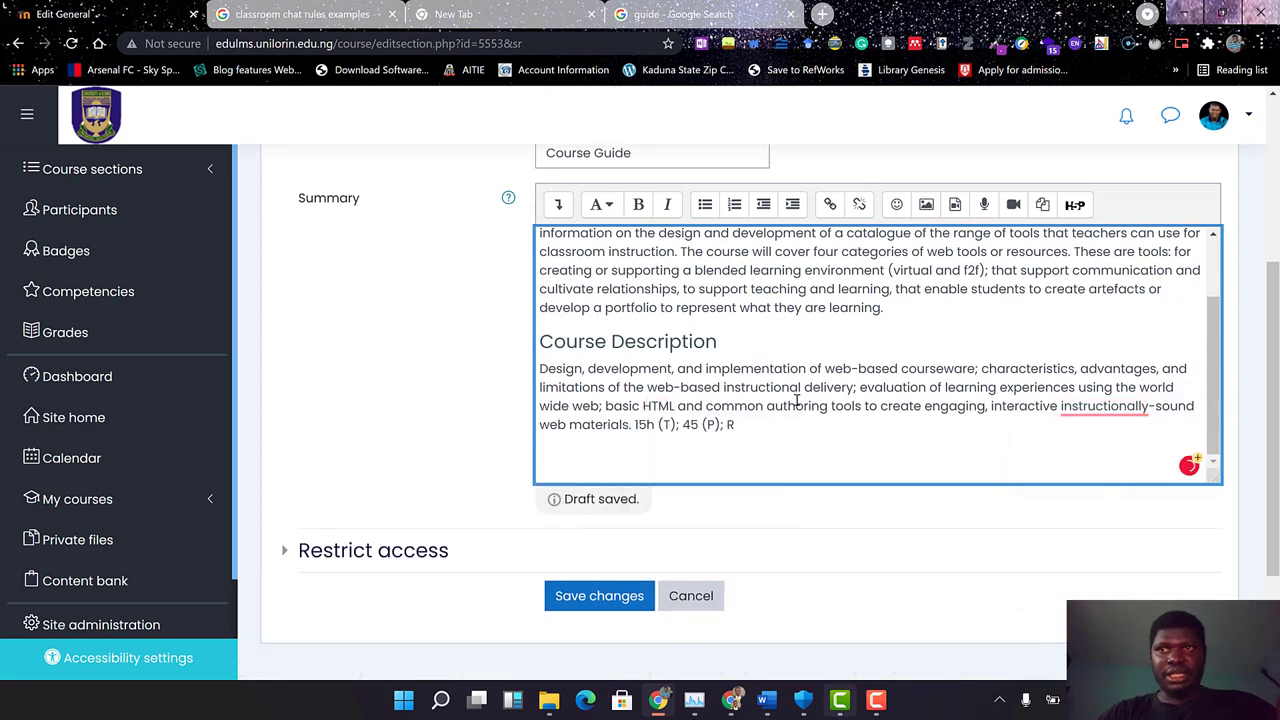
scroll("up", 3)
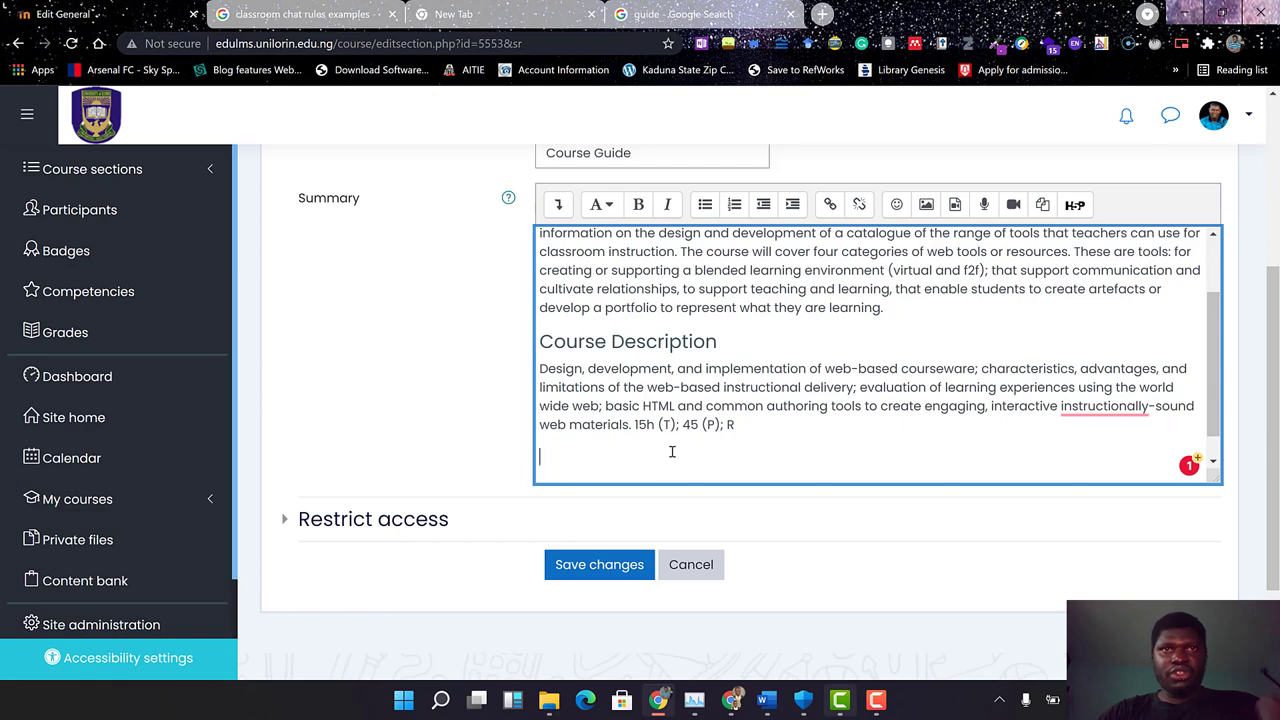
Fix the outcomes wording, adding 'the' before product-oriented and an 's', then select the Learning Outcomes heading.
scroll("down", 3)
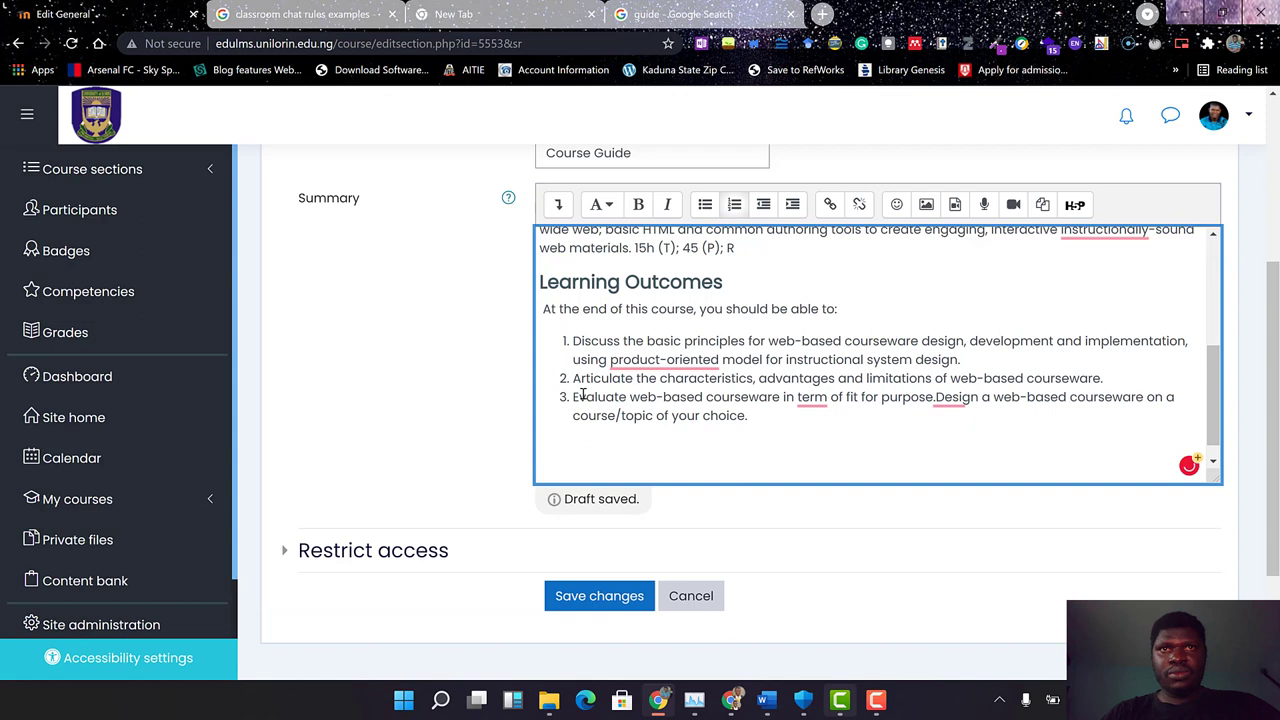
left_click(664, 360)
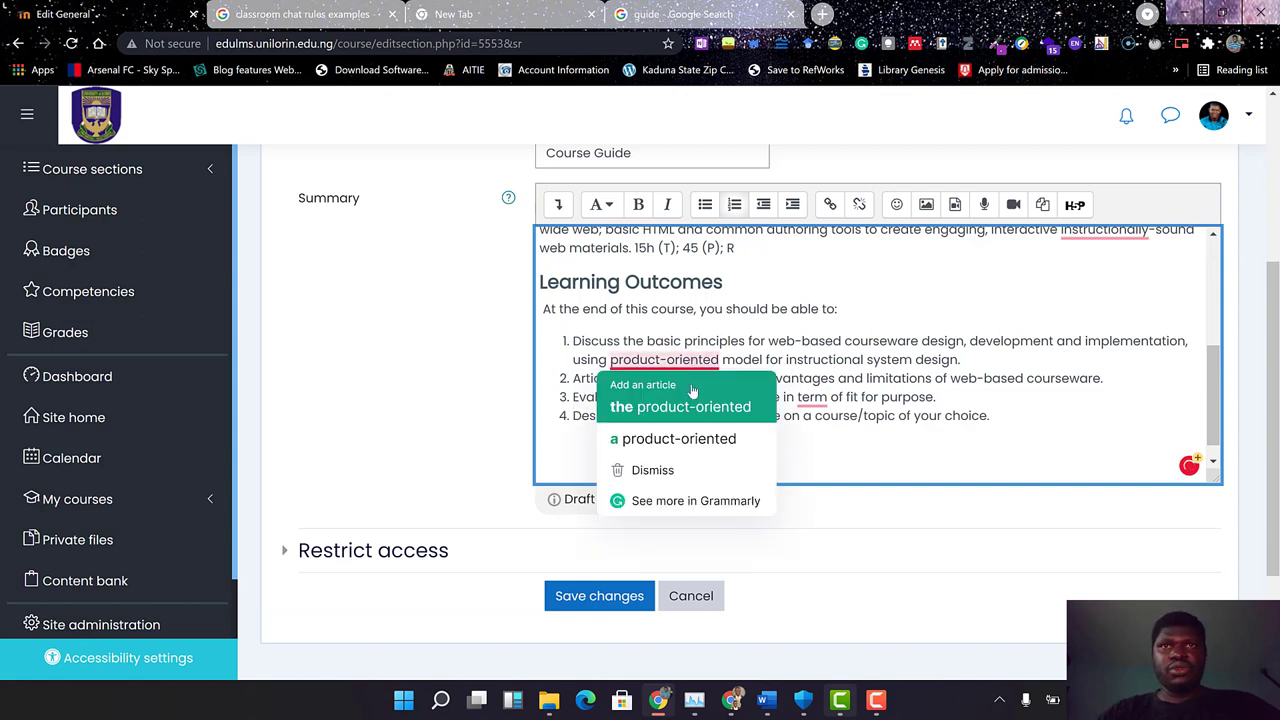
left_click(680, 406)
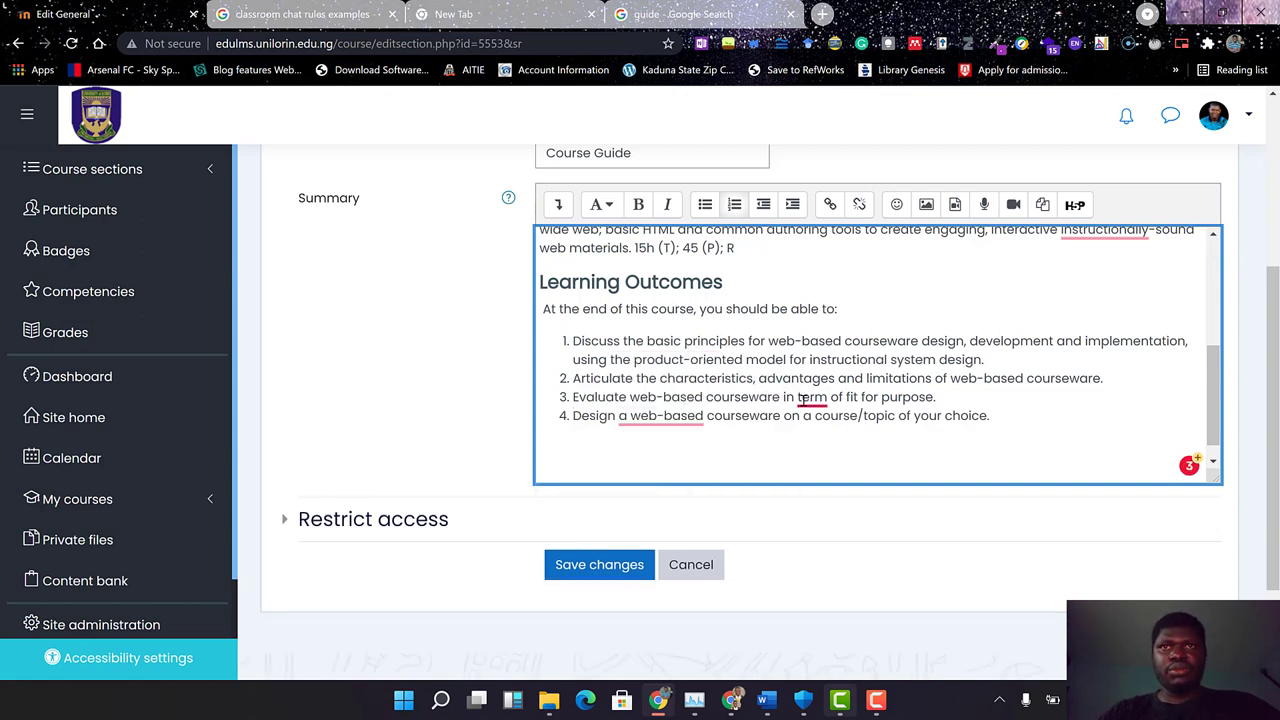
type("s")
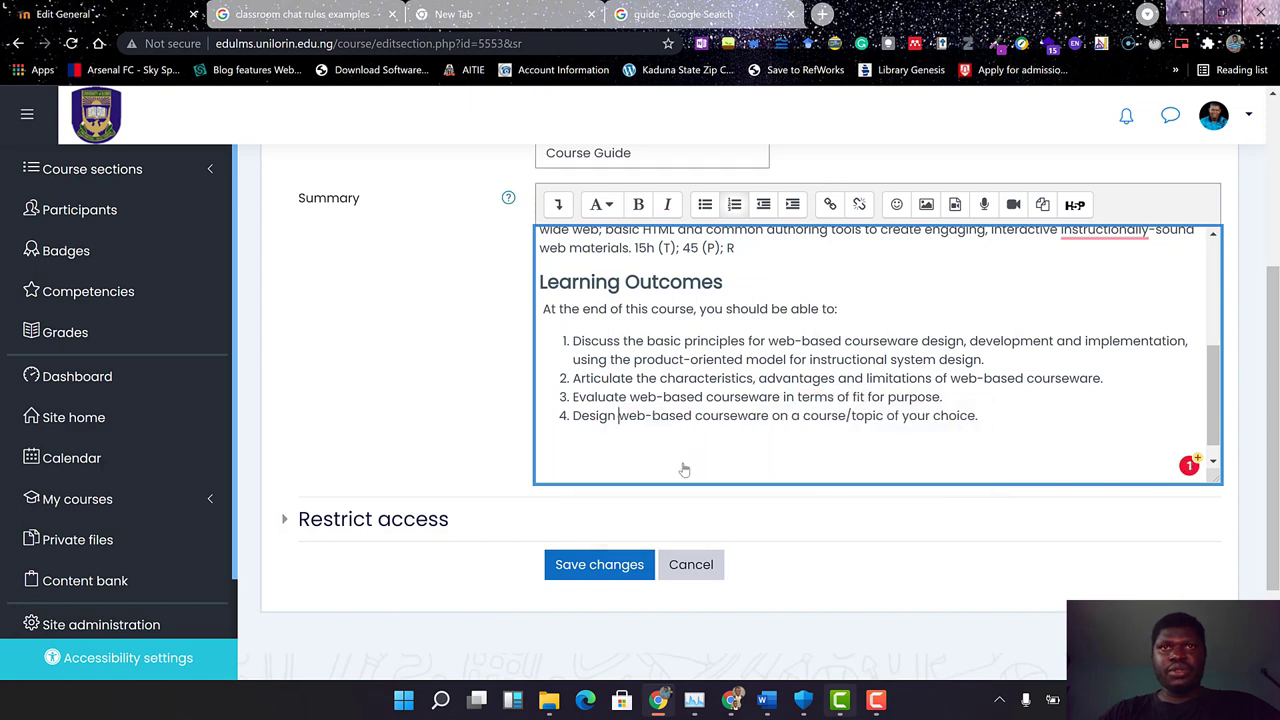
scroll("up", 3)
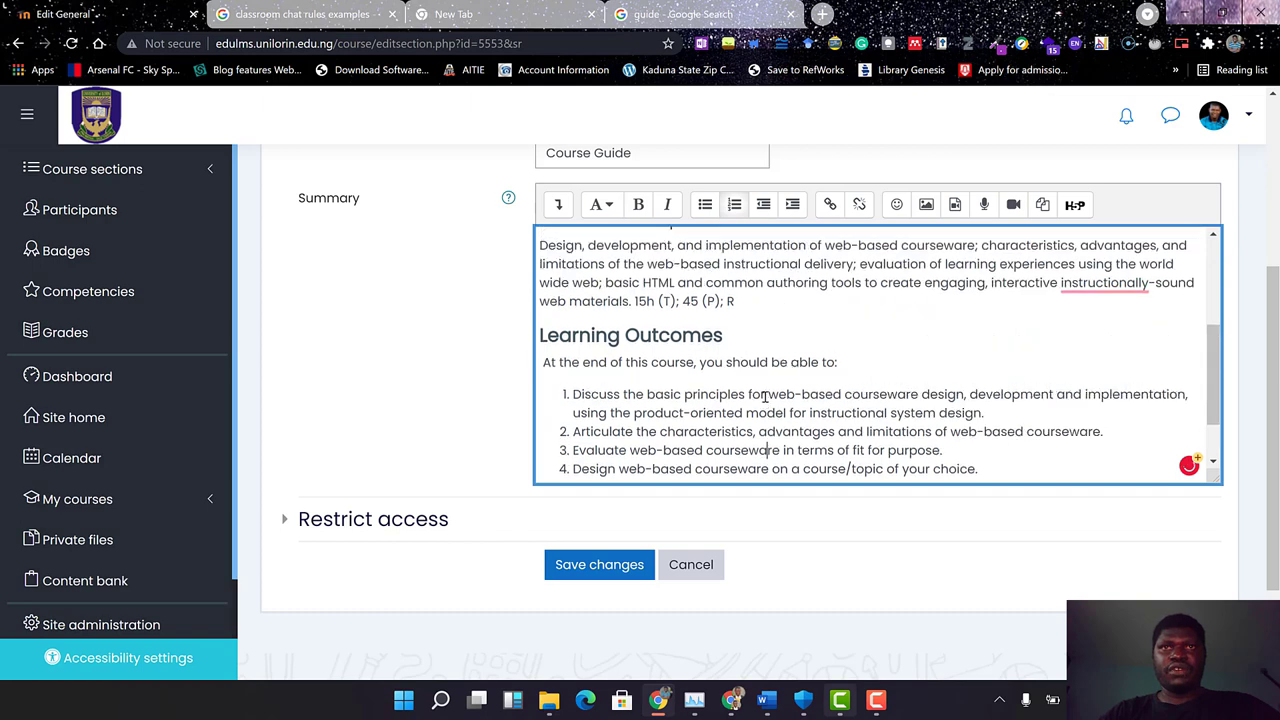
scroll("up", 3)
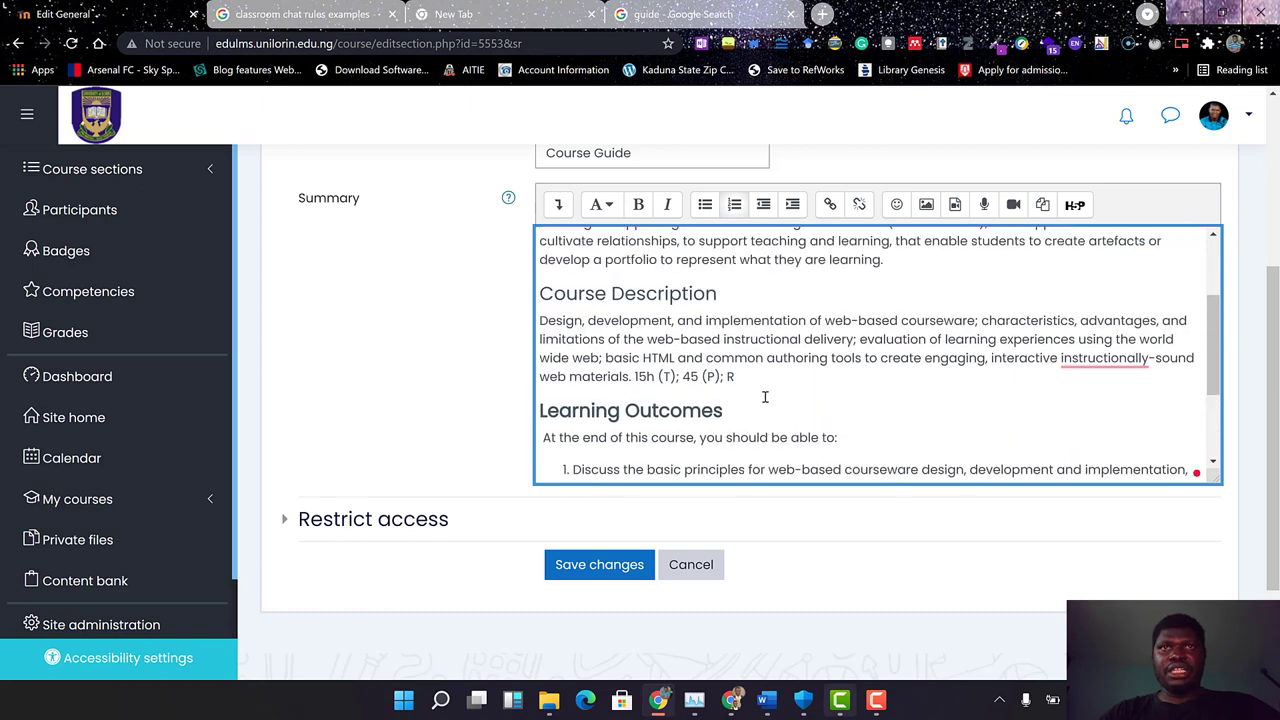
scroll("up", 3)
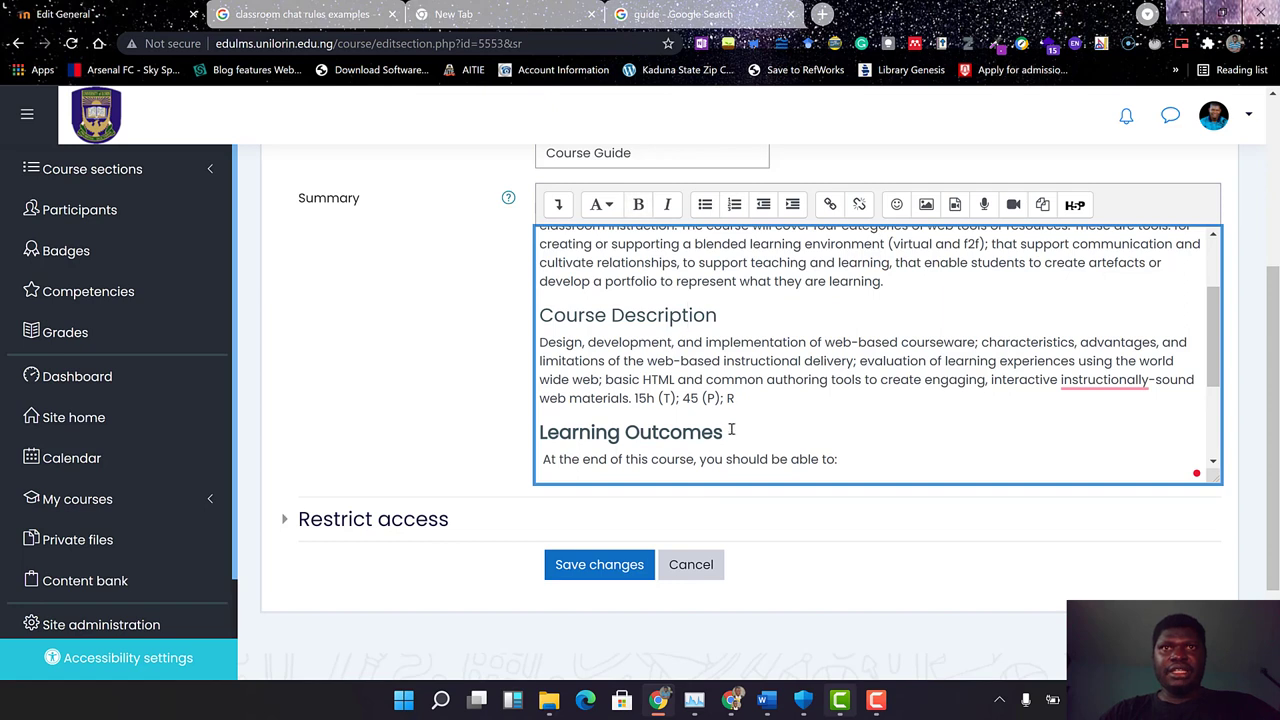
double_click(656, 432)
type("Course Introduction")
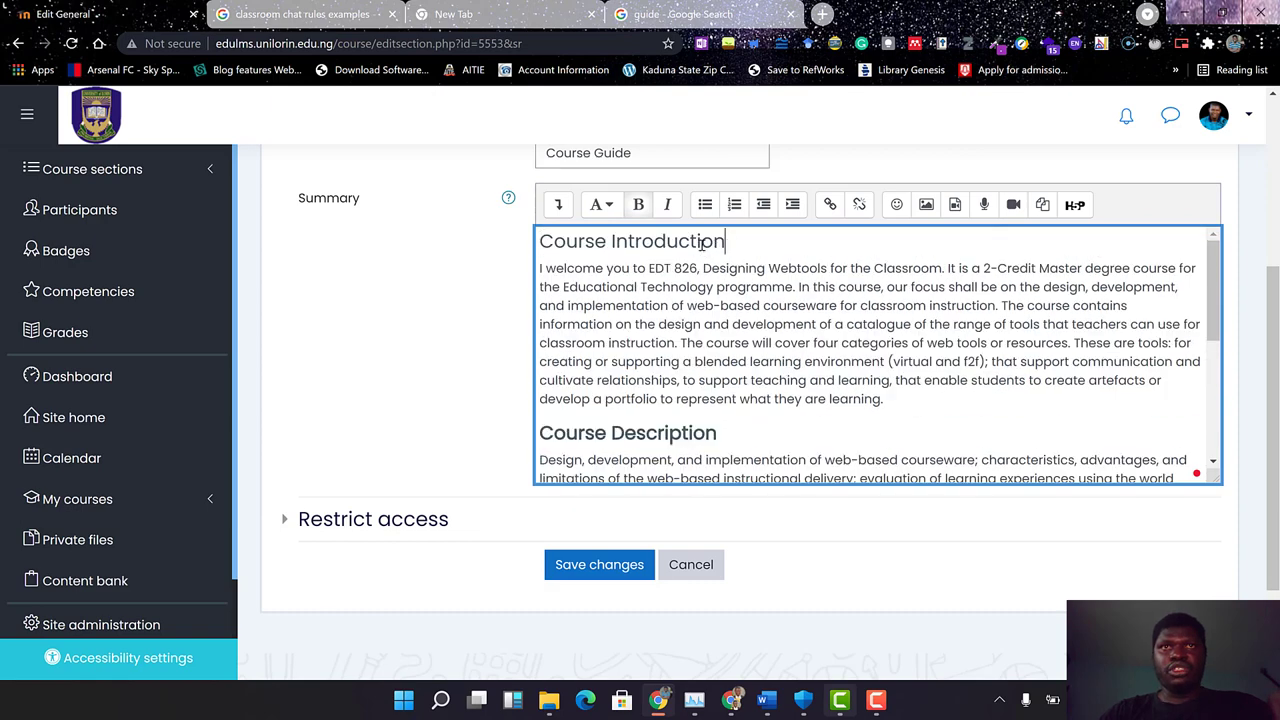
triple_click(632, 240)
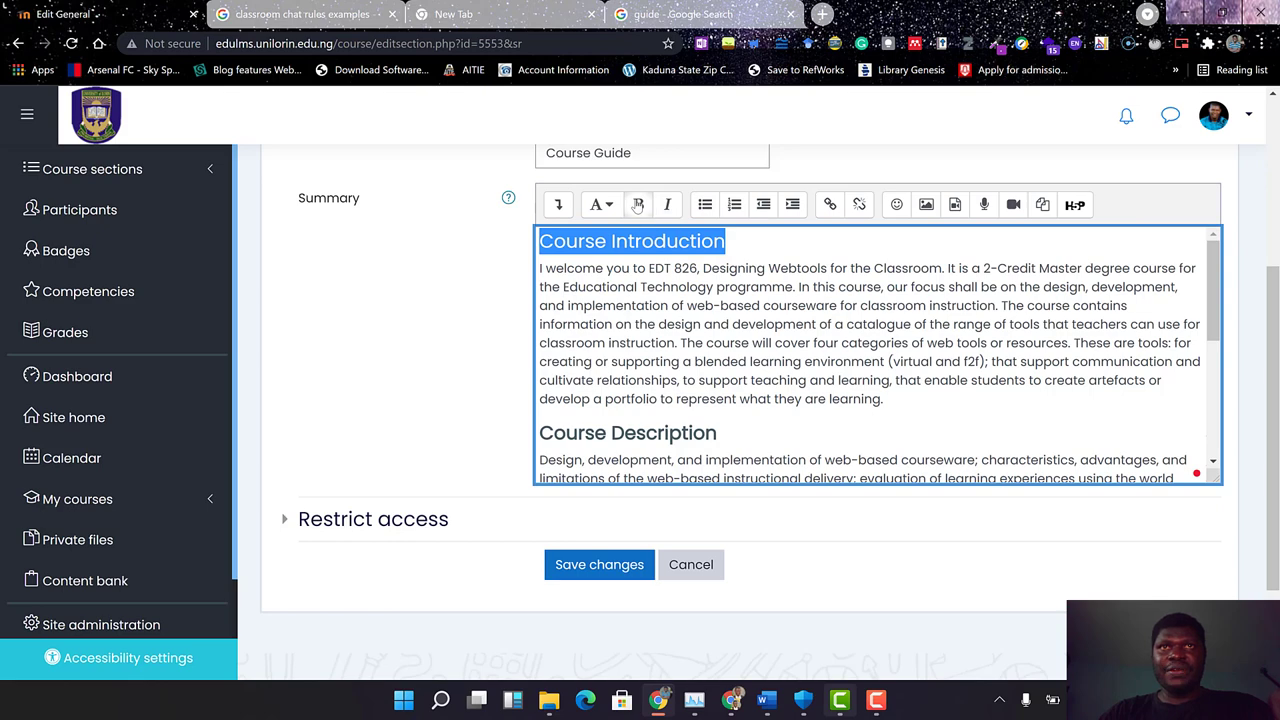
scroll("down", 3)
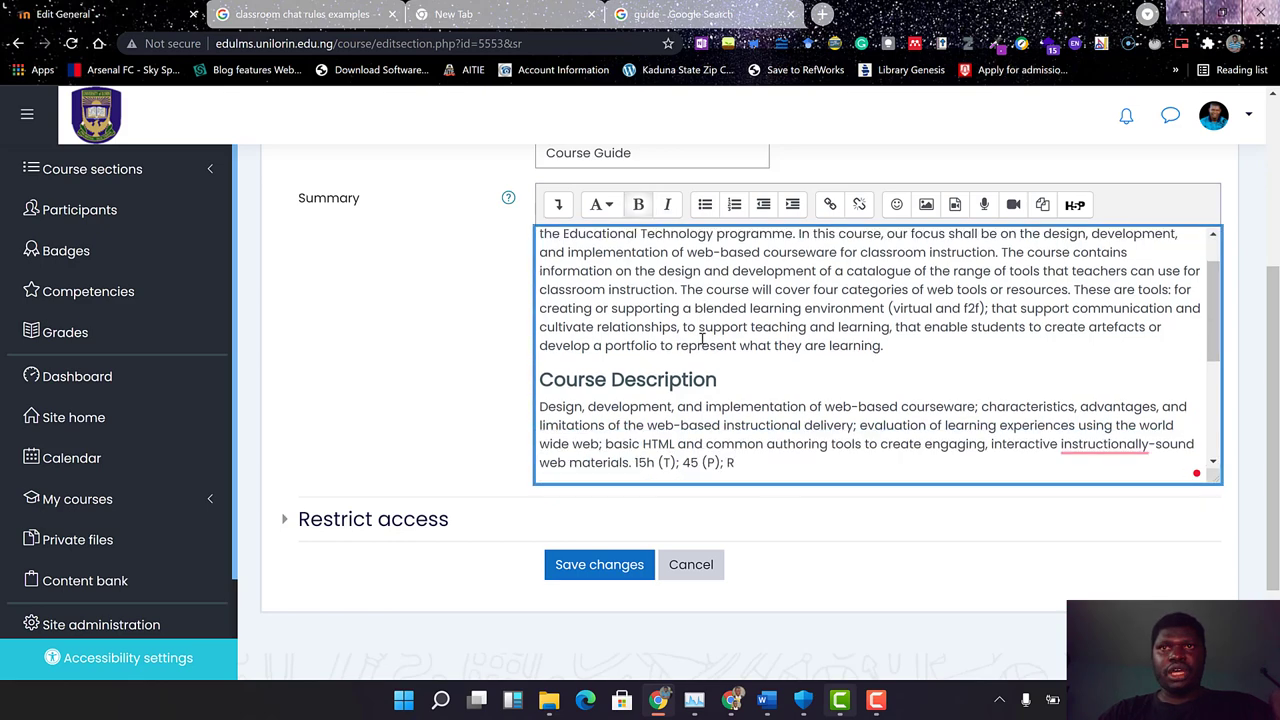
scroll("down", 3)
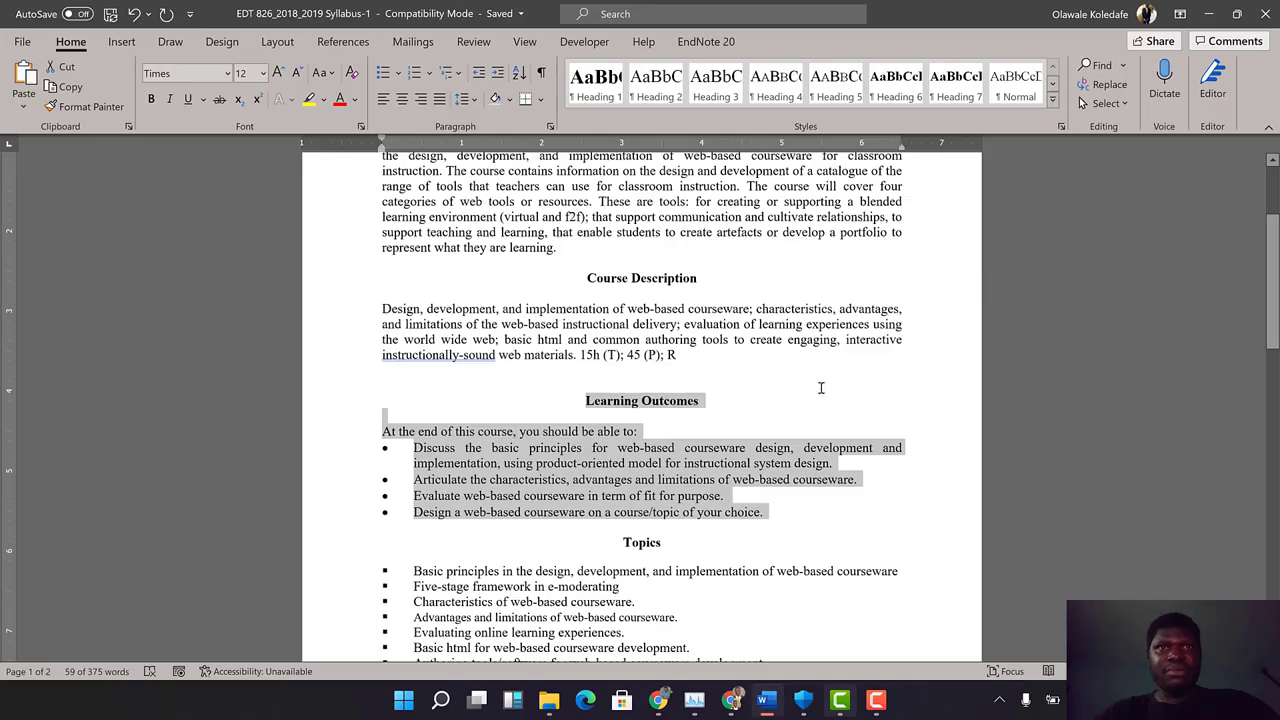
Copy the seven bulleted Topics items from the Word syllabus and return to Moodle.
scroll("down", 3)
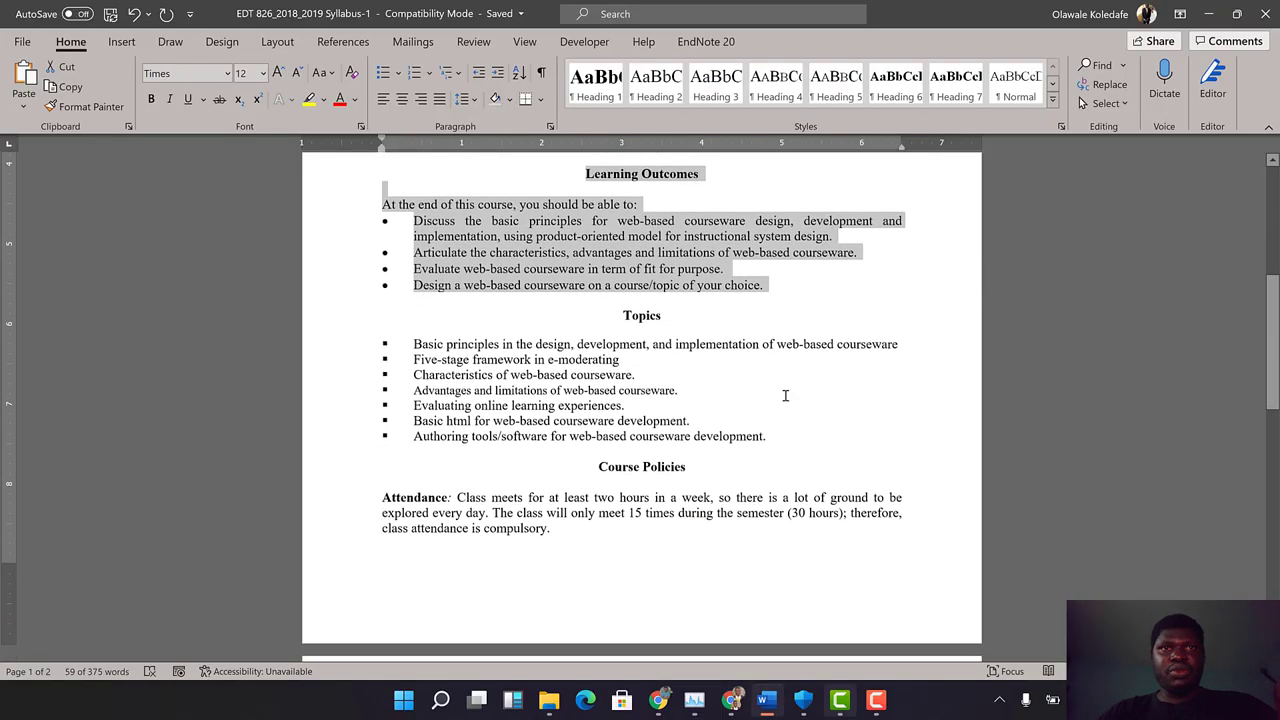
scroll("down", 3)
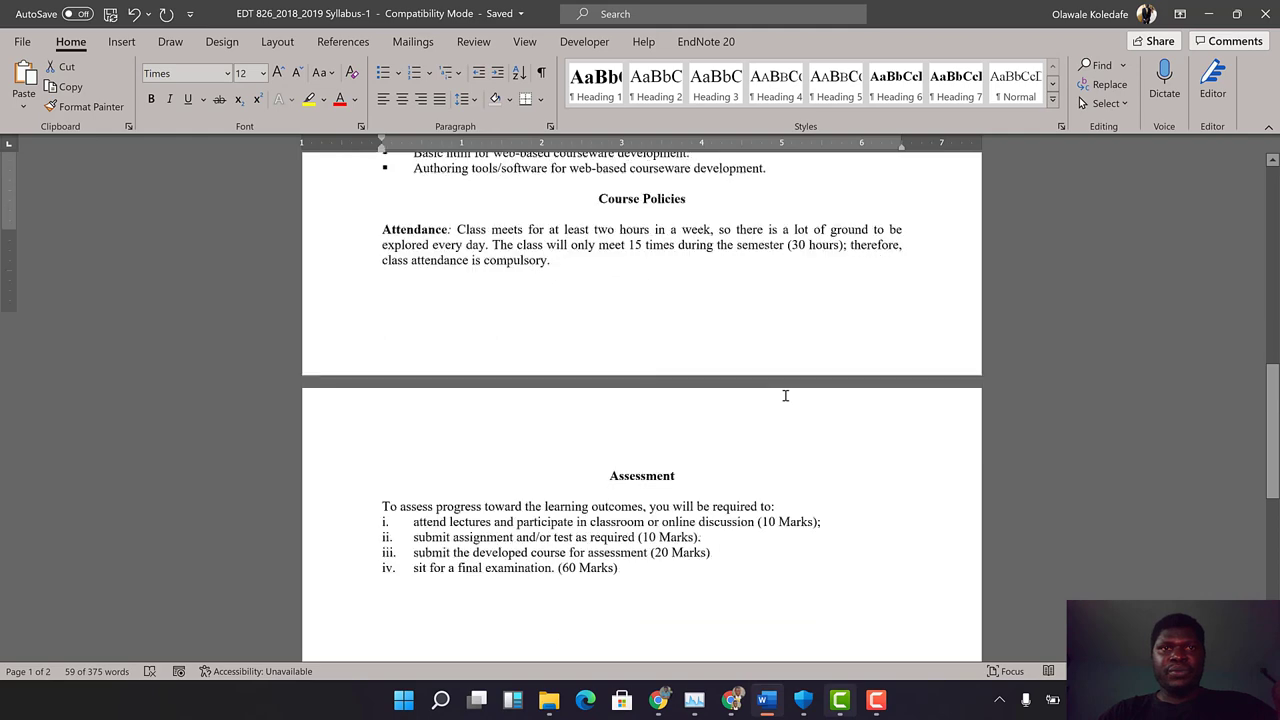
scroll("up", 3)
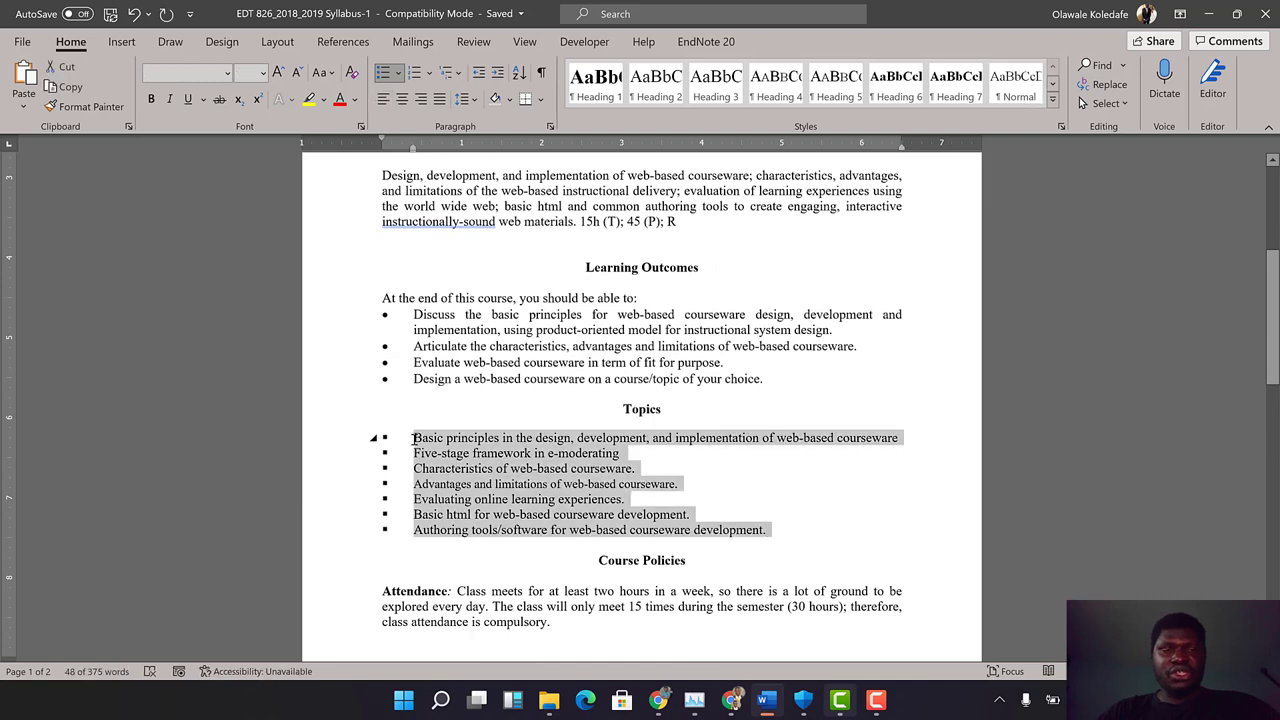
key("alt+tab")
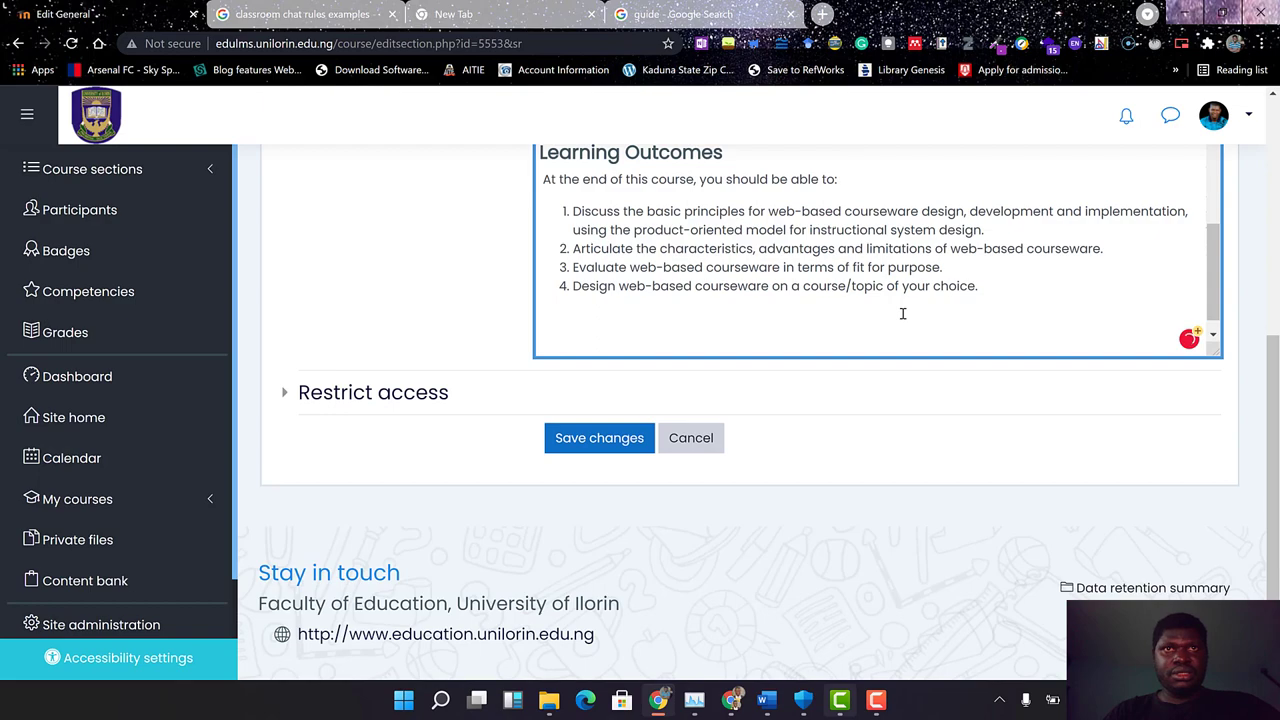
Paste the Topics content below the outcomes list and make 'Topics' a heading.
left_click(718, 324)
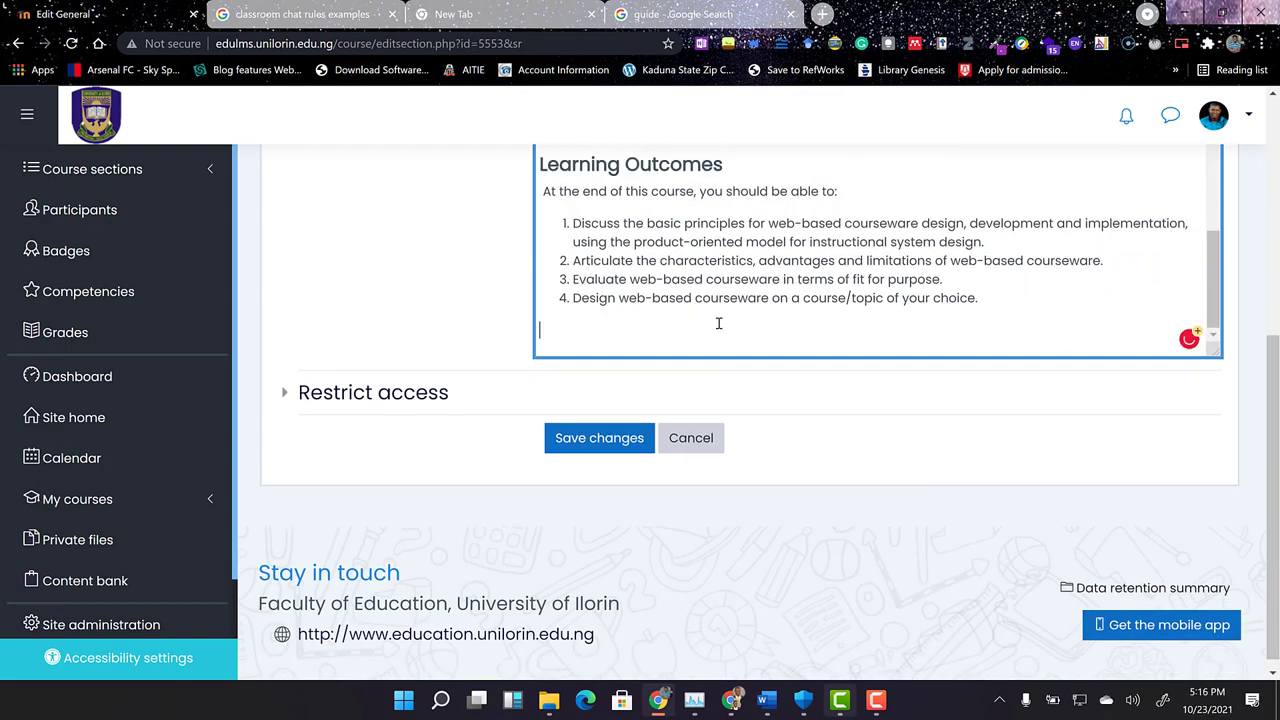
scroll("down", 3)
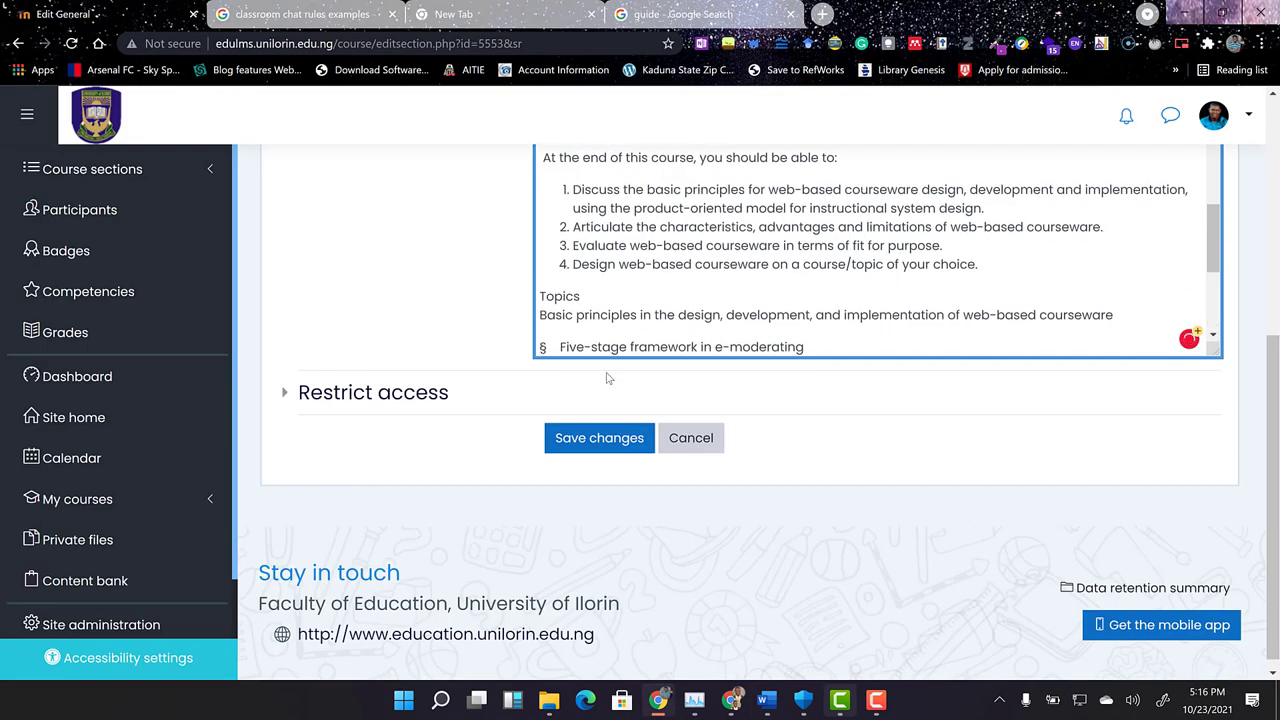
scroll("down", 3)
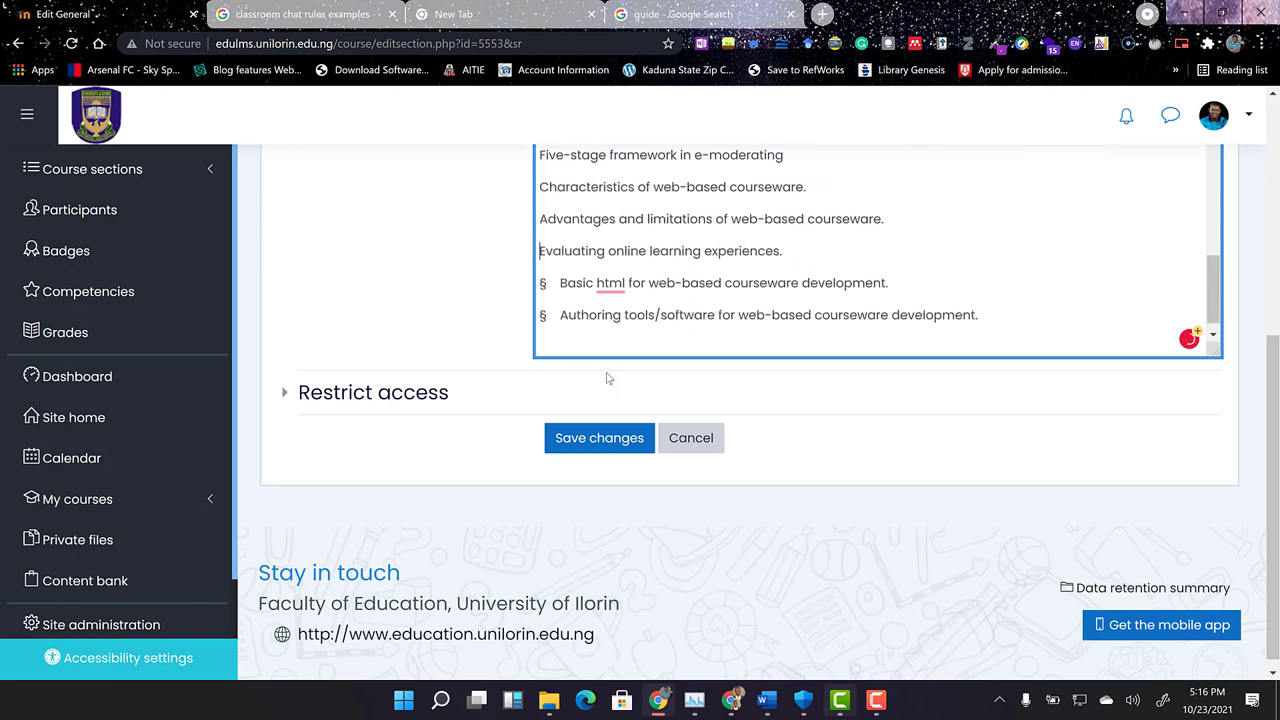
scroll("up", 3)
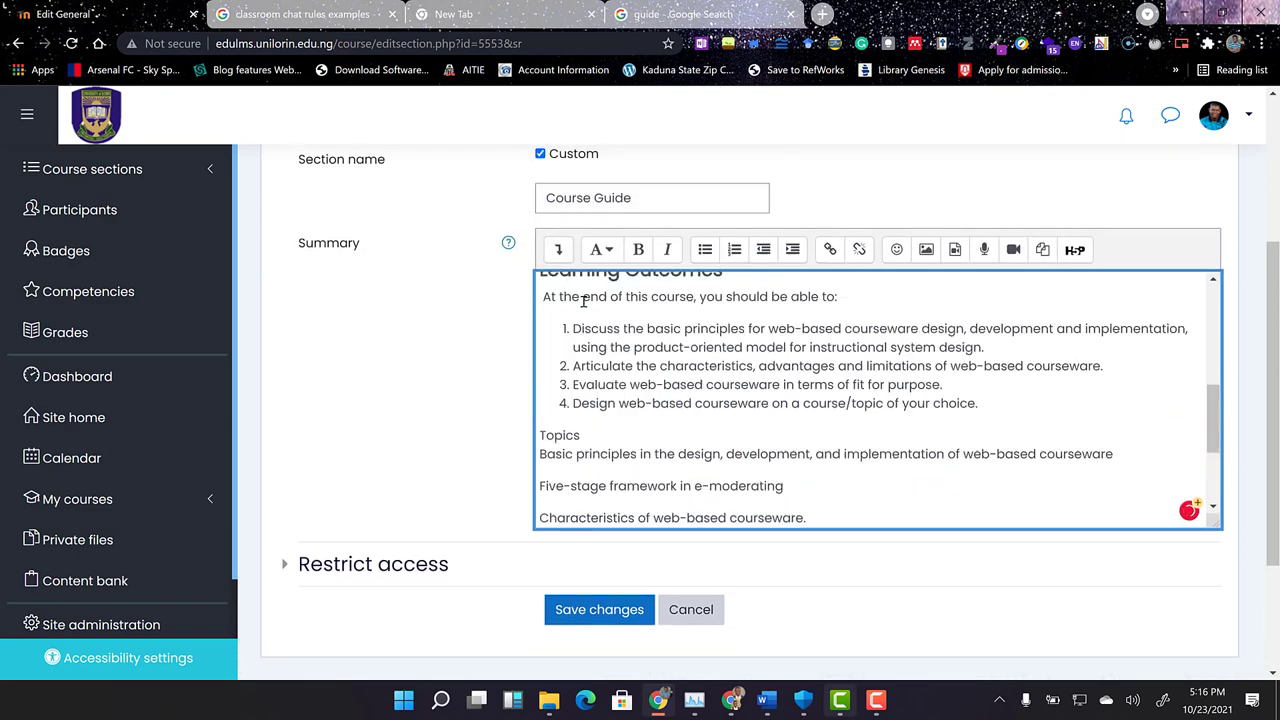
double_click(560, 428)
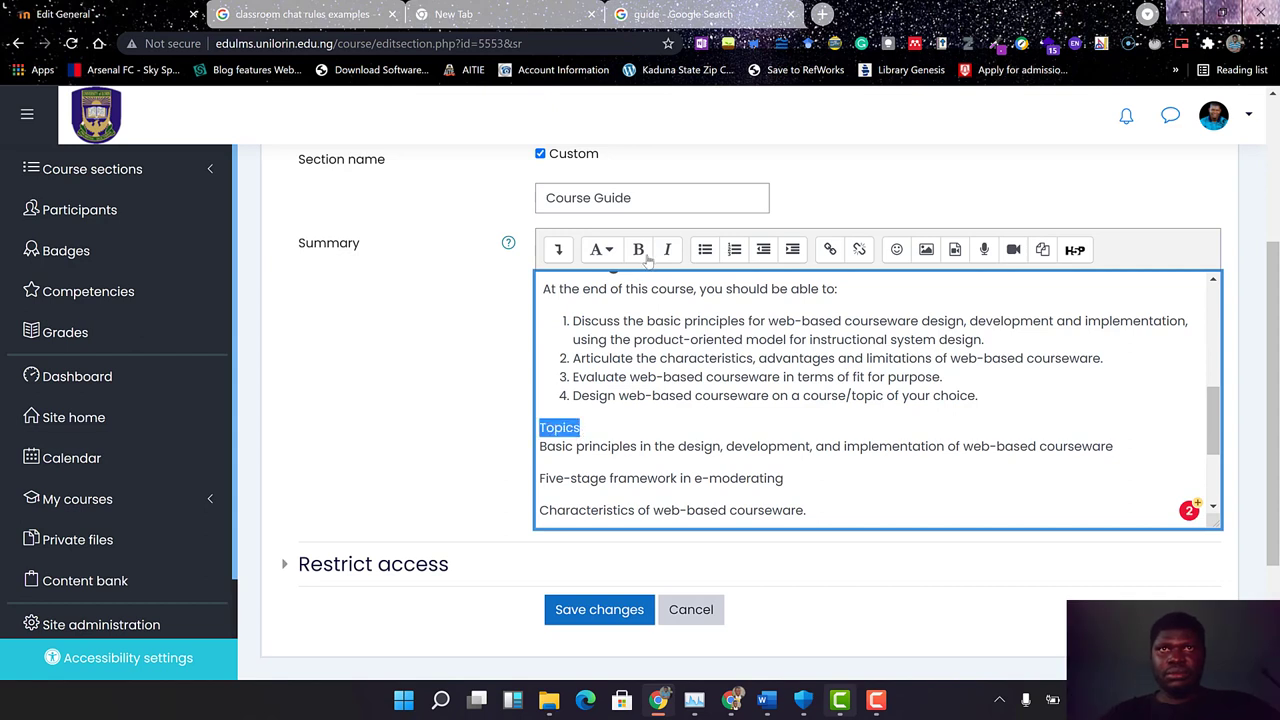
mouse_move(600, 248)
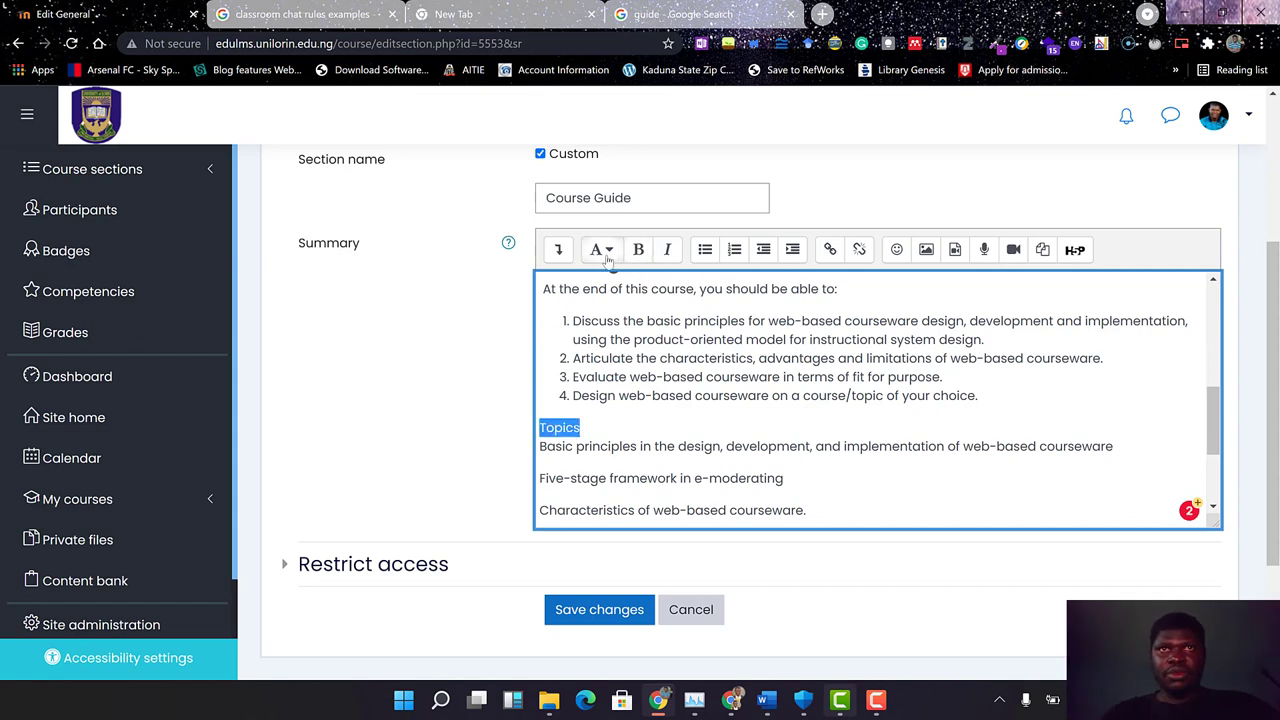
left_click(600, 248)
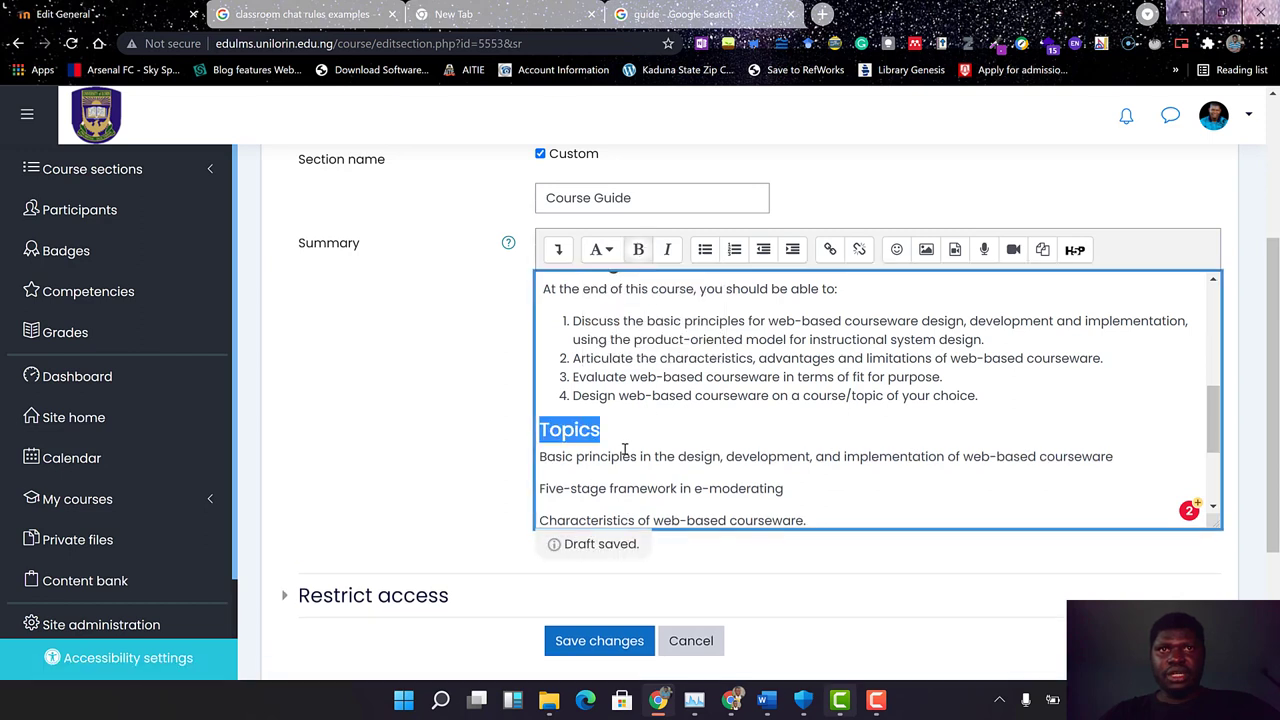
Turn the seven topic lines into a numbered list.
left_click(540, 456)
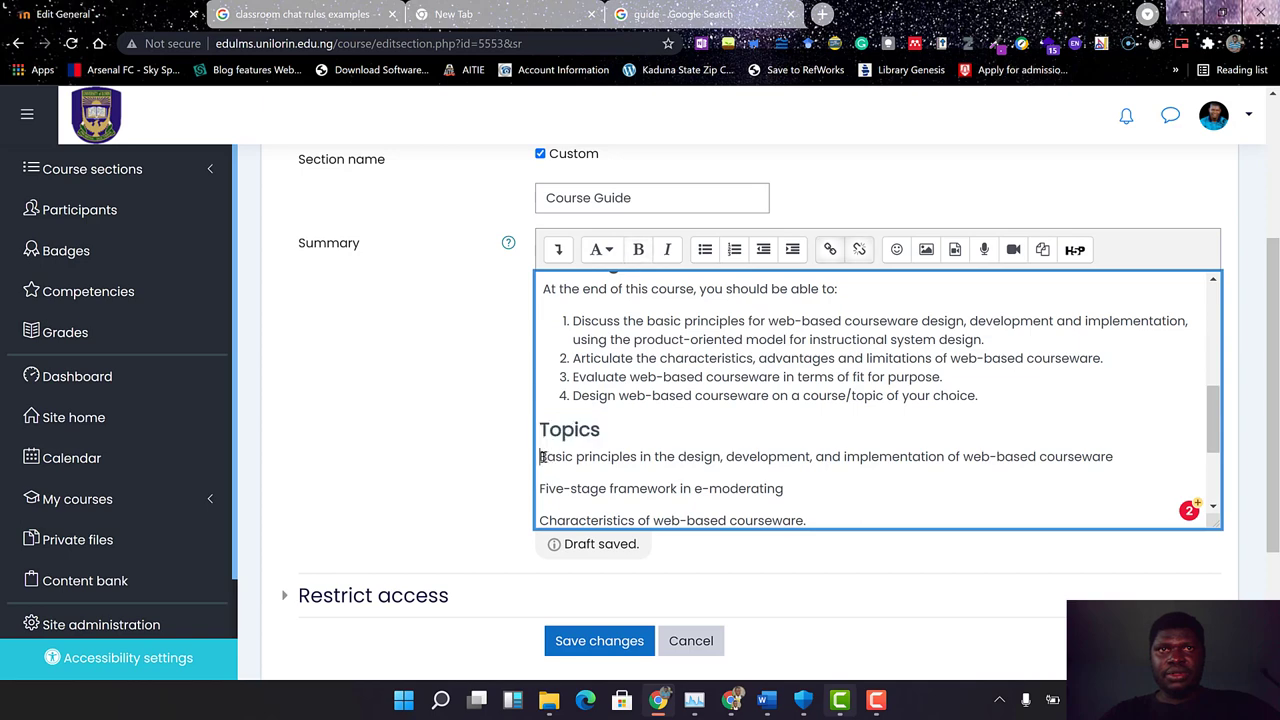
scroll("down", 3)
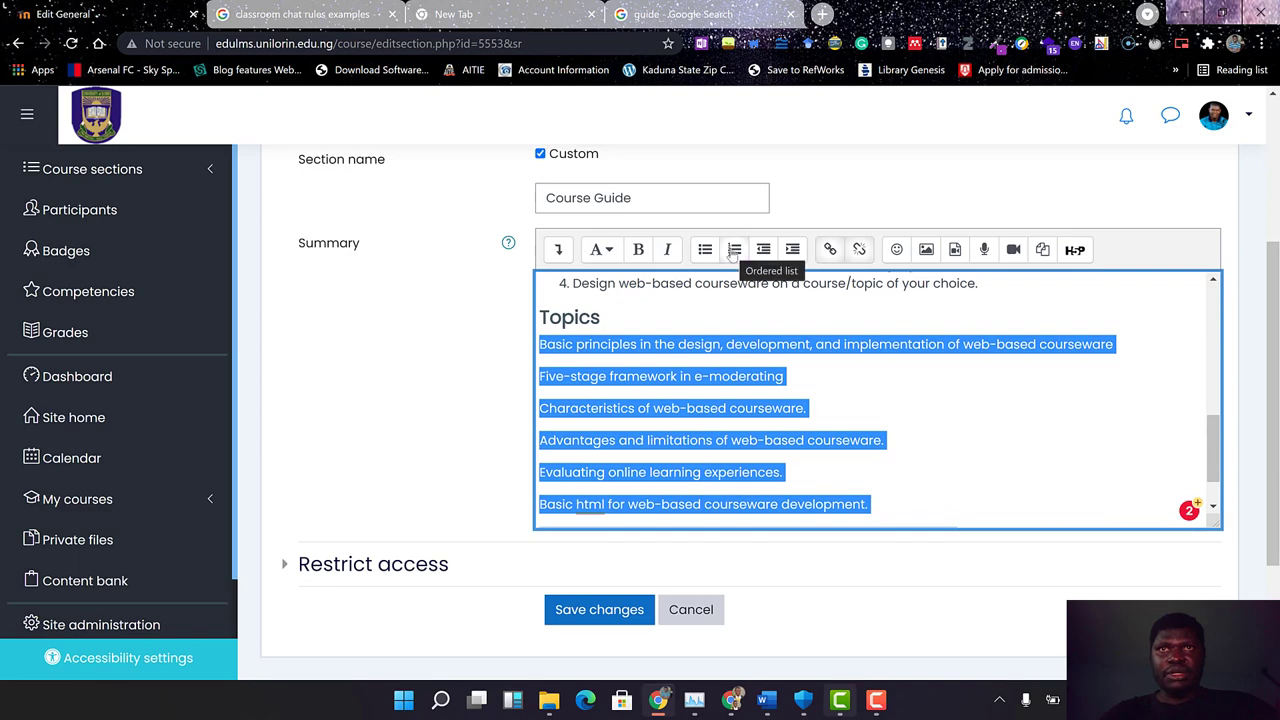
left_click(734, 248)
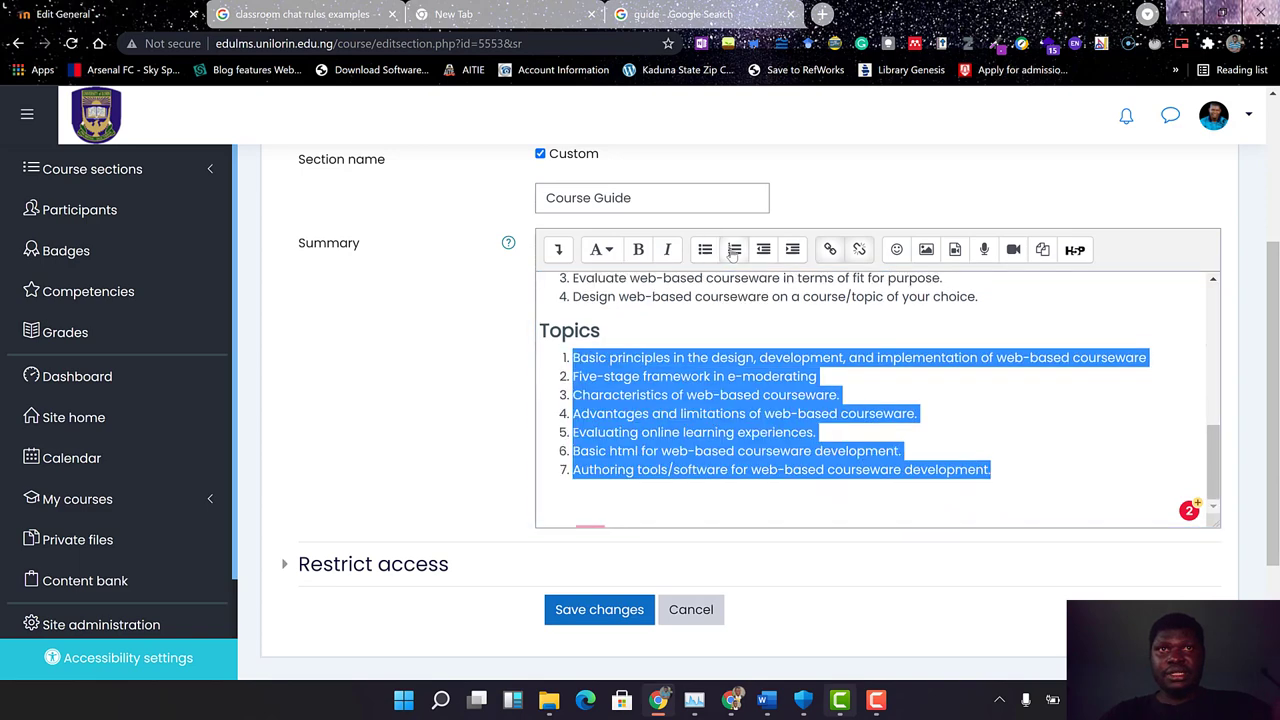
left_click(776, 432)
type("HTML")
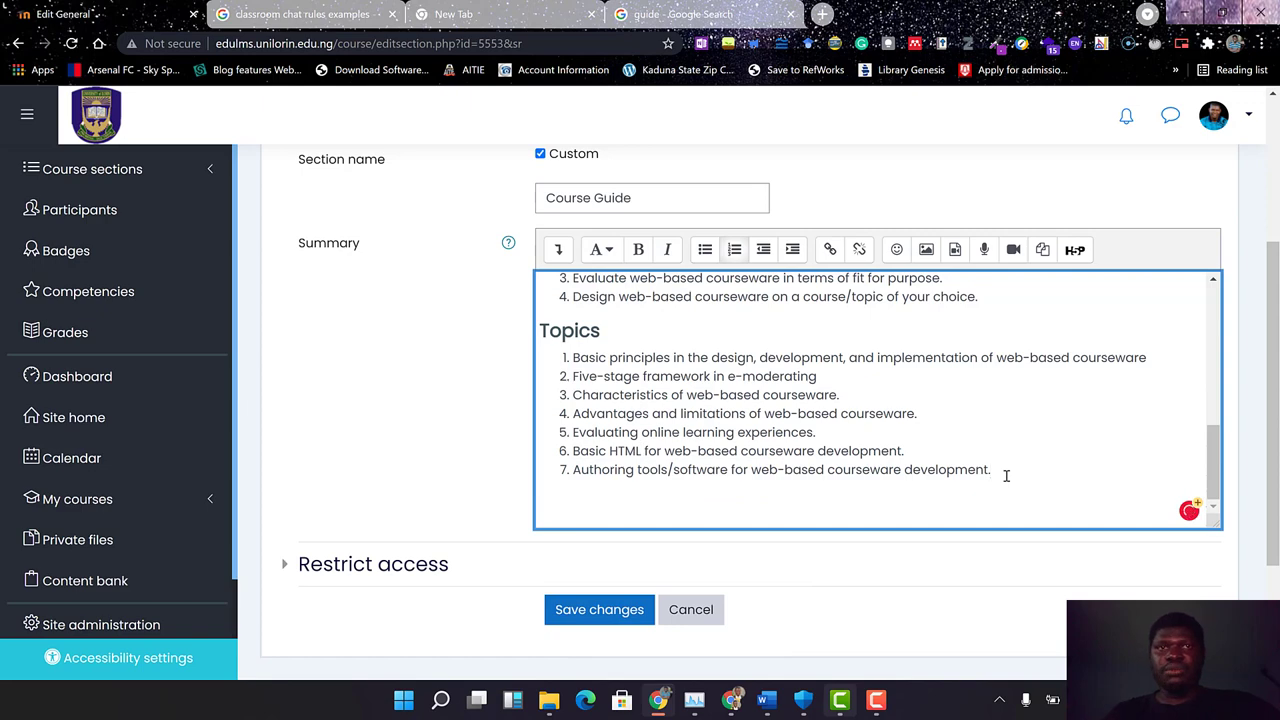
Copy the Course Policies and Assessment sections from the Word syllabus and switch back to Chrome.
left_click(766, 700)
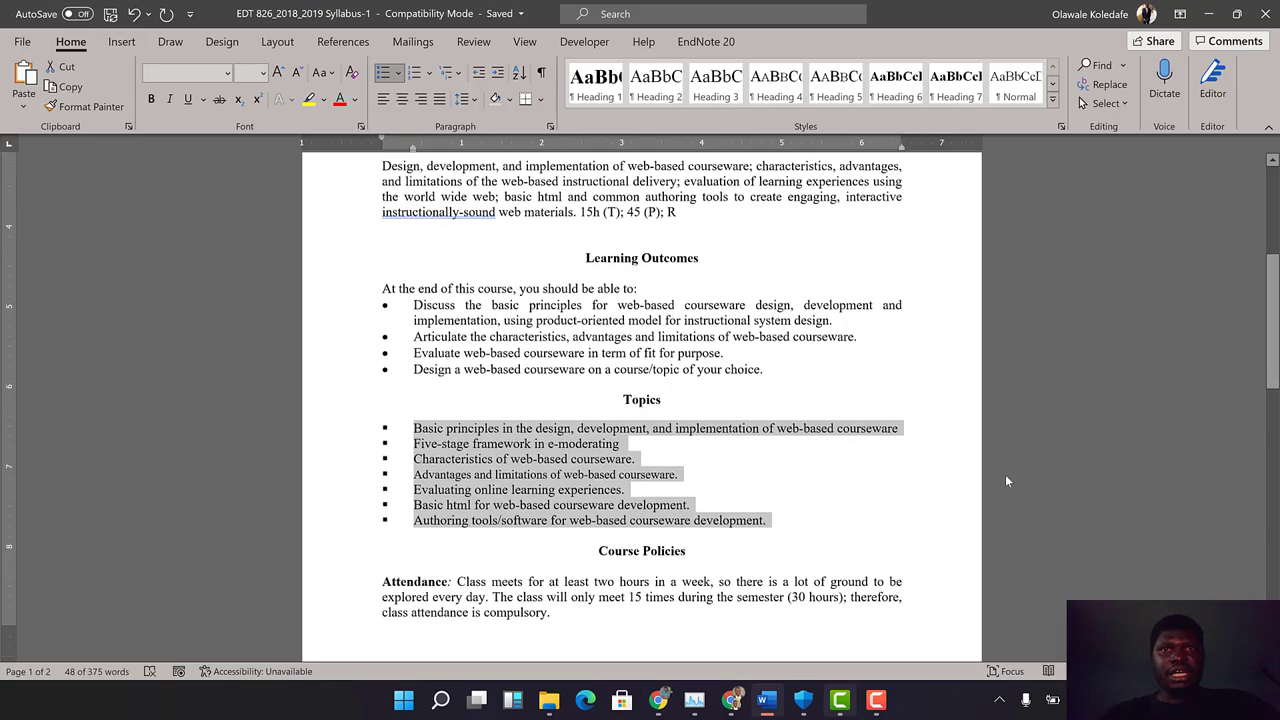
scroll("down", 3)
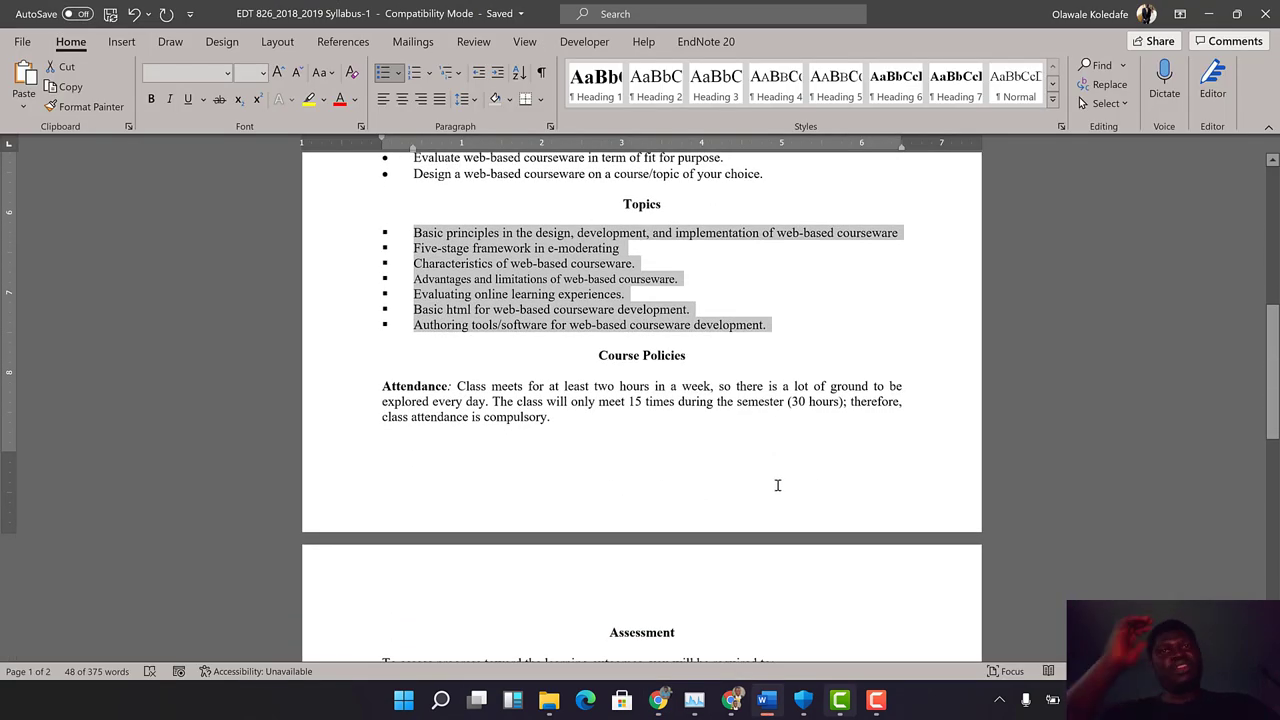
scroll("down", 3)
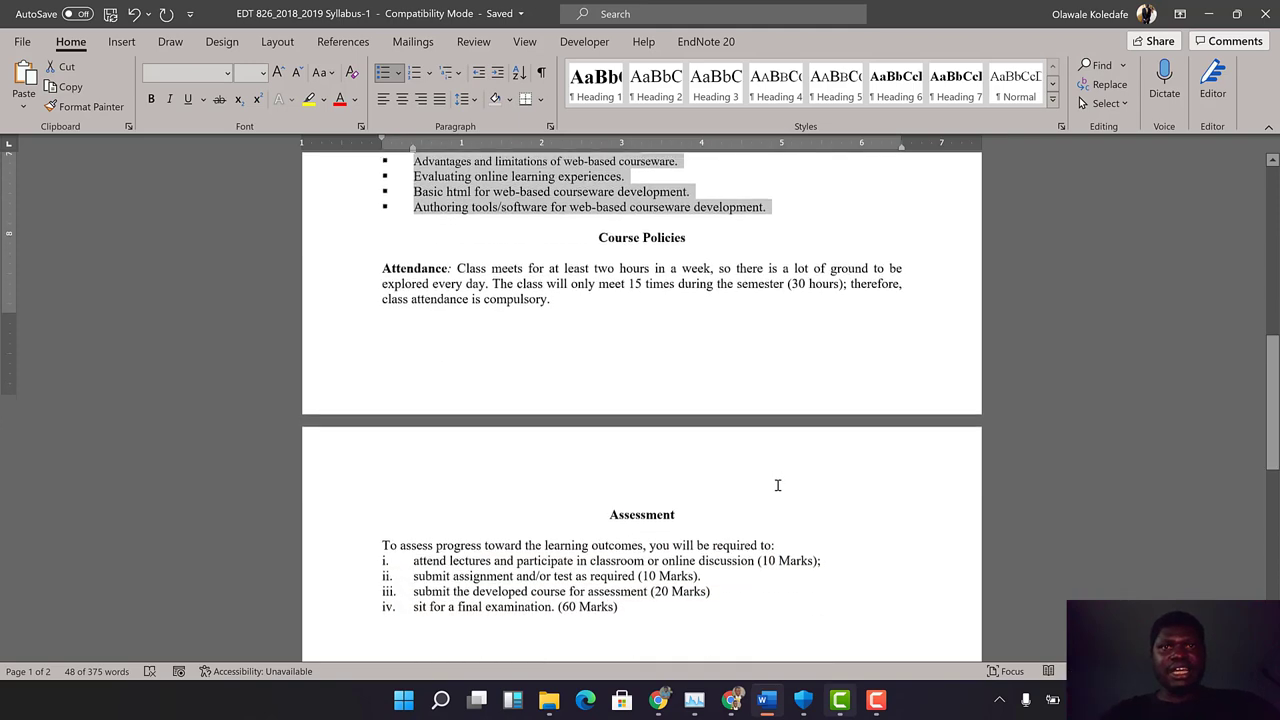
scroll("up", 3)
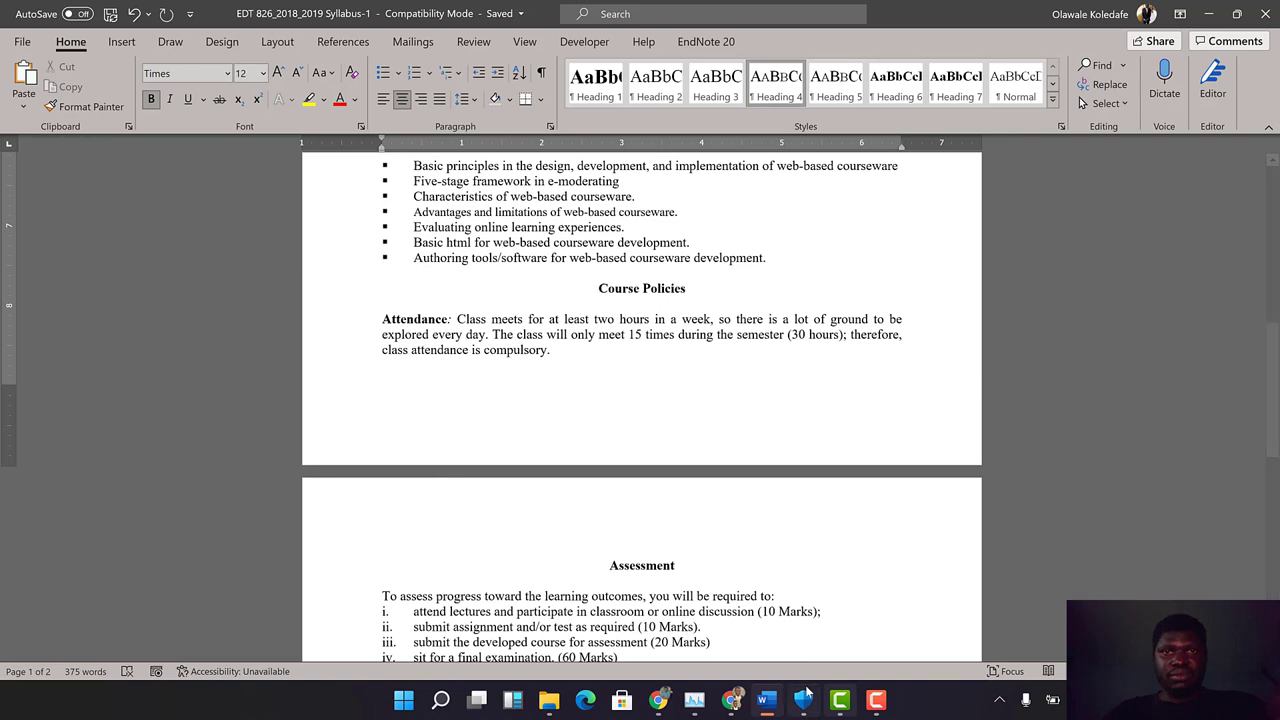
scroll("down", 3)
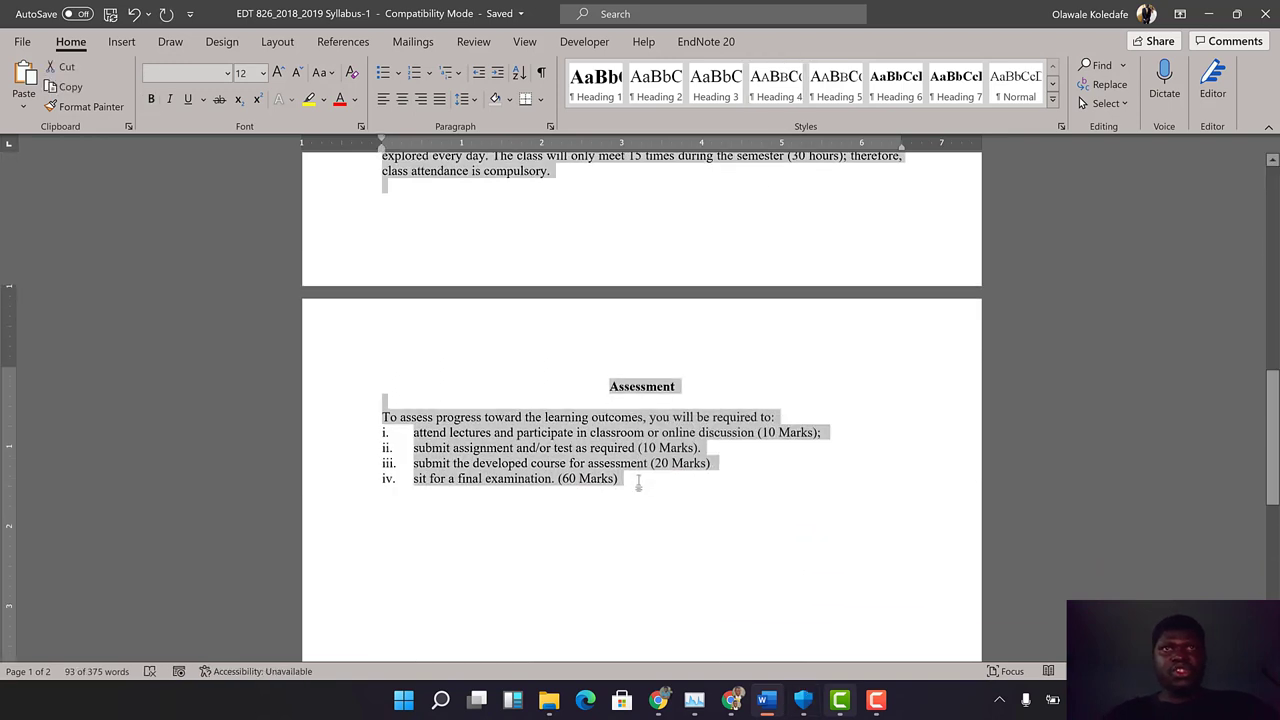
key("alt+tab")
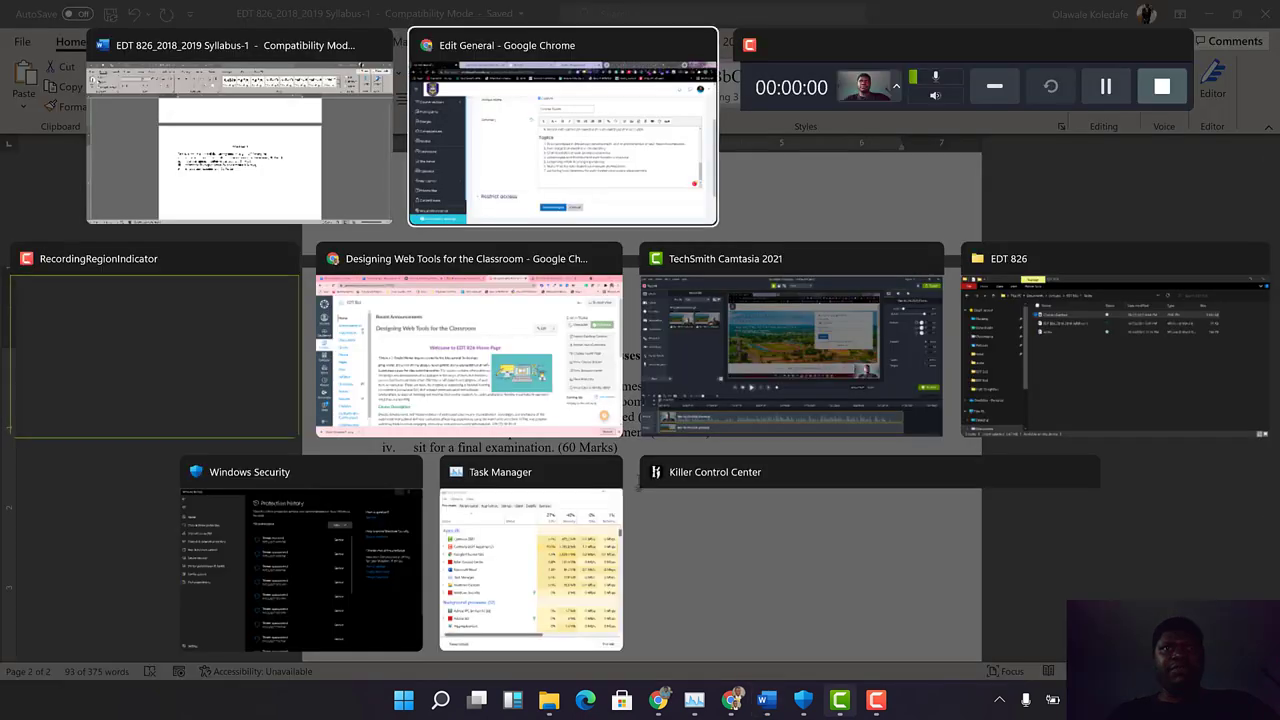
Paste into the Summary and give 'Course Policies' heading styling above the attendance note.
left_click(562, 124)
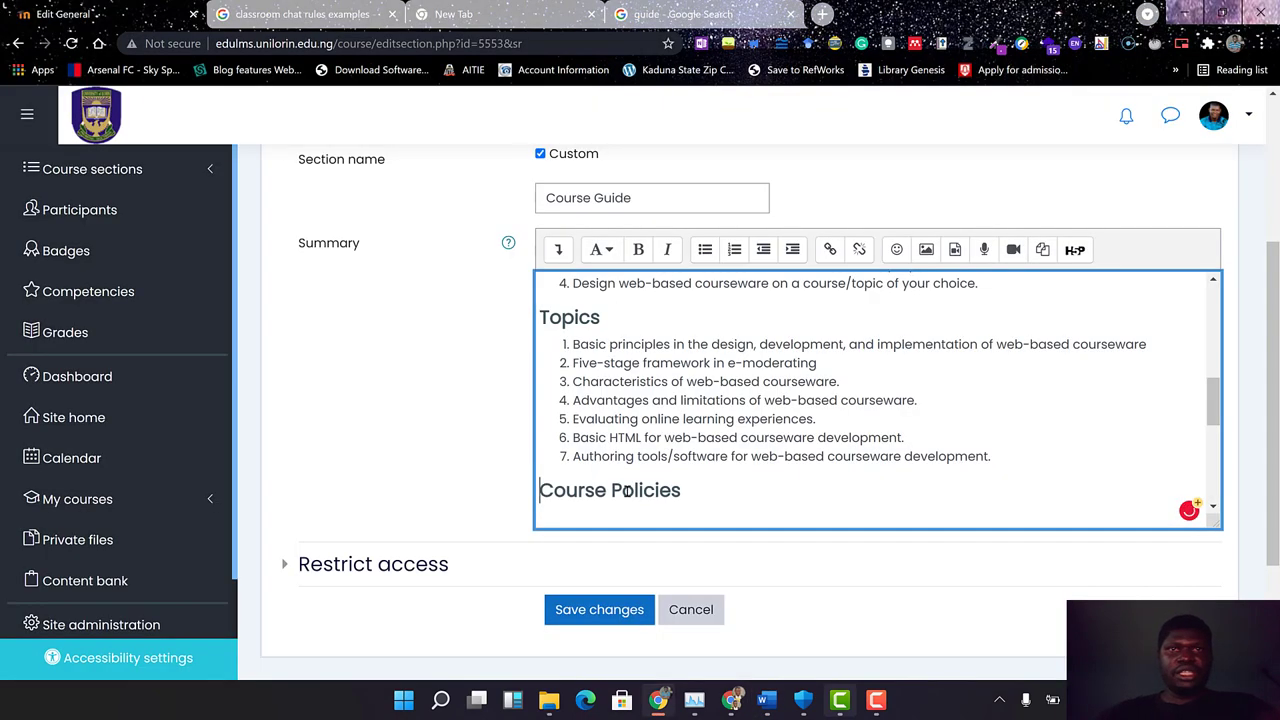
scroll("down", 3)
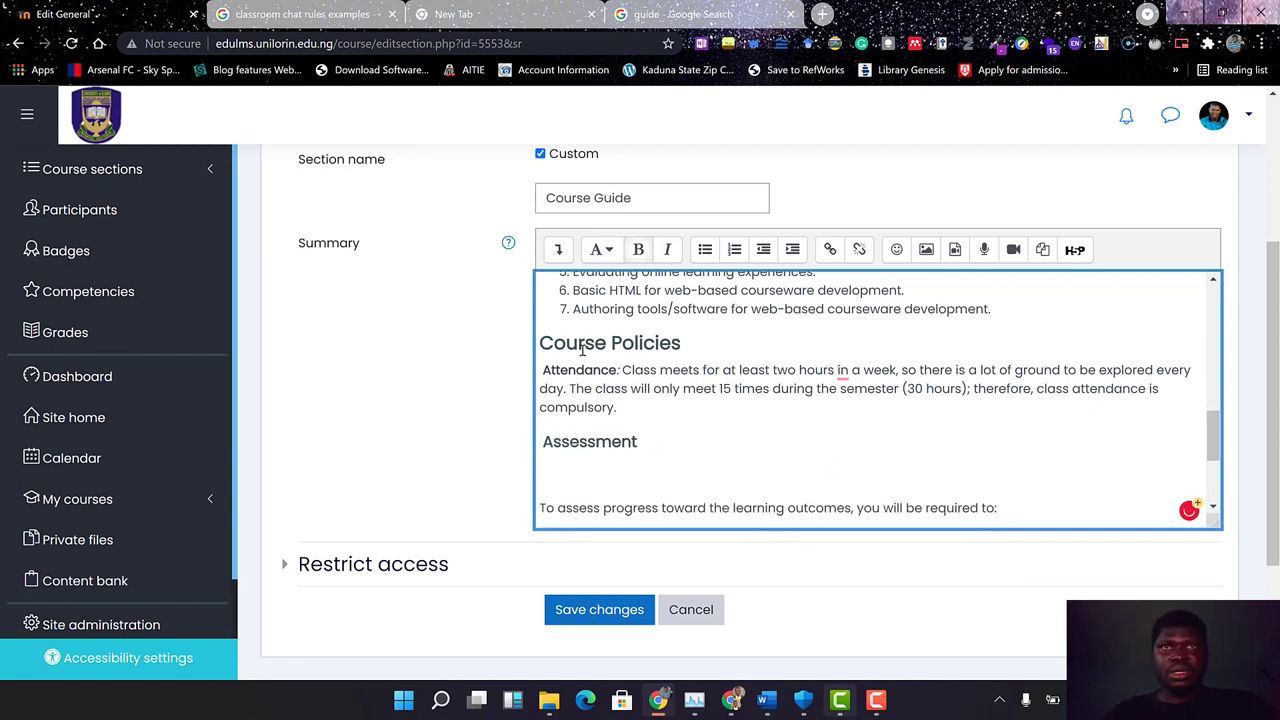
left_click(600, 248)
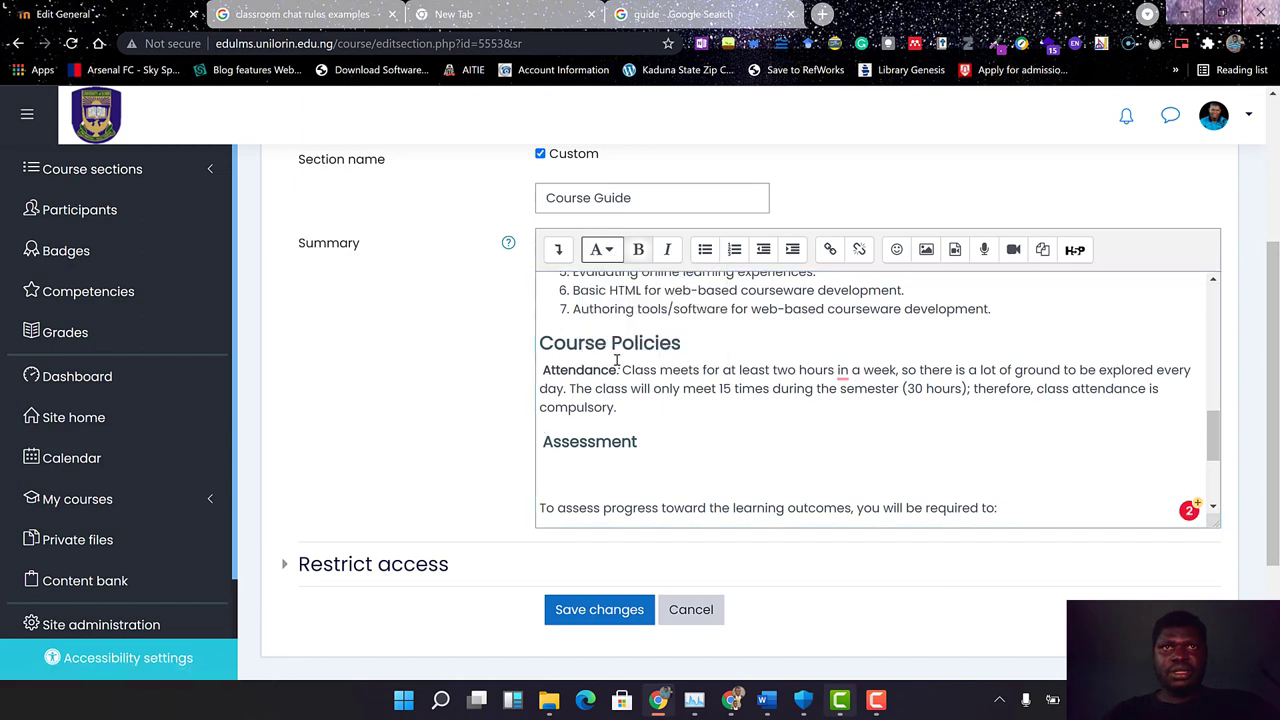
double_click(608, 342)
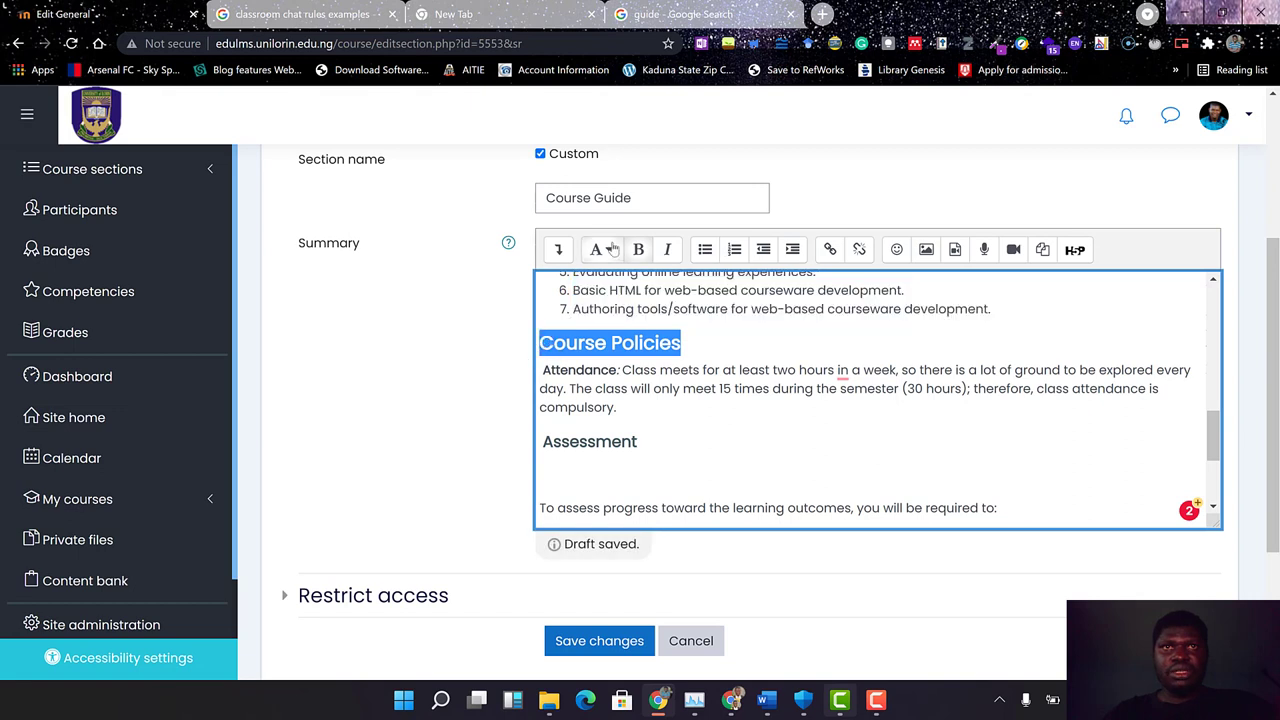
left_click(600, 248)
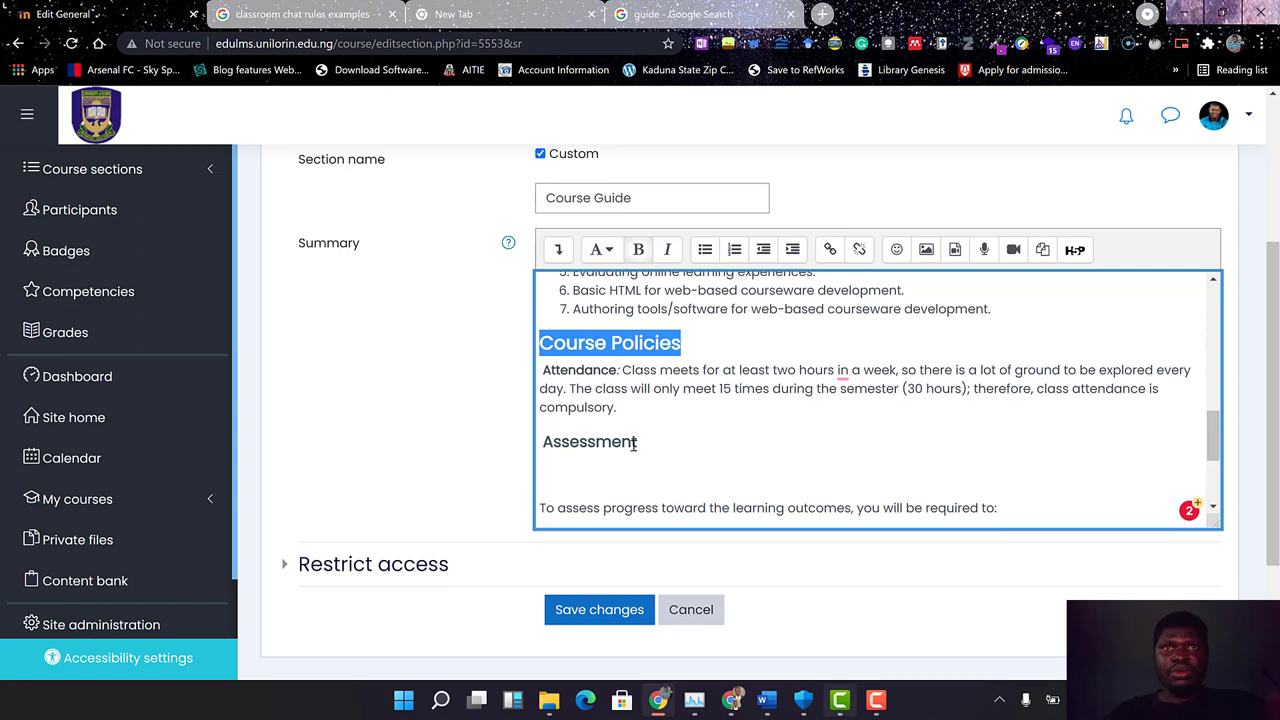
Make 'Assessment' a heading and lay out the four assessment requirements with marks beneath it.
double_click(588, 442)
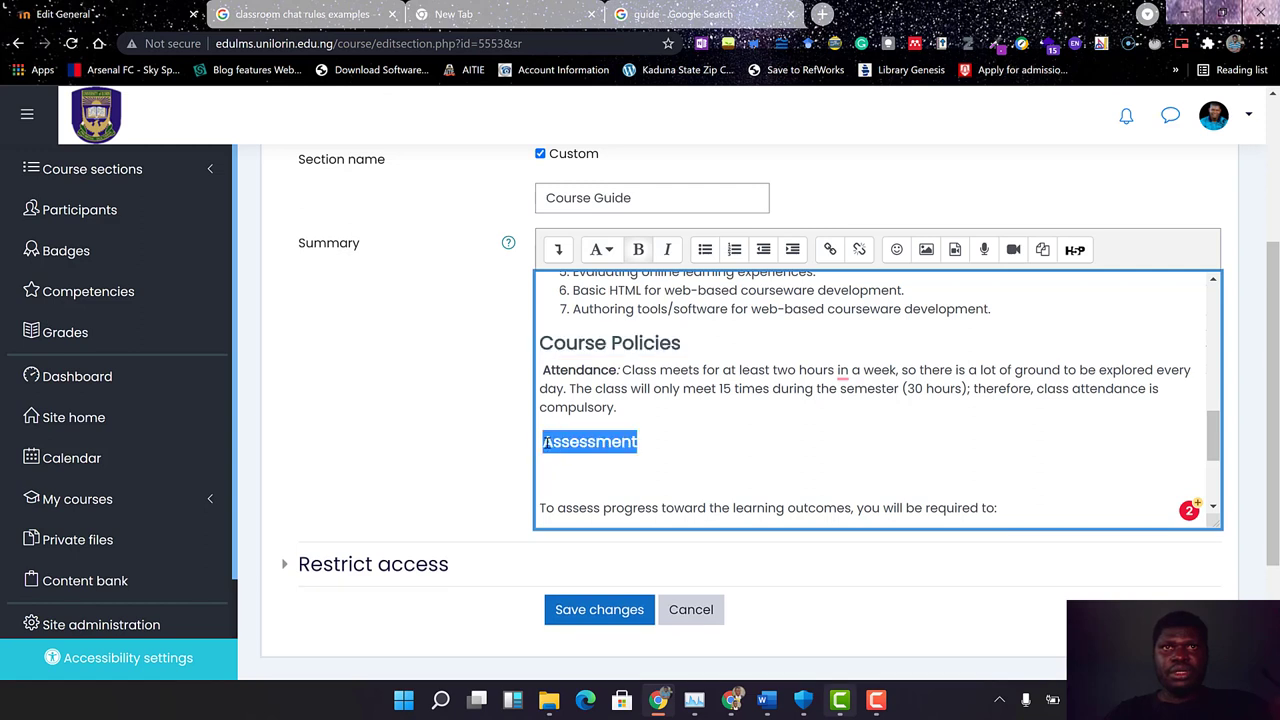
left_click(596, 248)
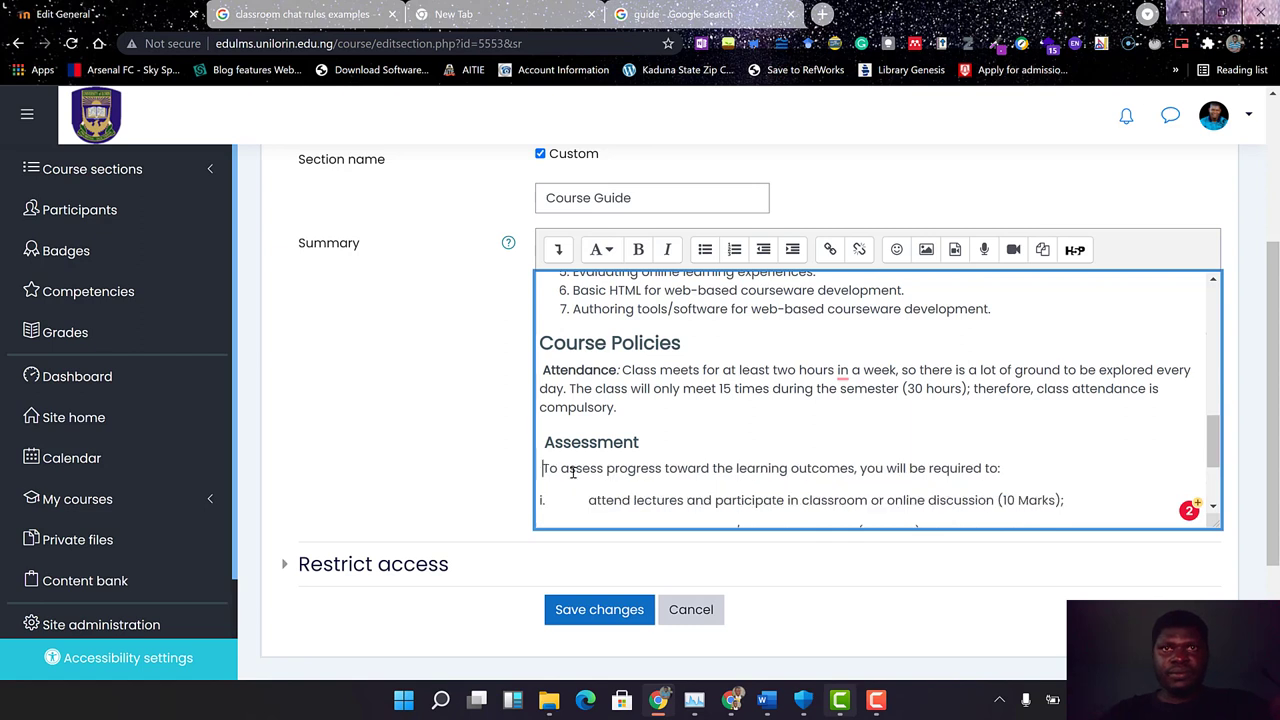
scroll("down", 3)
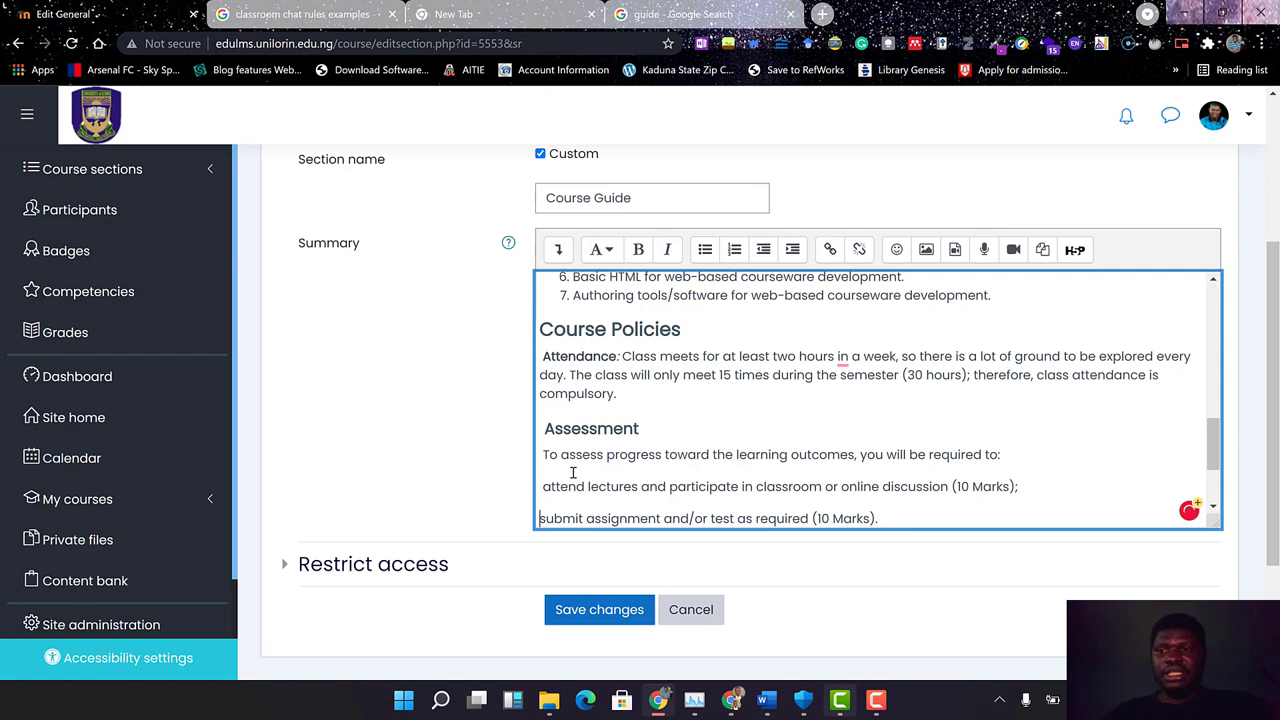
scroll("down", 3)
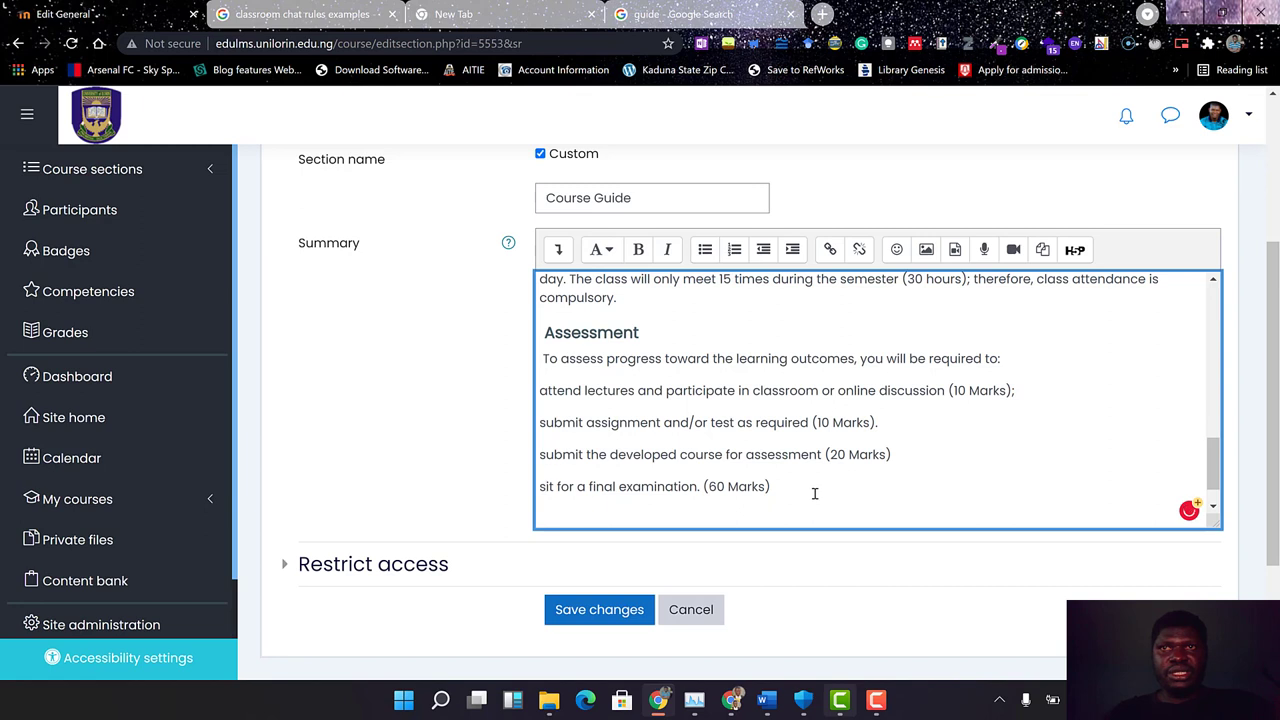
Convert the four assessment requirement lines in the summary into a numbered list.
left_click_drag(540, 390, 770, 486)
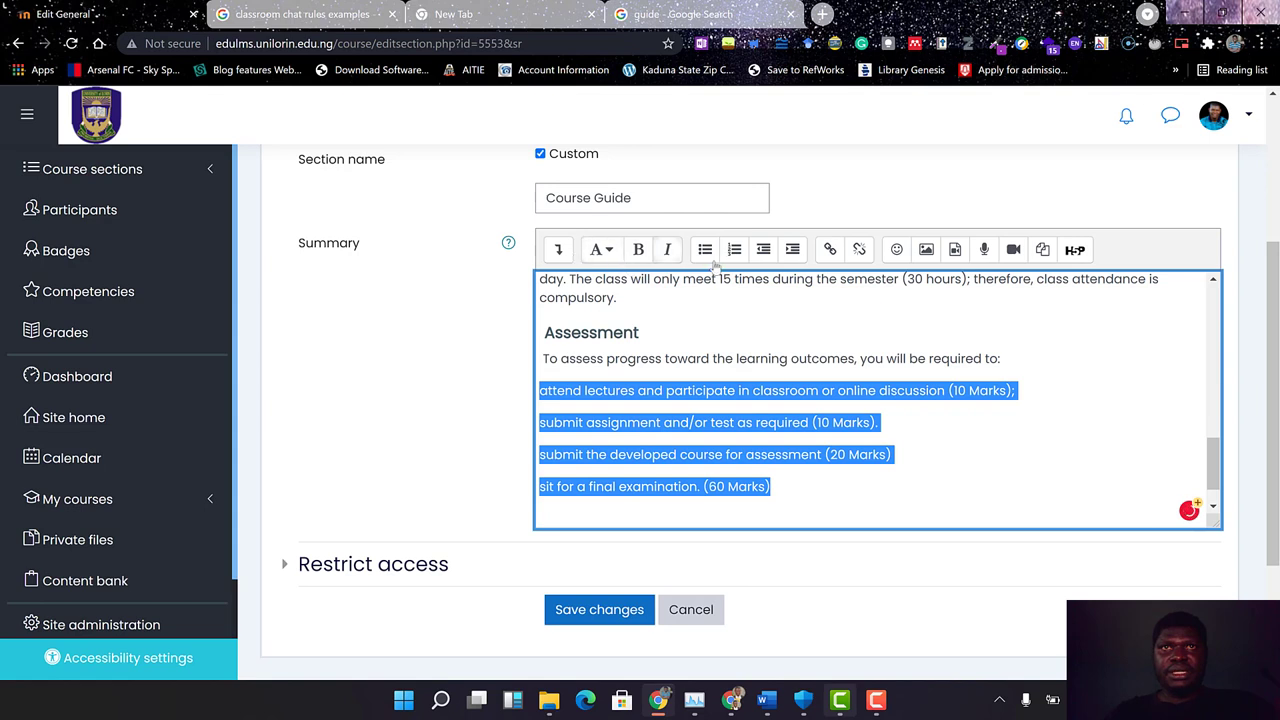
left_click(732, 248)
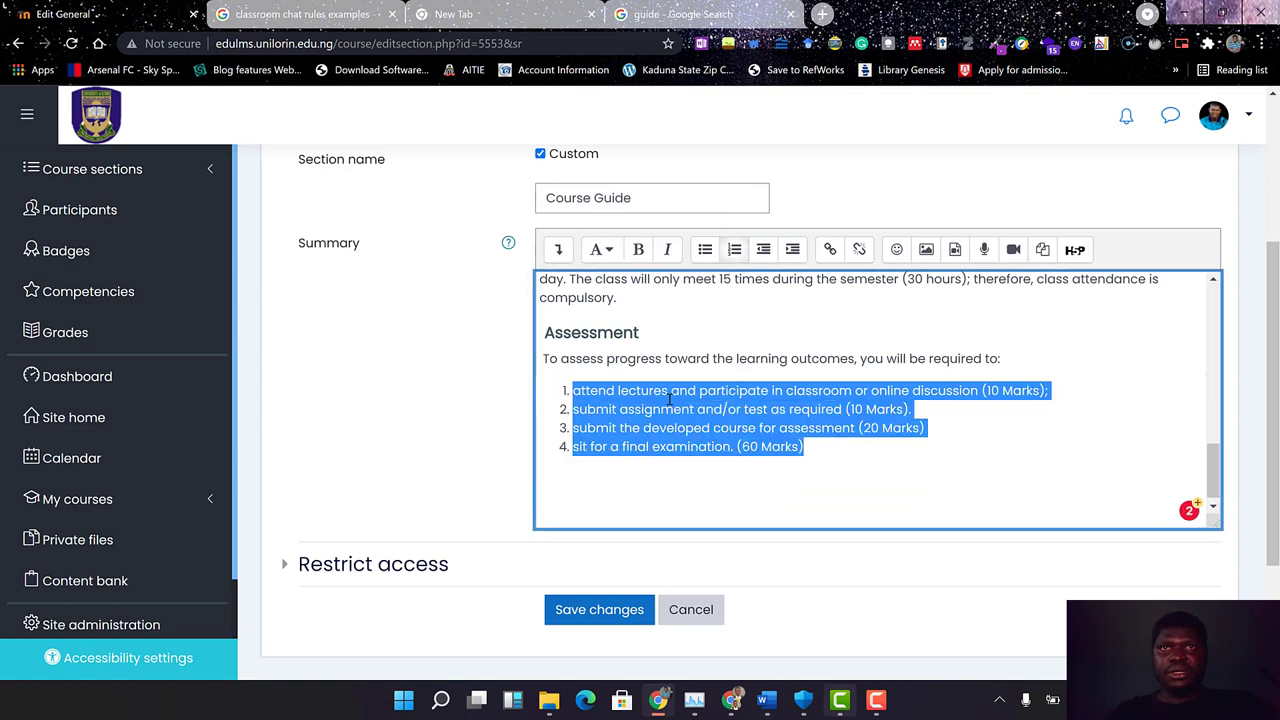
left_click(640, 390)
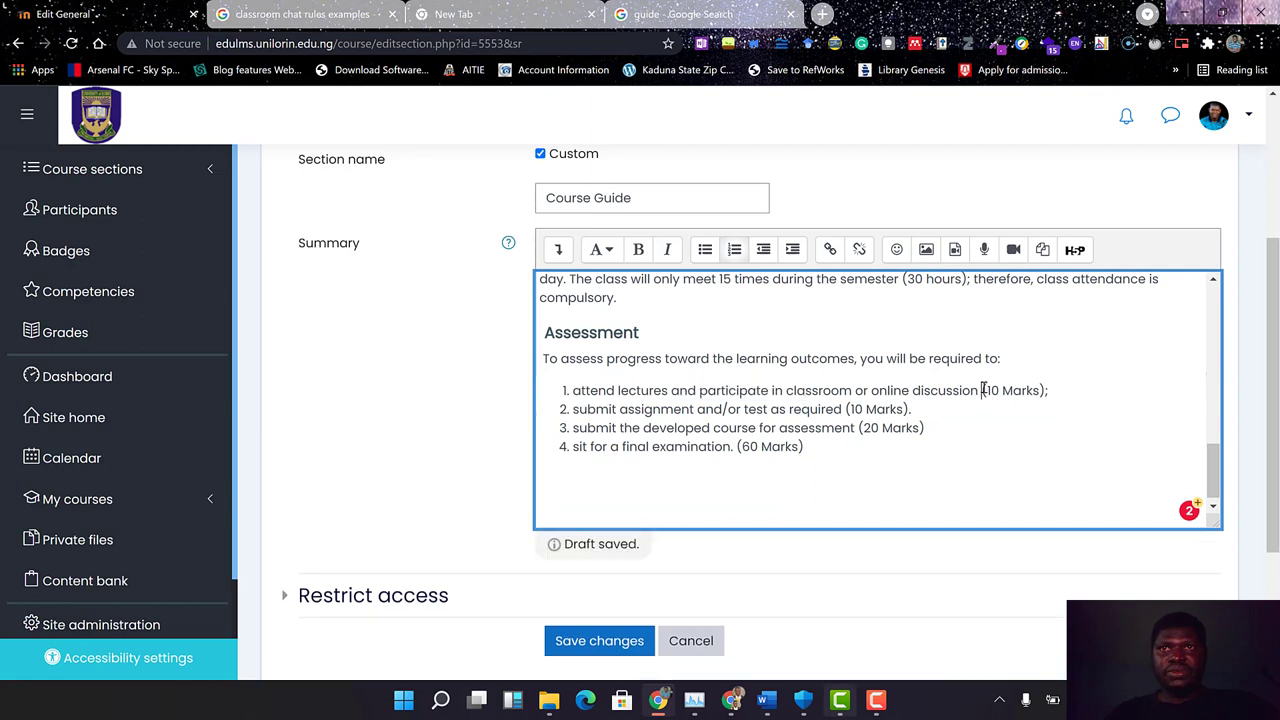
mouse_move(772, 448)
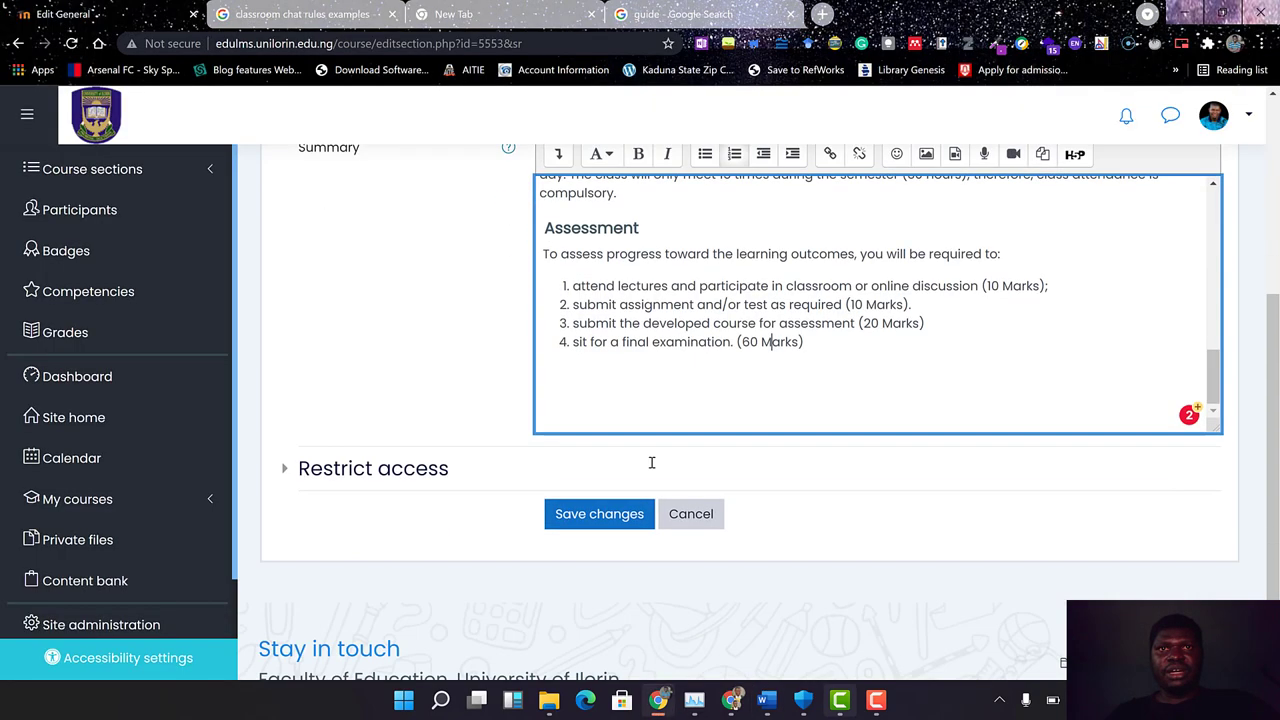
scroll("down", 3)
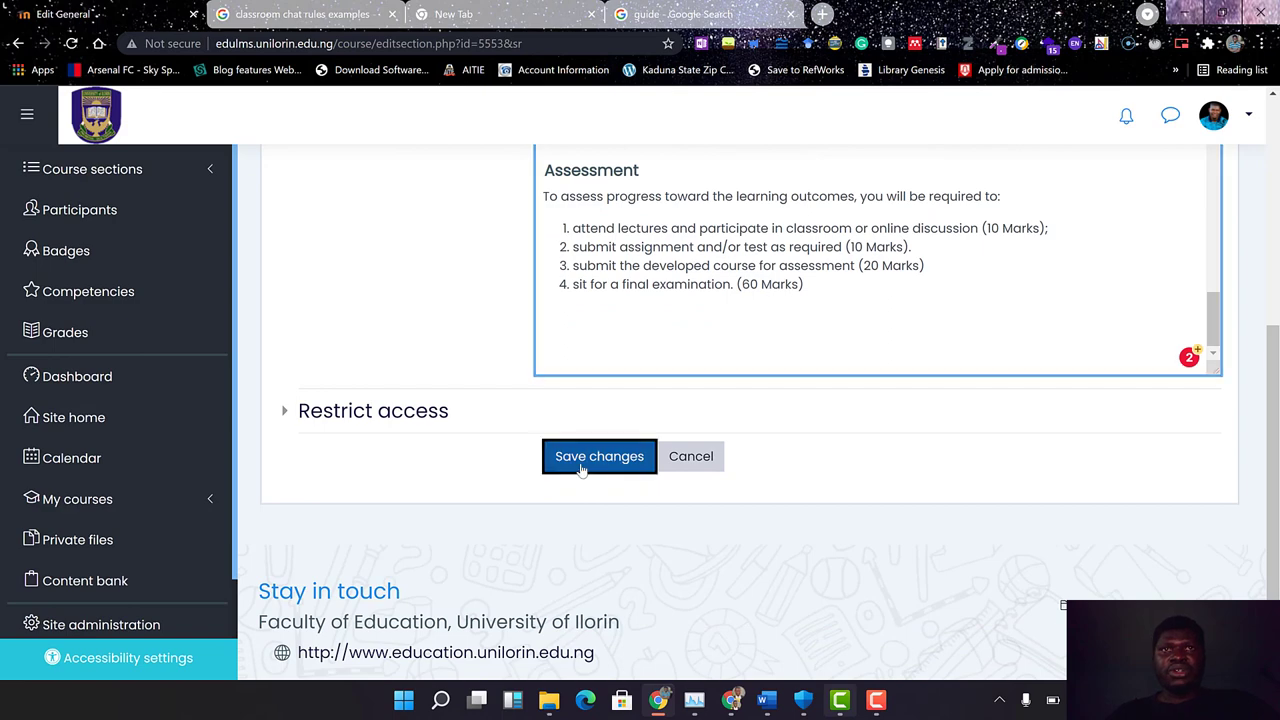
Save changes and scroll through the Course Guide section on the course page to review it.
left_click(600, 456)
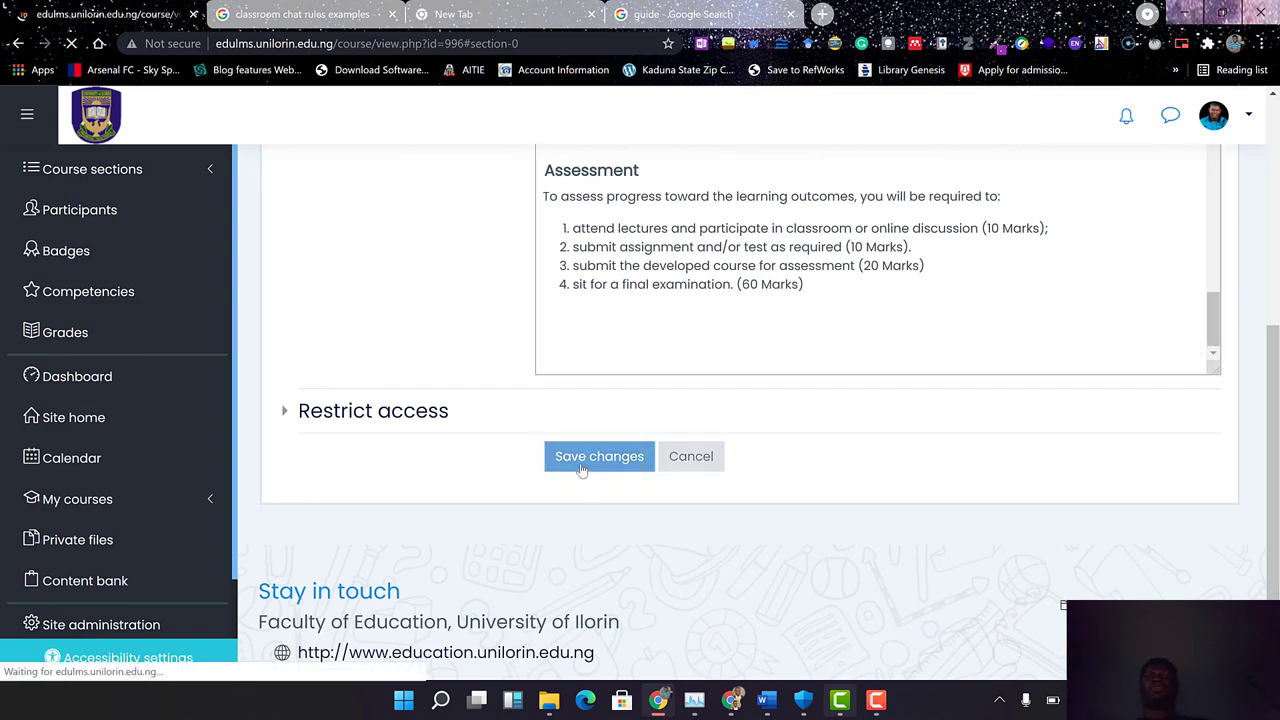
left_click(600, 456)
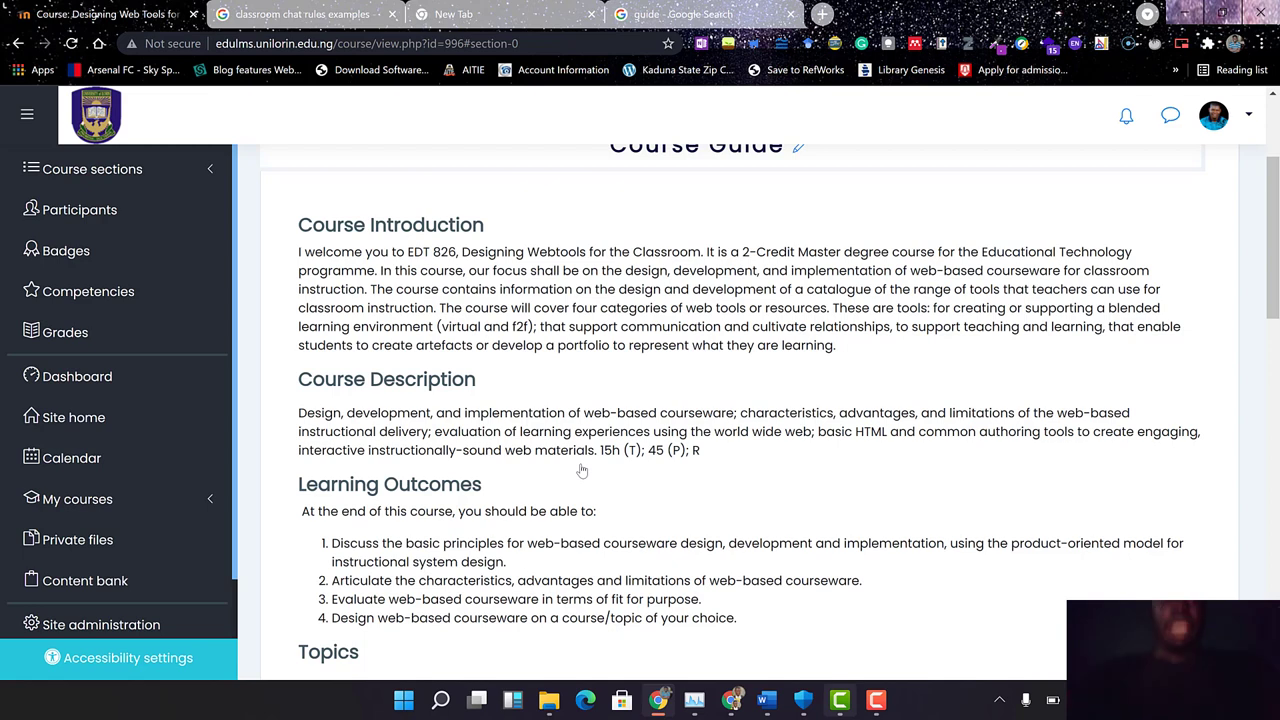
scroll("up", 3)
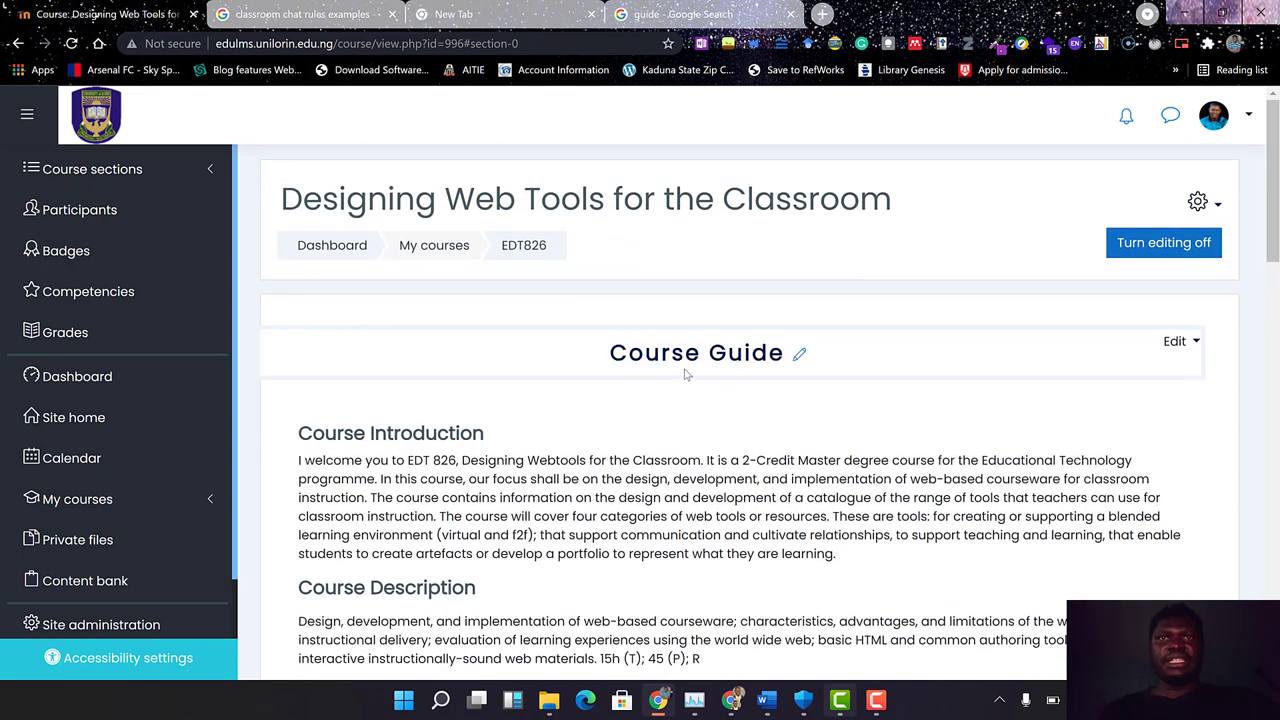
scroll("down", 3)
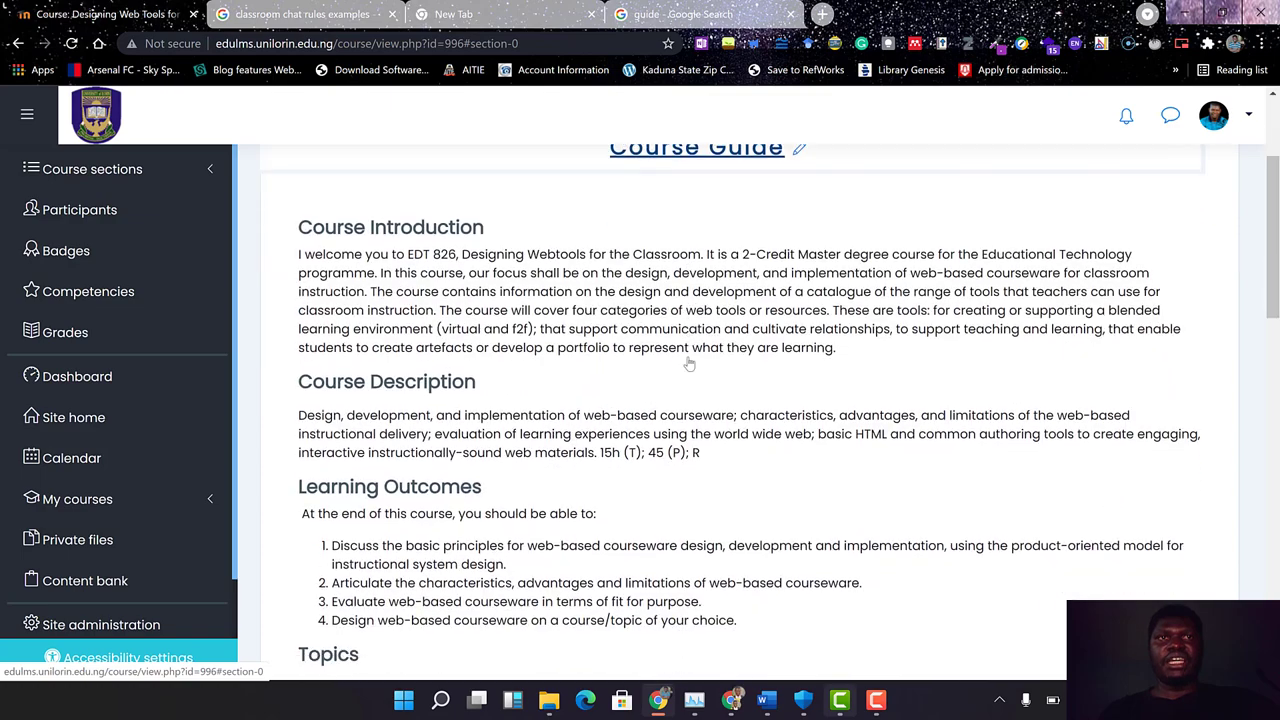
scroll("down", 3)
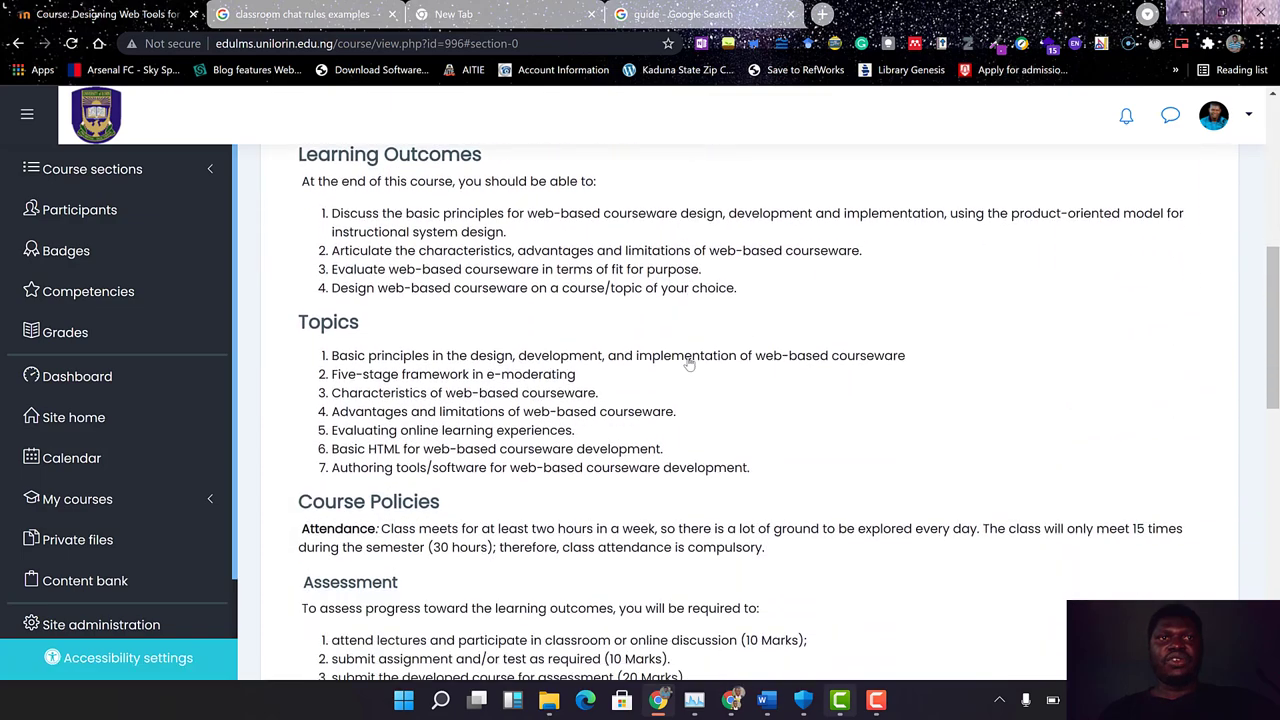
scroll("down", 3)
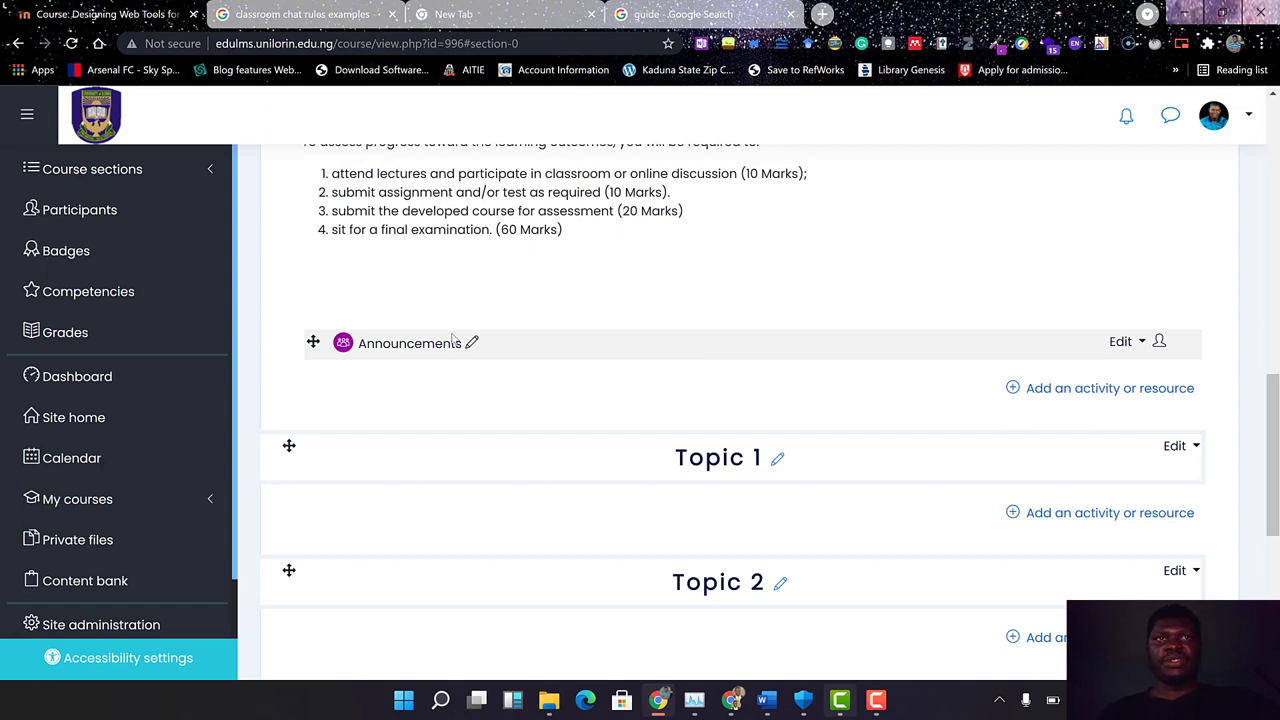
mouse_move(472, 344)
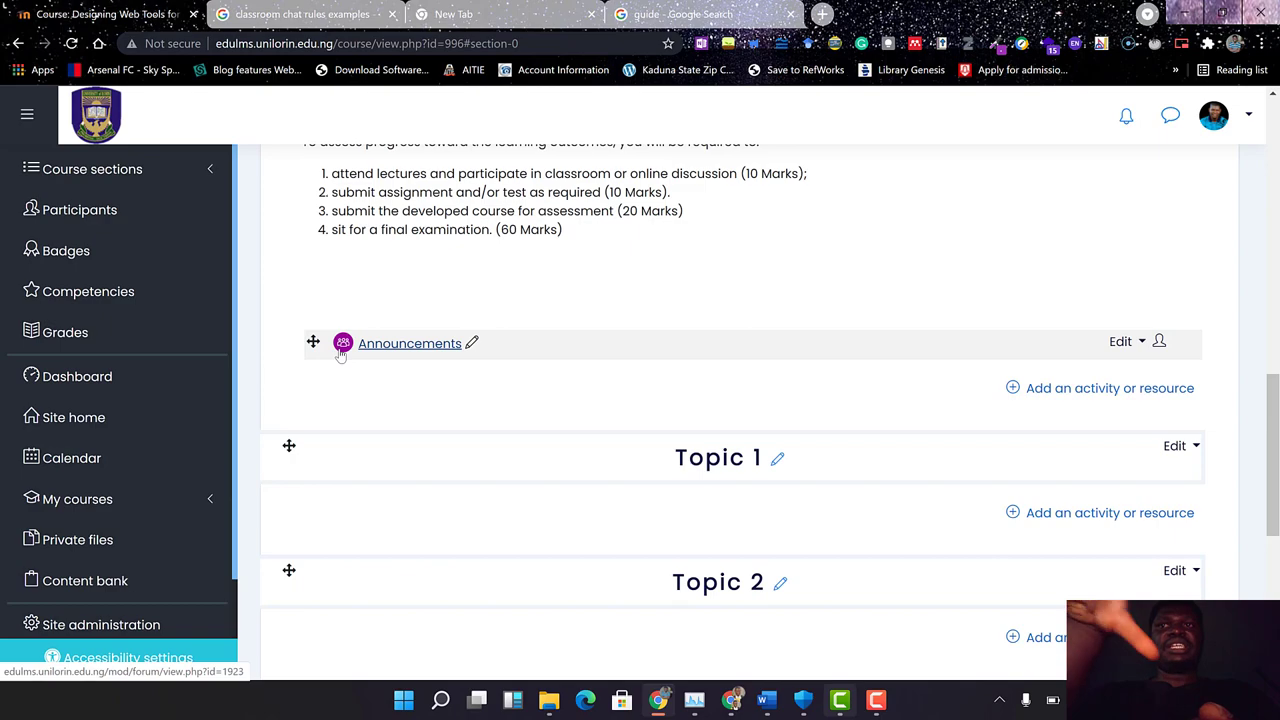
scroll("up", 3)
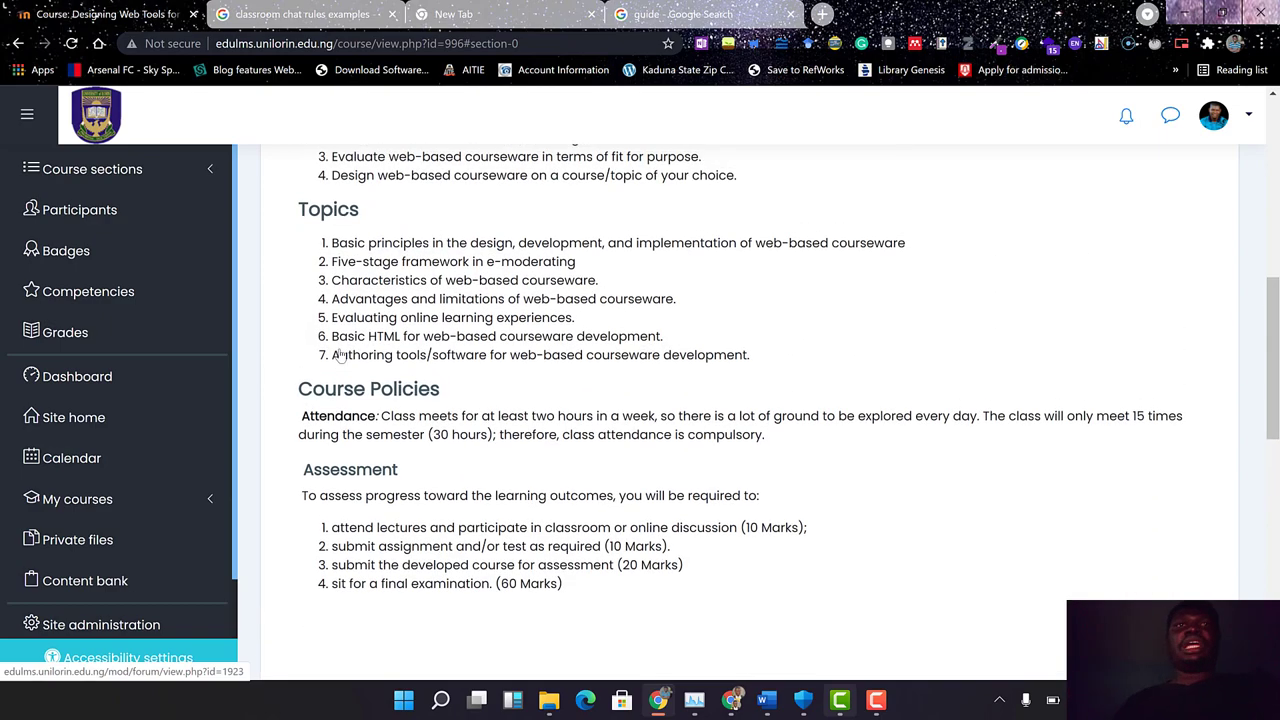
scroll("up", 3)
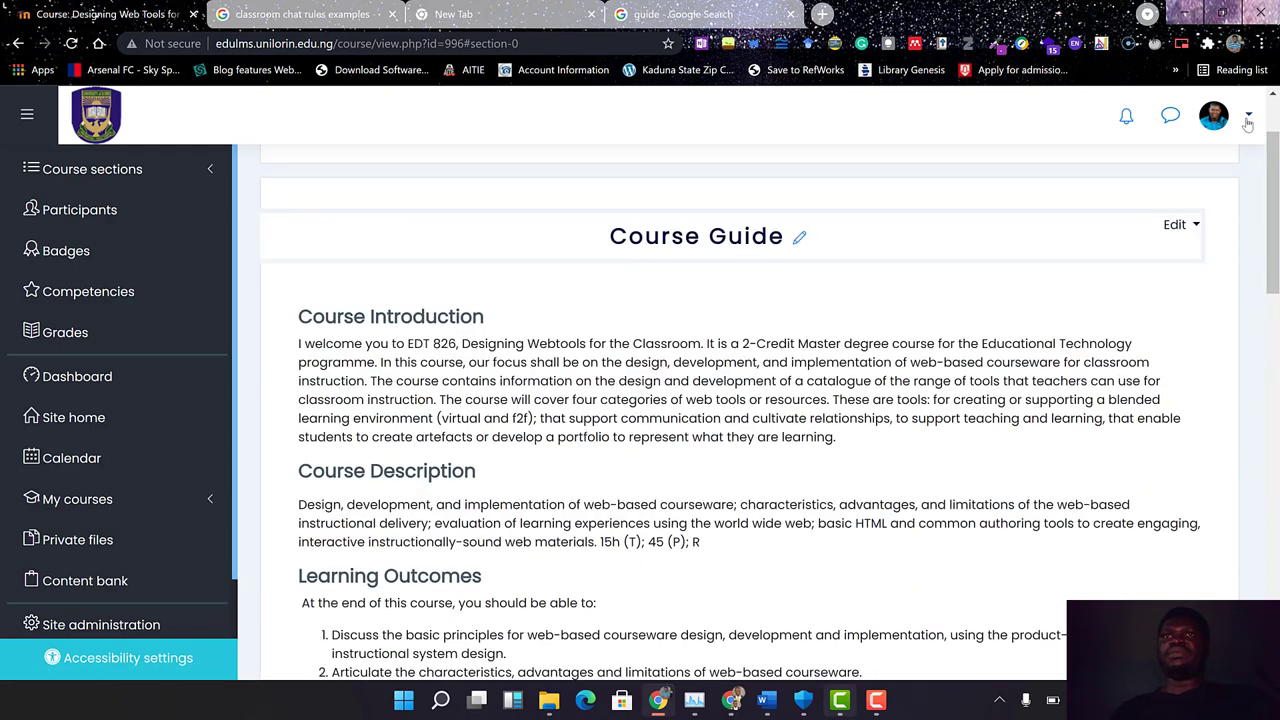
Switch role to Student from the user menu and view the Course Guide as students see it.
left_click(1248, 114)
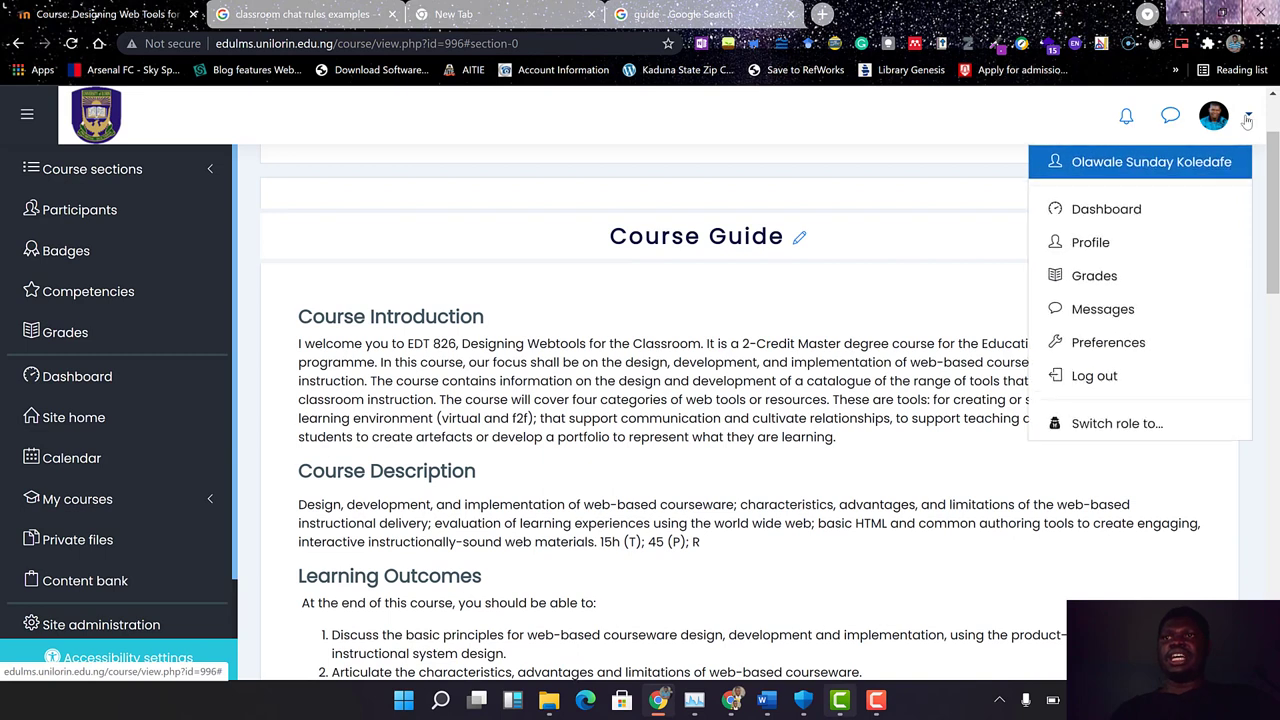
mouse_move(1116, 424)
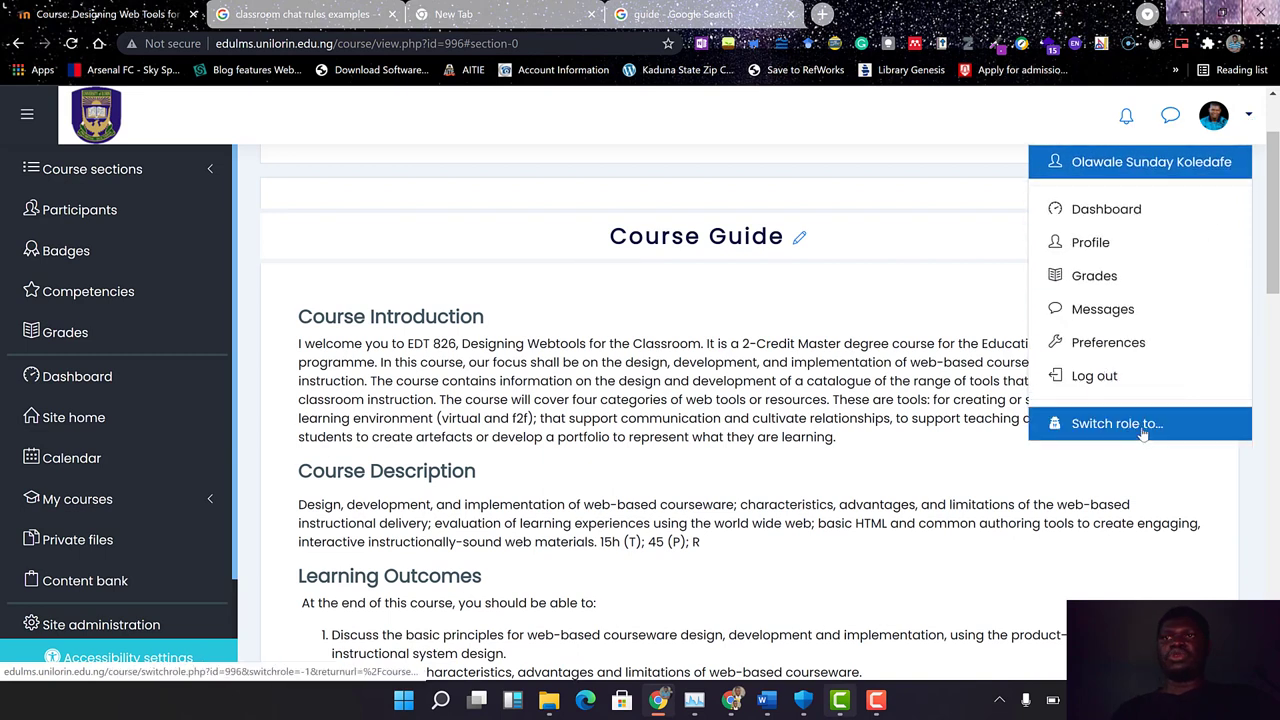
left_click(1116, 424)
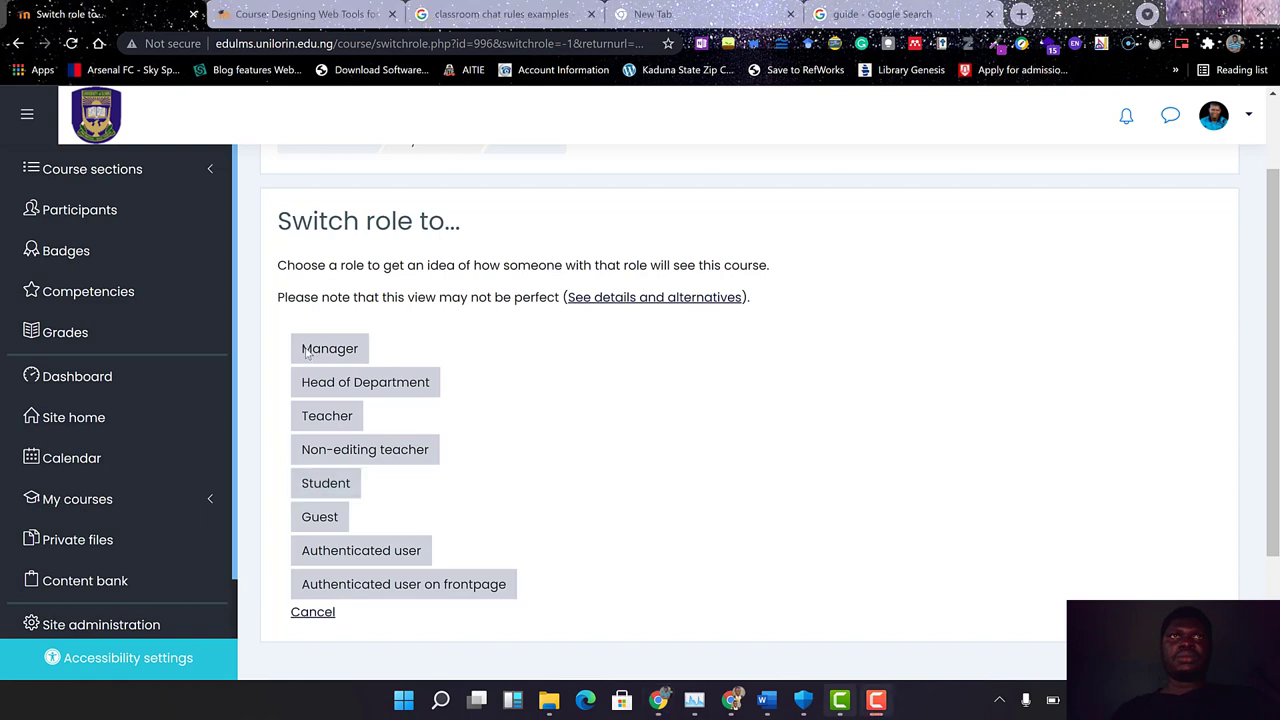
left_click(324, 482)
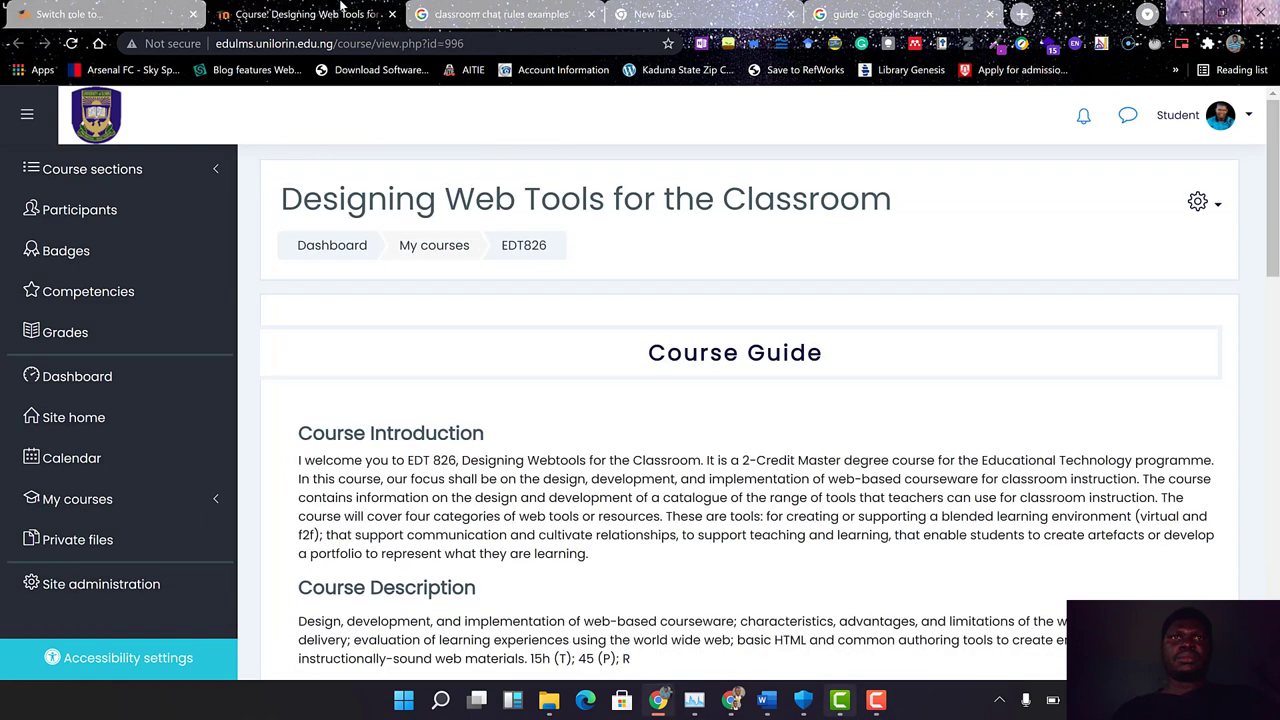
scroll("down", 3)
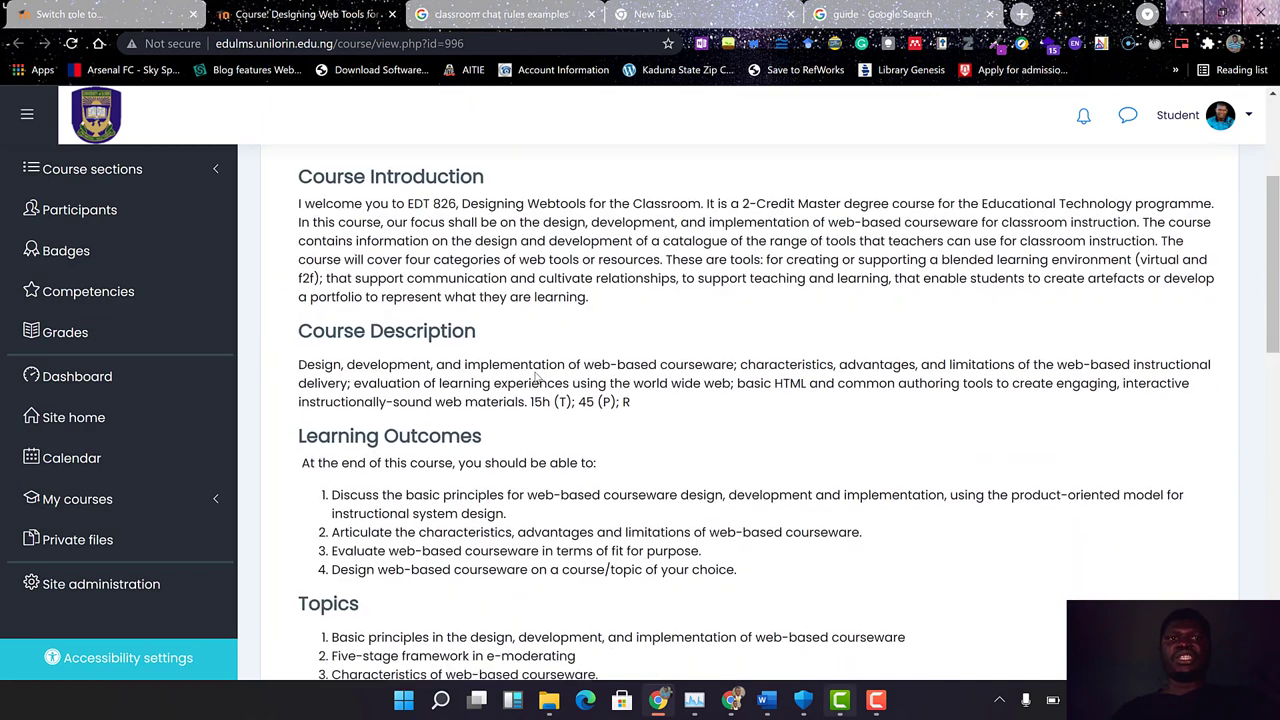